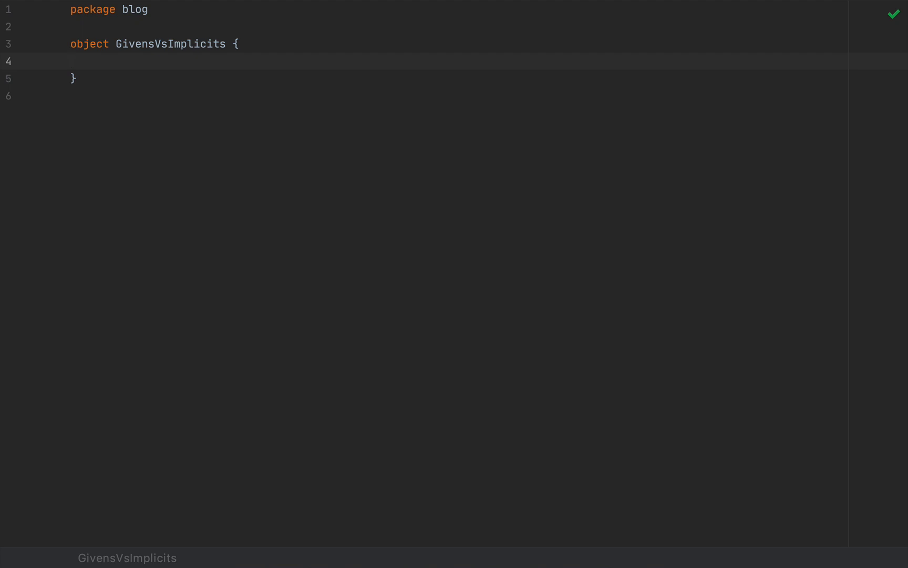
{"action": "mouse_move", "coordinate": [833, 256]}
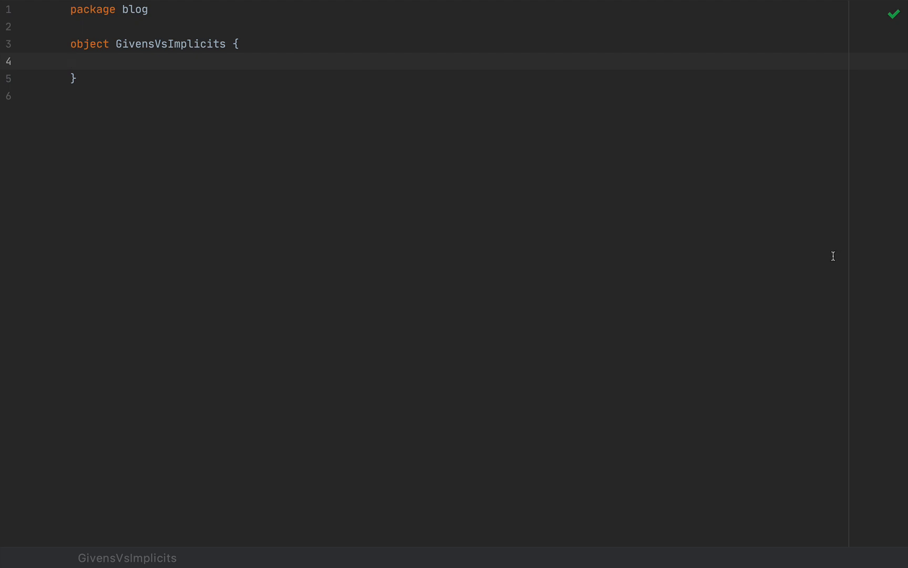
{"action": "mouse_move", "coordinate": [646, 194]}
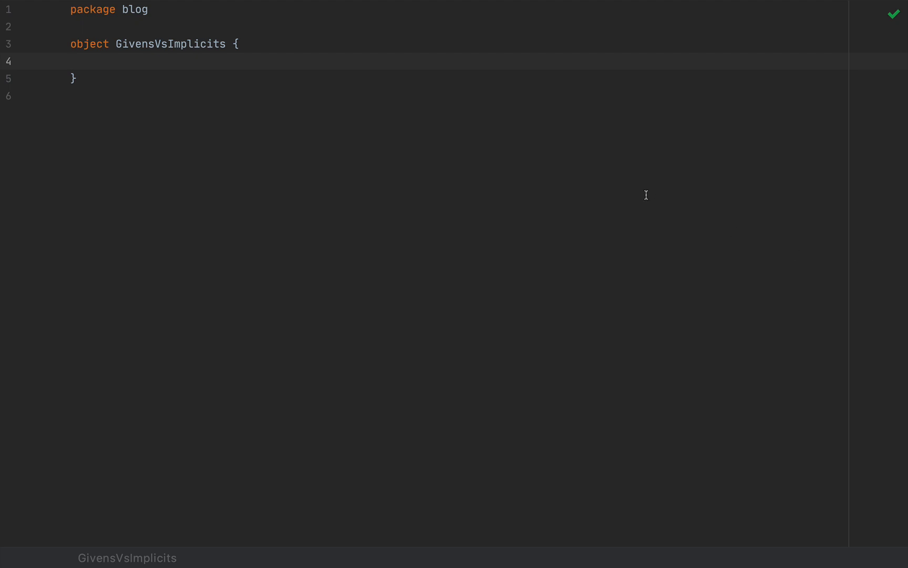
Create a new minimal Scala 'Dotty (experimental)' project through the new-project wizard
{"action": "left_click", "coordinate": [72, 62]}
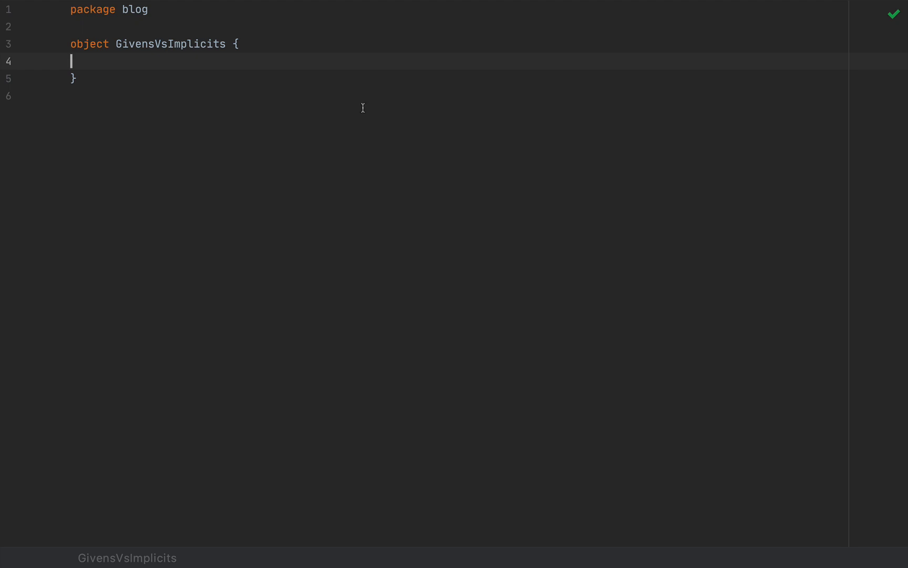
{"action": "mouse_move", "coordinate": [257, 158]}
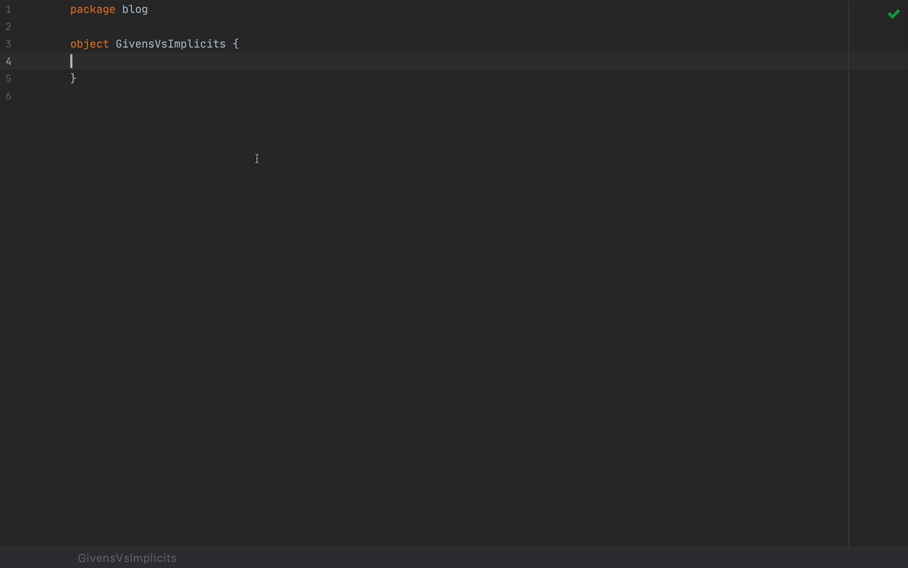
{"action": "mouse_move", "coordinate": [171, 77]}
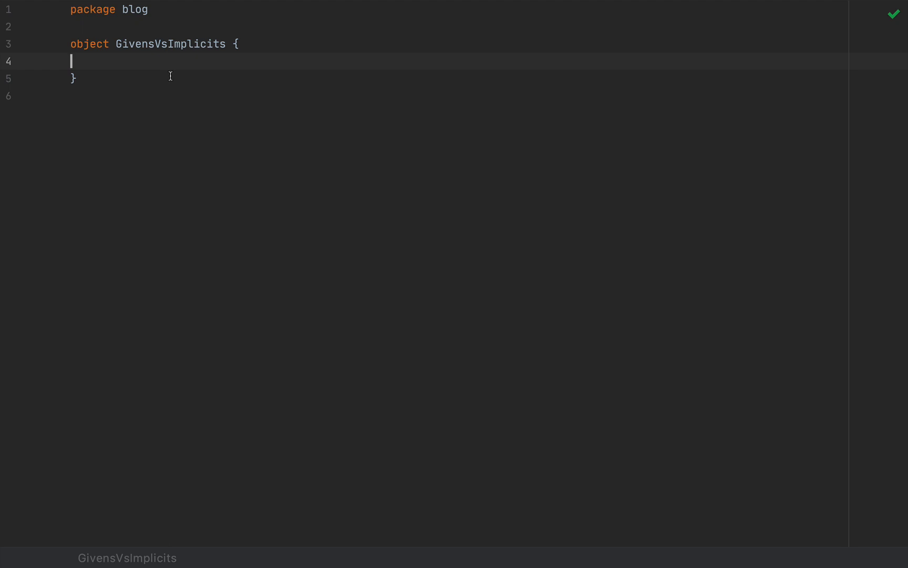
{"action": "mouse_move", "coordinate": [114, 104]}
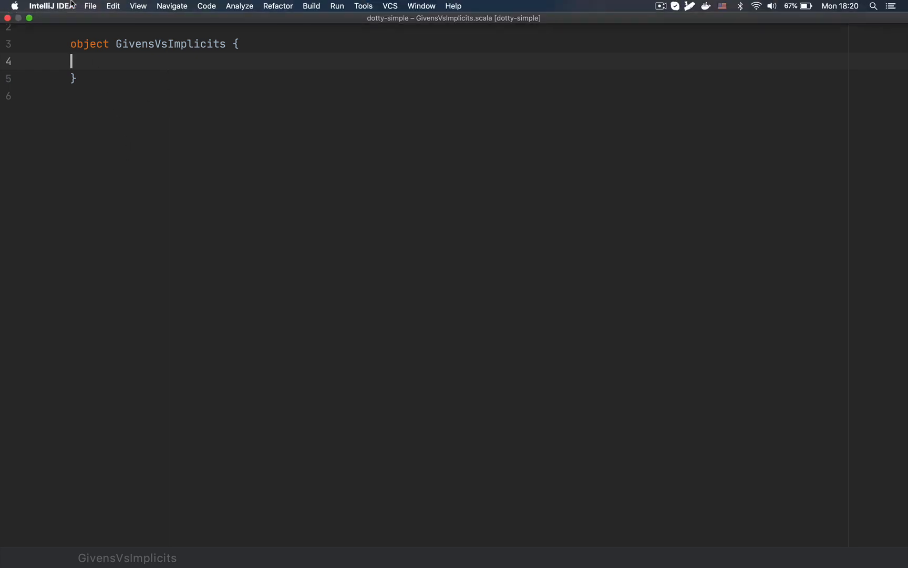
{"action": "left_click", "coordinate": [89, 6]}
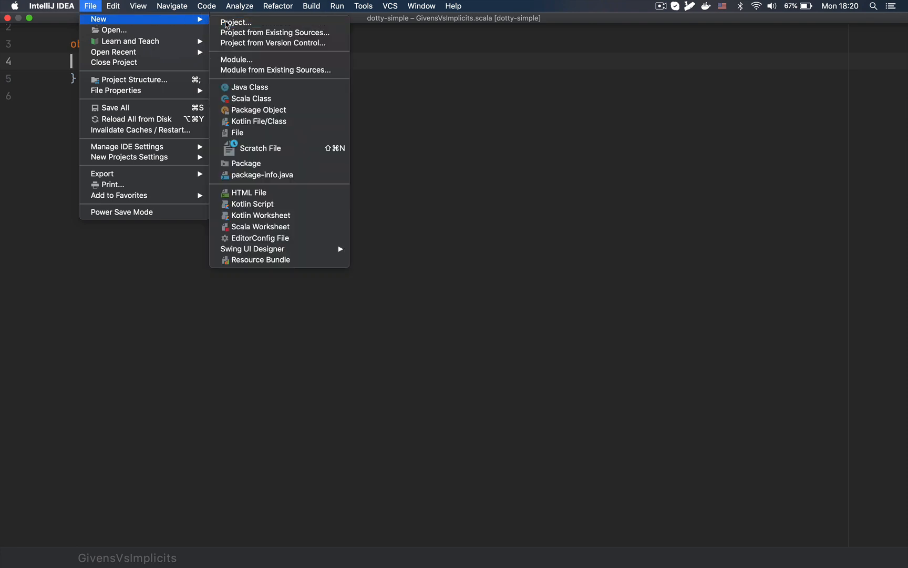
{"action": "left_click", "coordinate": [235, 22]}
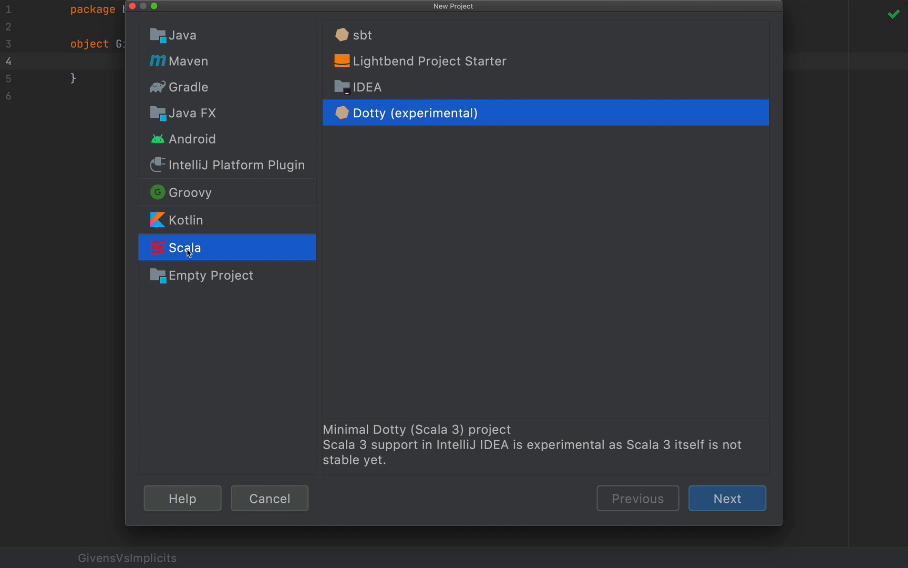
{"action": "mouse_move", "coordinate": [351, 120]}
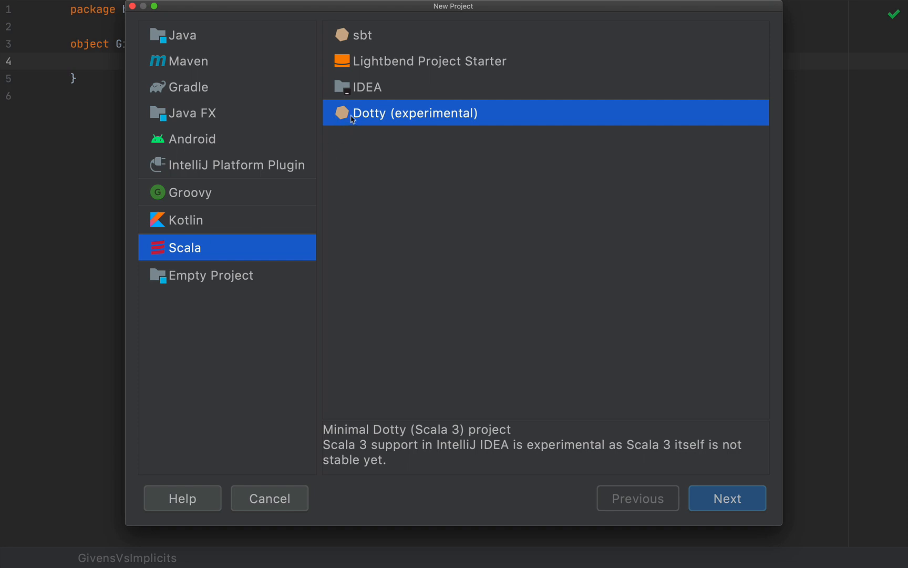
{"action": "mouse_move", "coordinate": [462, 140]}
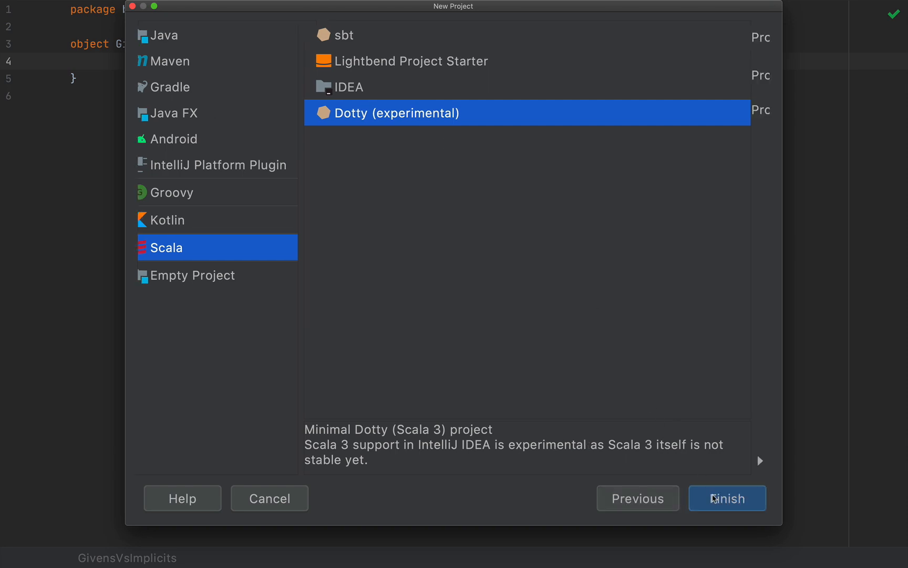
{"action": "left_click", "coordinate": [727, 497]}
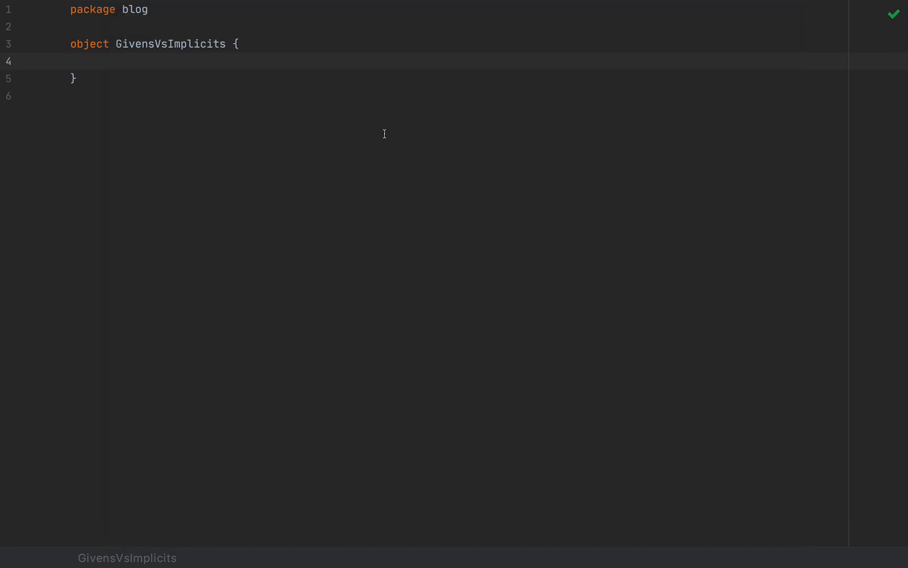
Insert an indented blank line in the empty GivensVsImplicits object and put the cursor on it
{"action": "key", "text": "Enter"}
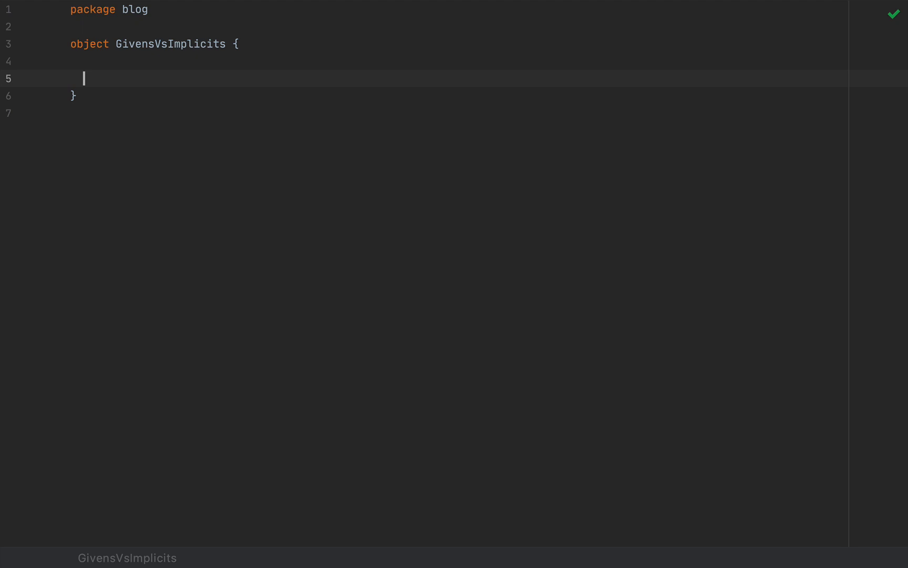
{"action": "mouse_move", "coordinate": [300, 100]}
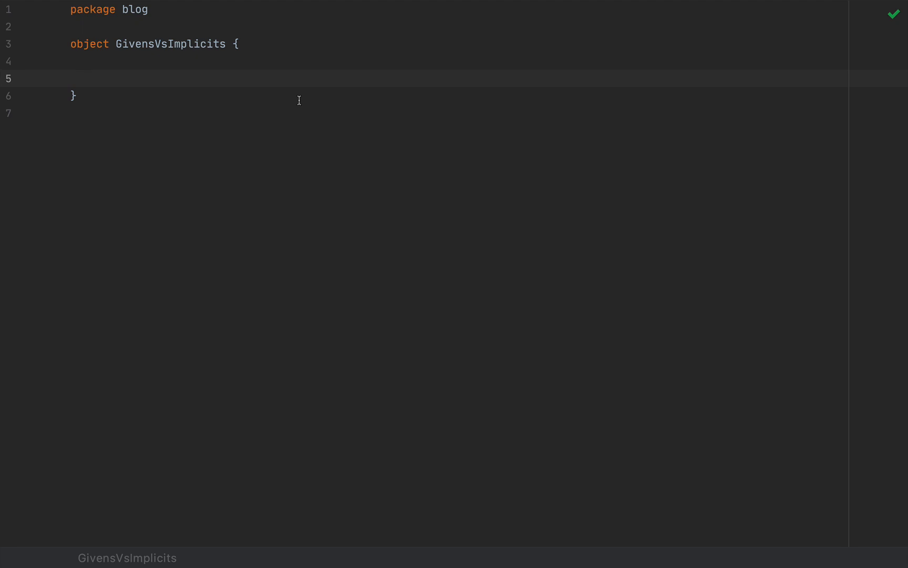
{"action": "mouse_move", "coordinate": [220, 277]}
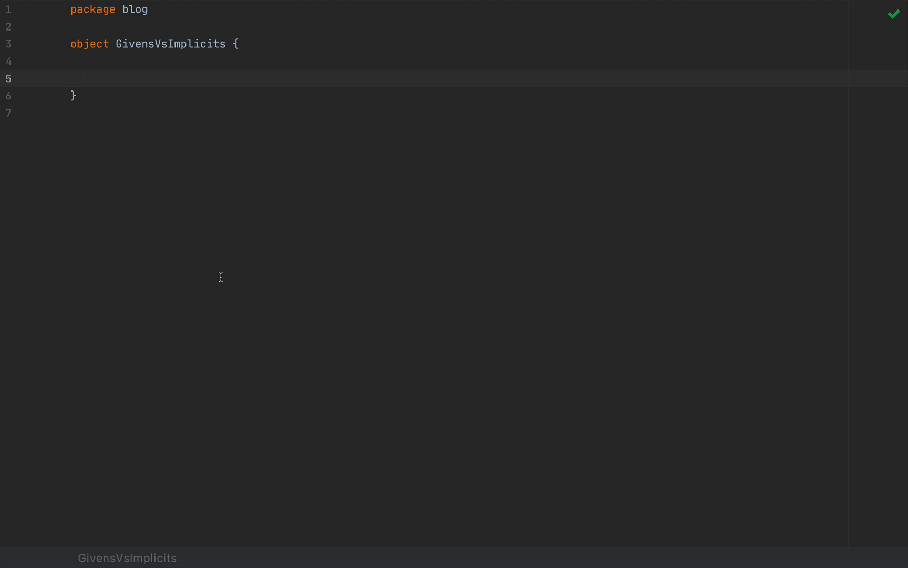
{"action": "left_click", "coordinate": [83, 78]}
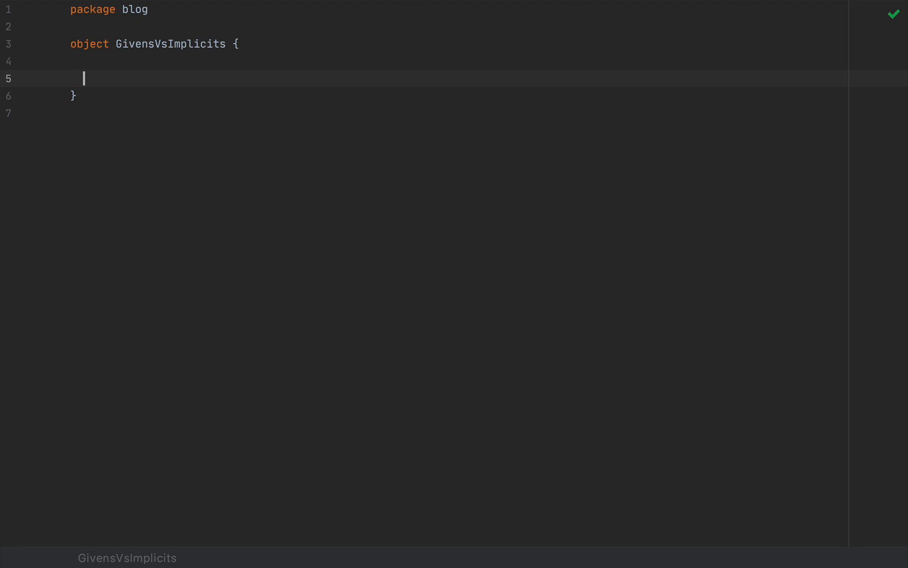
Type the comment '// implicit conversions' inside the object
{"action": "type", "text": "// i"}
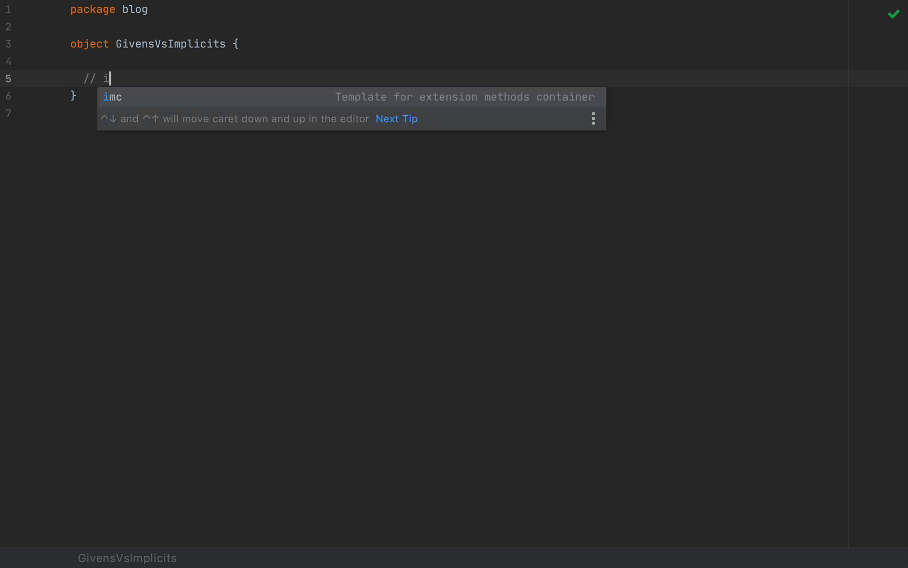
{"action": "type", "text": "mplicit conve"}
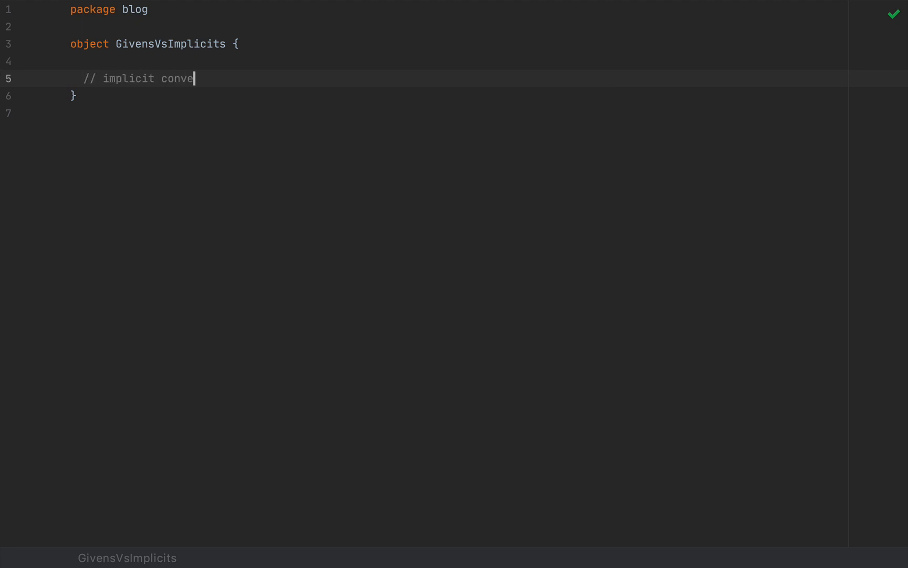
{"action": "type", "text": "rsions"}
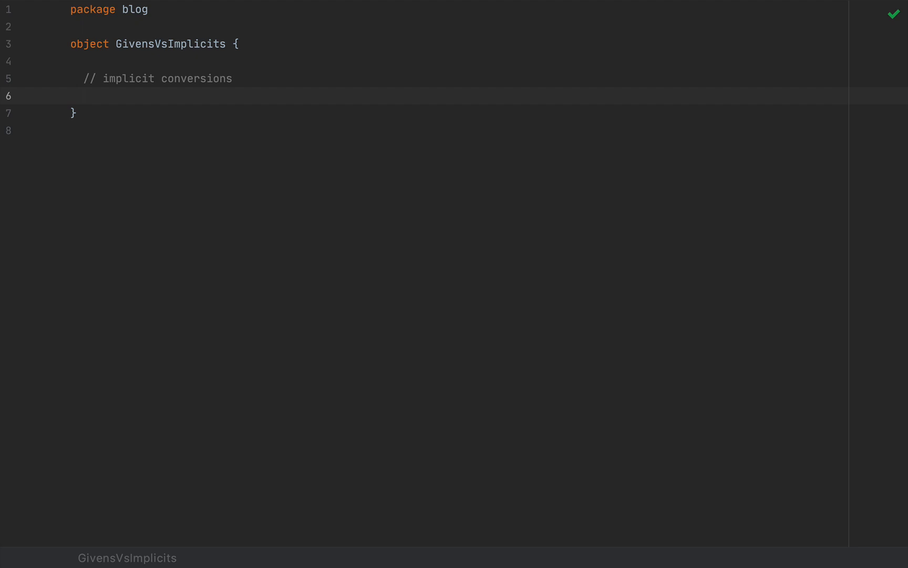
{"action": "mouse_move", "coordinate": [234, 143]}
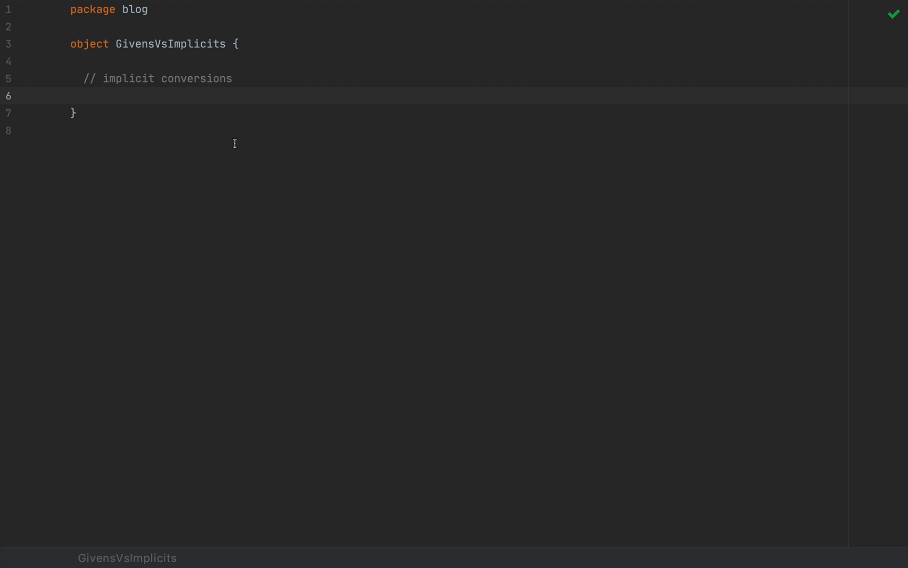
{"action": "mouse_move", "coordinate": [111, 102]}
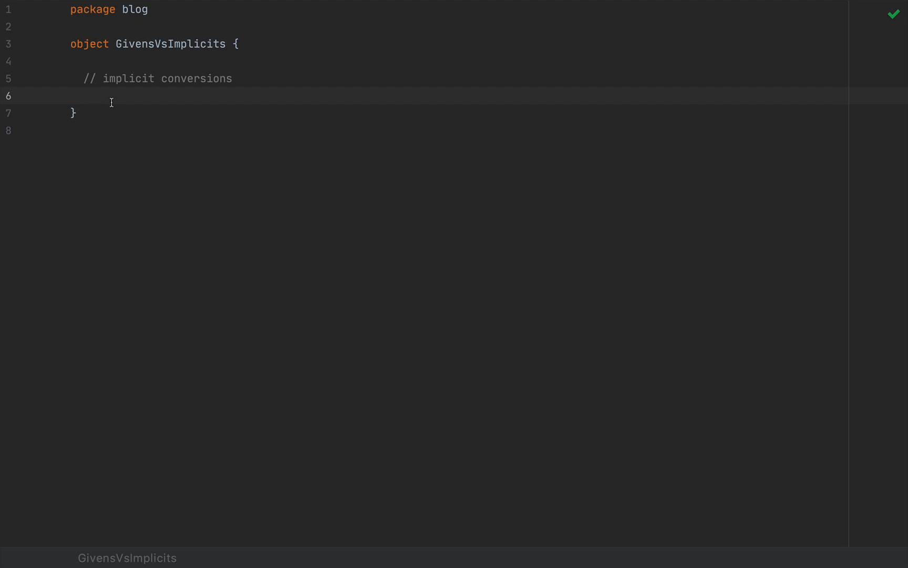
{"action": "mouse_move", "coordinate": [193, 132]}
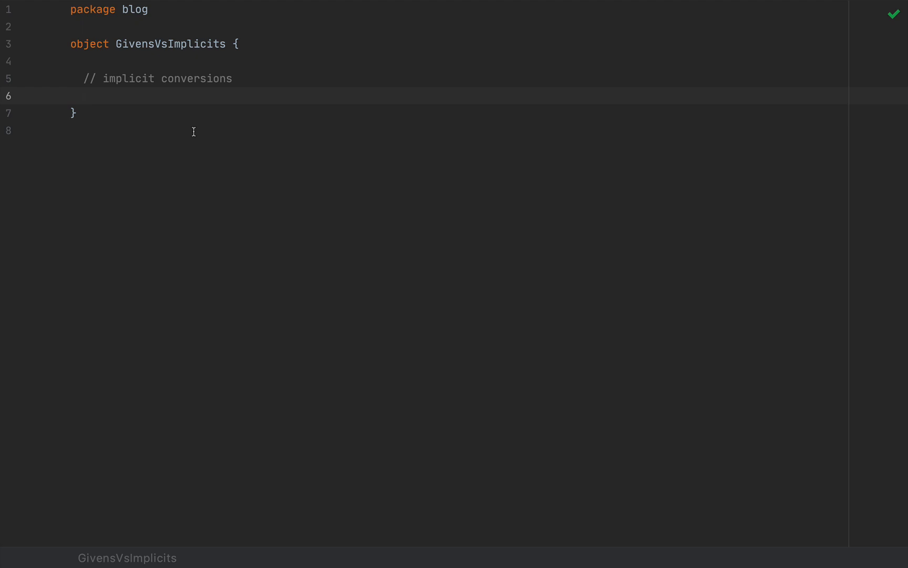
{"action": "mouse_move", "coordinate": [151, 204]}
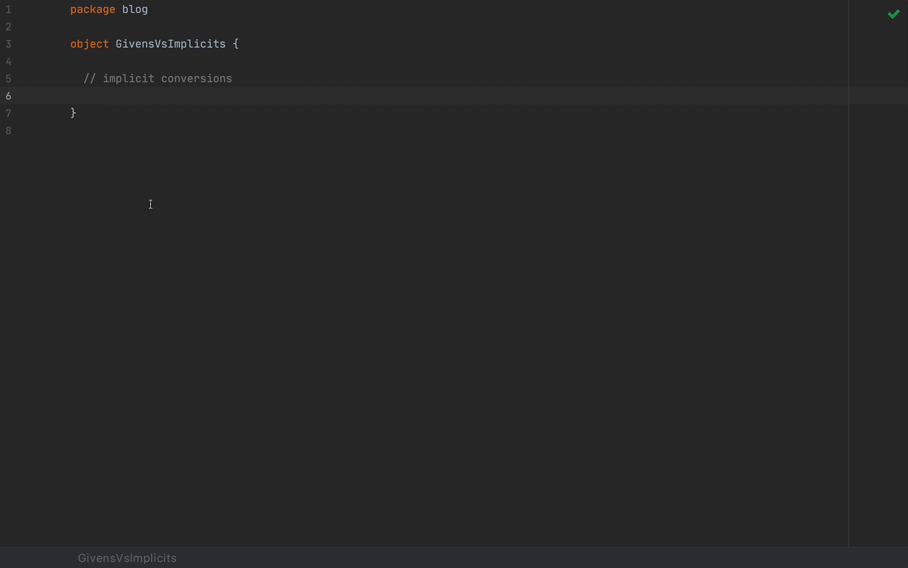
{"action": "mouse_move", "coordinate": [109, 91]}
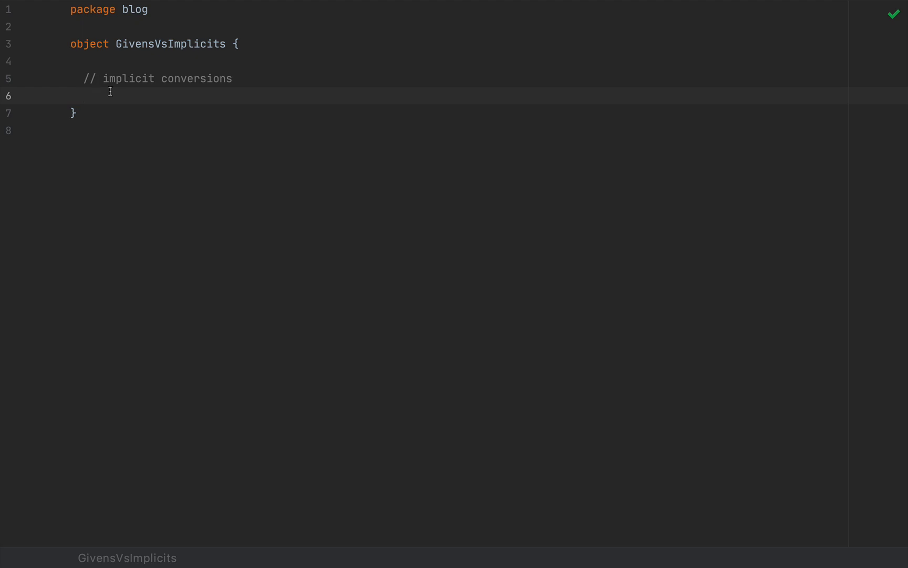
{"action": "mouse_move", "coordinate": [240, 261]}
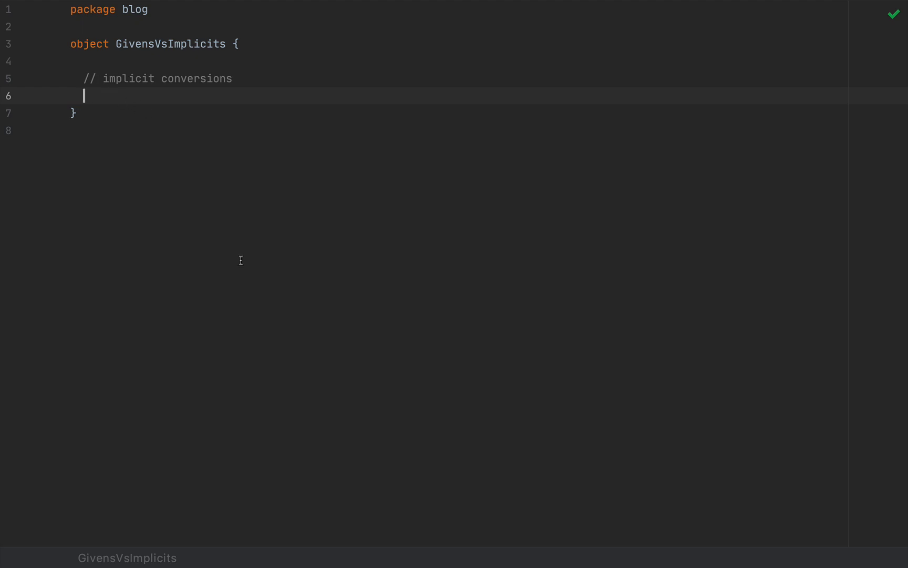
{"action": "mouse_move", "coordinate": [244, 226]}
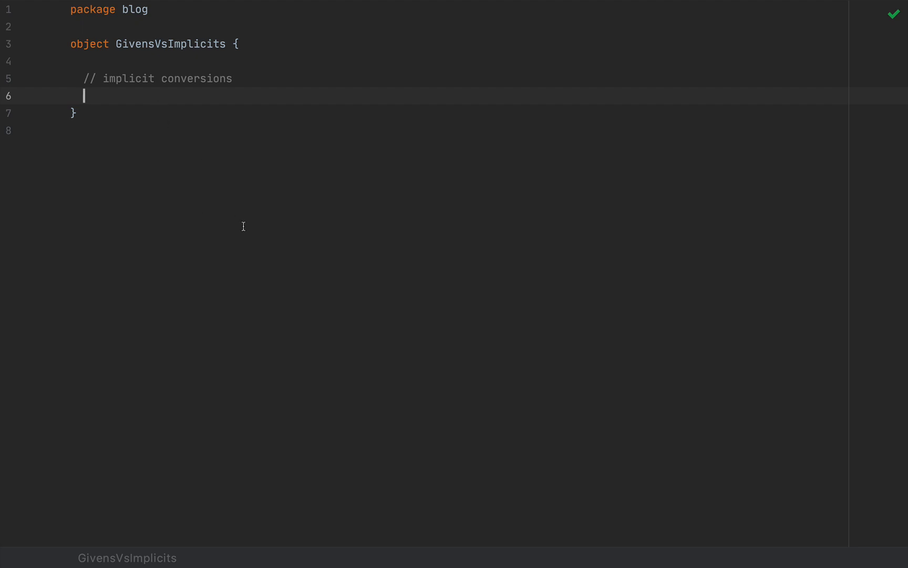
{"action": "mouse_move", "coordinate": [164, 170]}
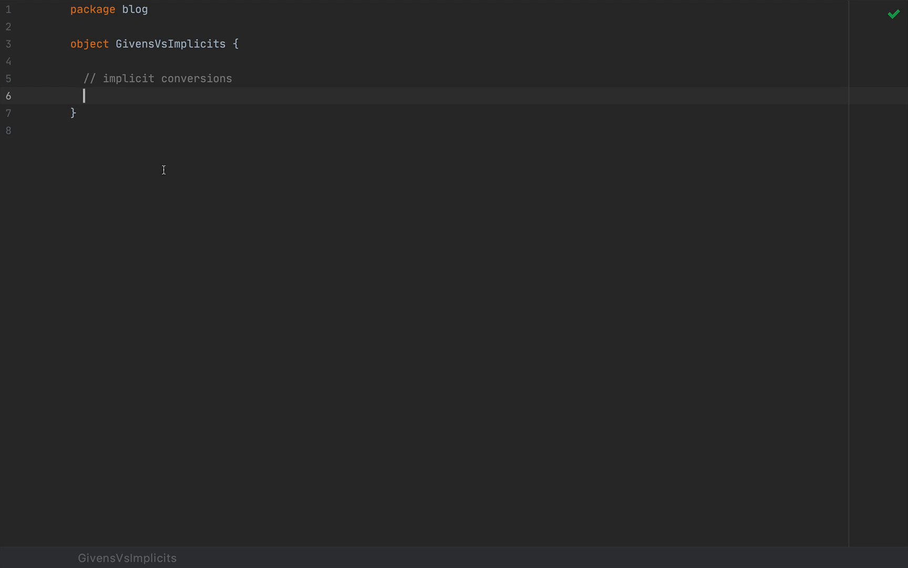
{"action": "mouse_move", "coordinate": [188, 166]}
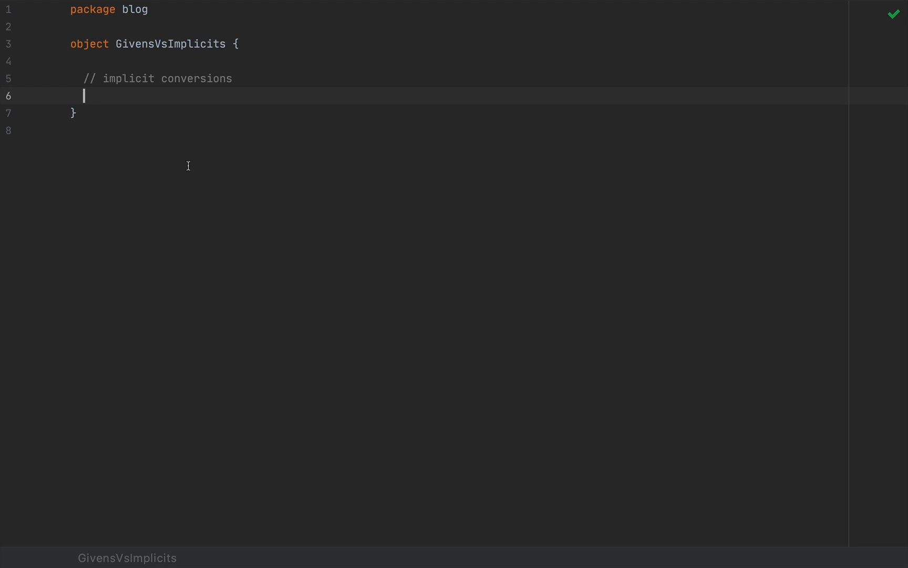
{"action": "mouse_move", "coordinate": [198, 272]}
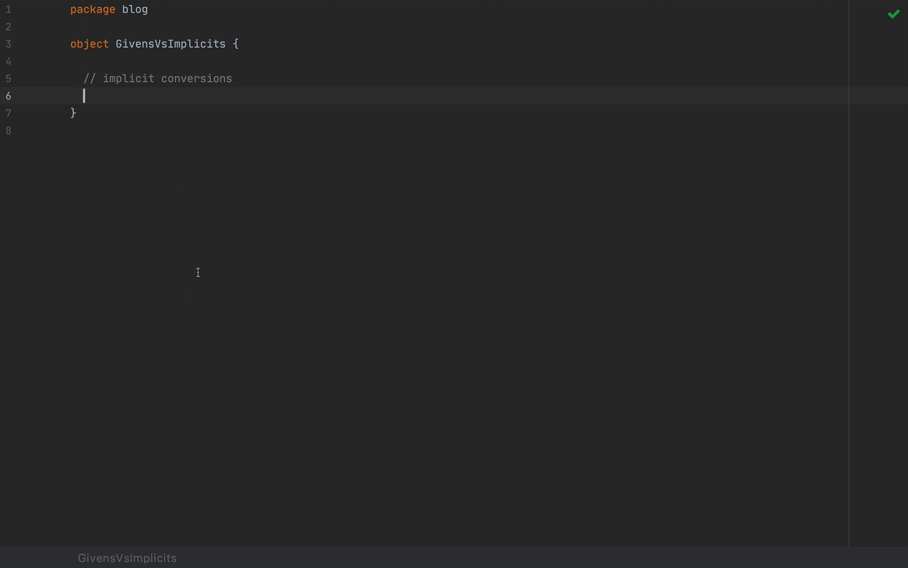
{"action": "mouse_move", "coordinate": [228, 228]}
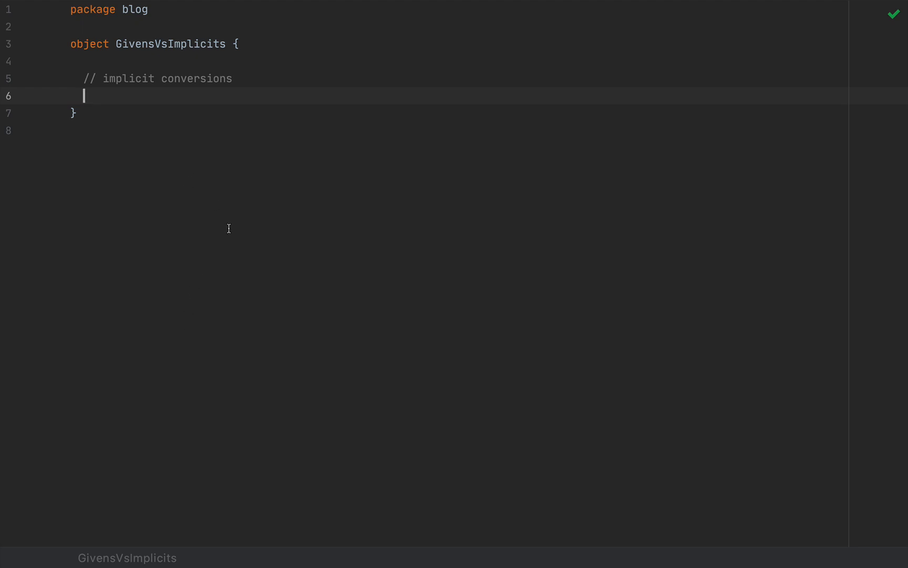
{"action": "mouse_move", "coordinate": [229, 216]}
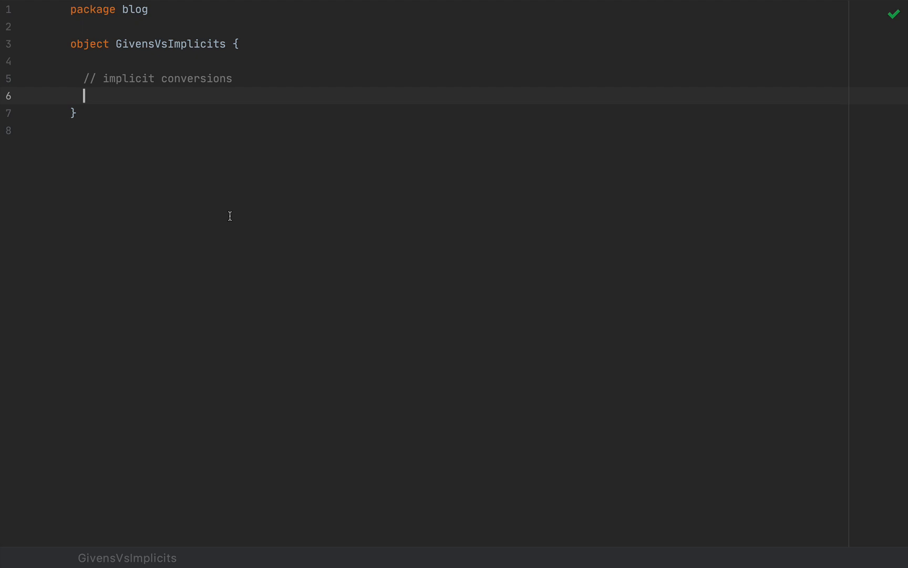
{"action": "mouse_move", "coordinate": [178, 141]}
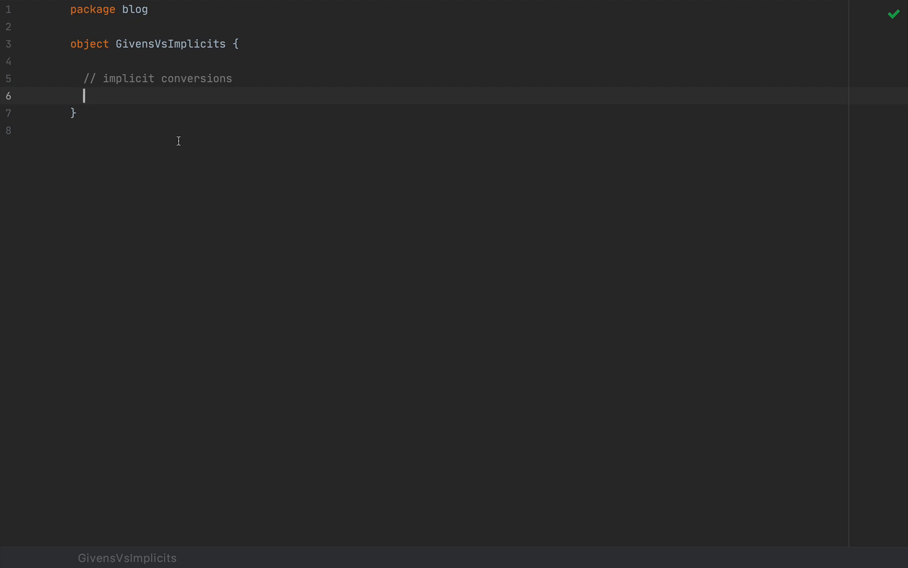
{"action": "mouse_move", "coordinate": [138, 97]}
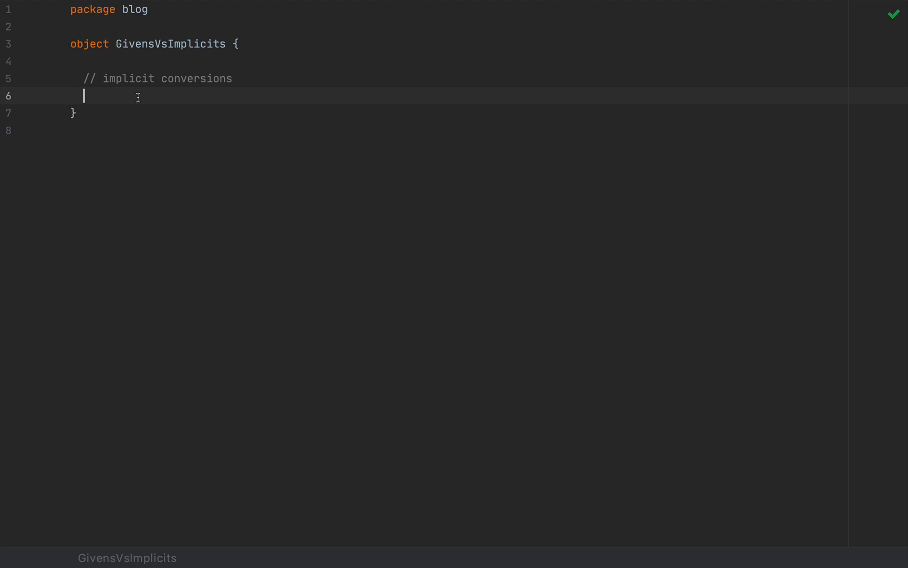
{"action": "mouse_move", "coordinate": [185, 287]}
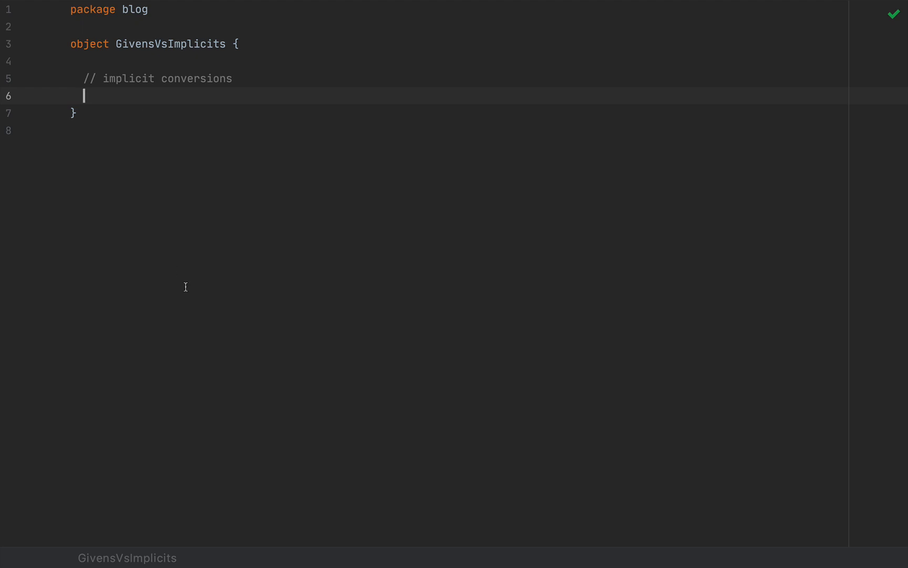
Write case class Person(name: String) with def greet: String = s"Hey, my name is $name, Scala rocks!"
{"action": "type", "text": "case c"}
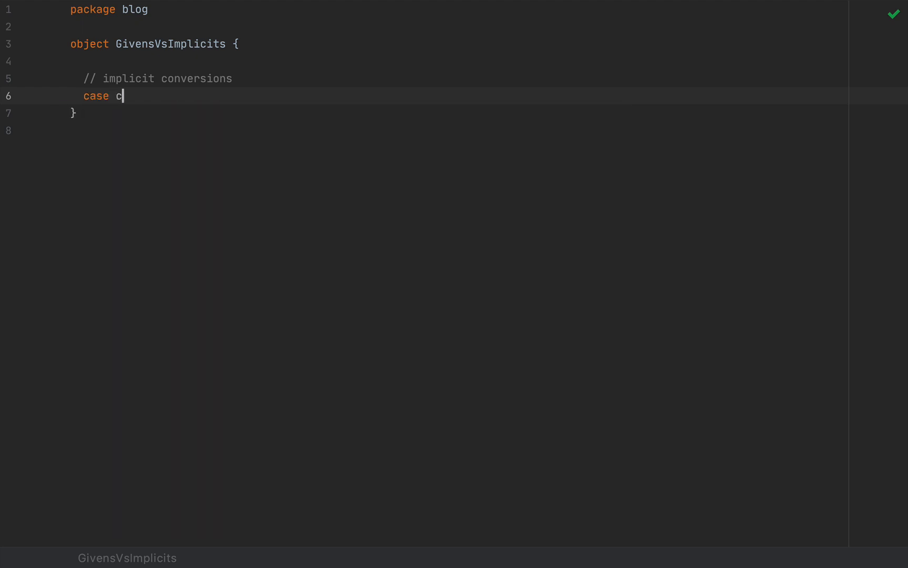
{"action": "type", "text": "lass Person(N"}
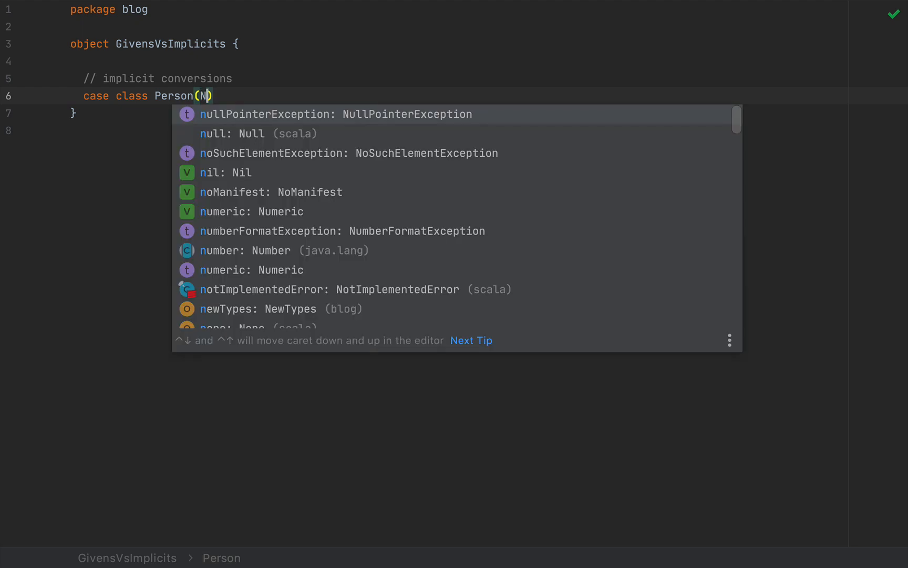
{"action": "type", "text": "name: Sti"}
{"action": "type", "text": "def"}
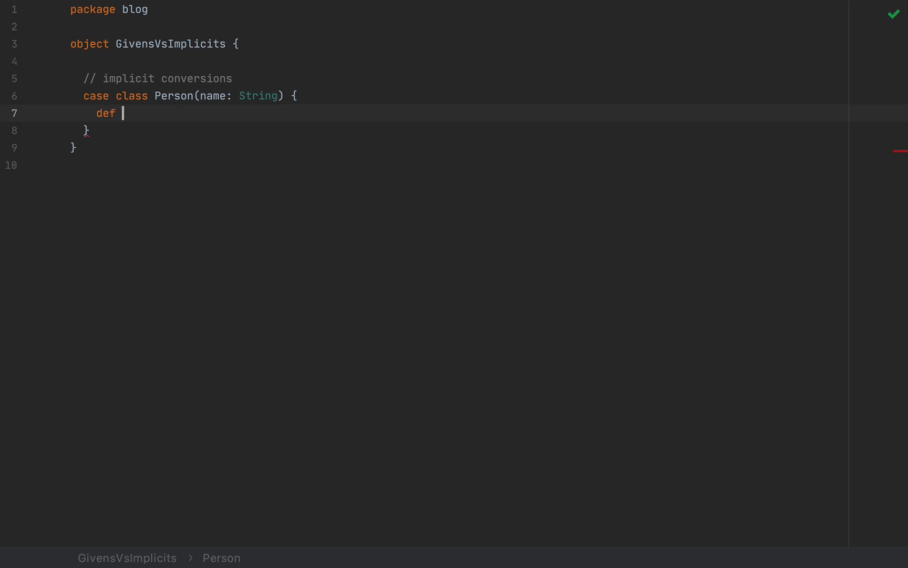
{"action": "type", "text": "greet: String"}
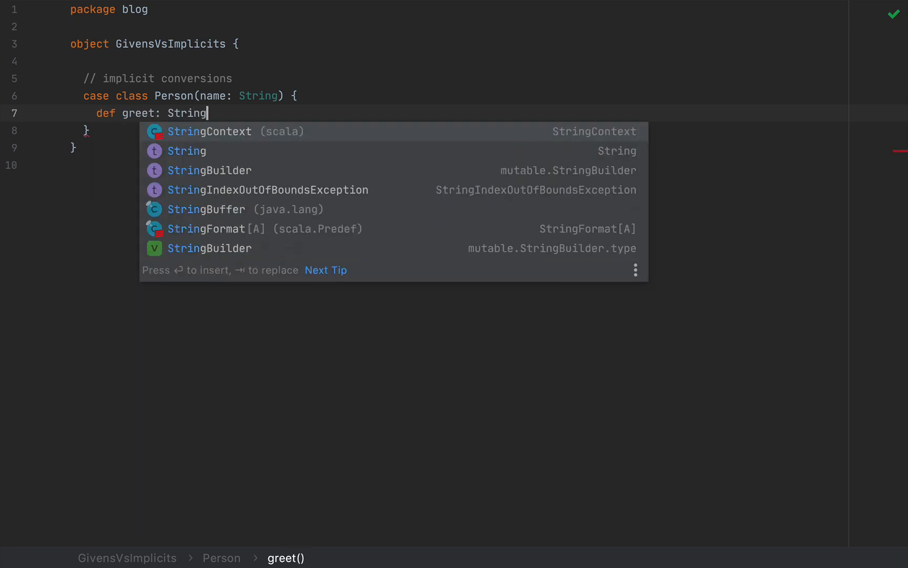
{"action": "type", "text": "= s\""}
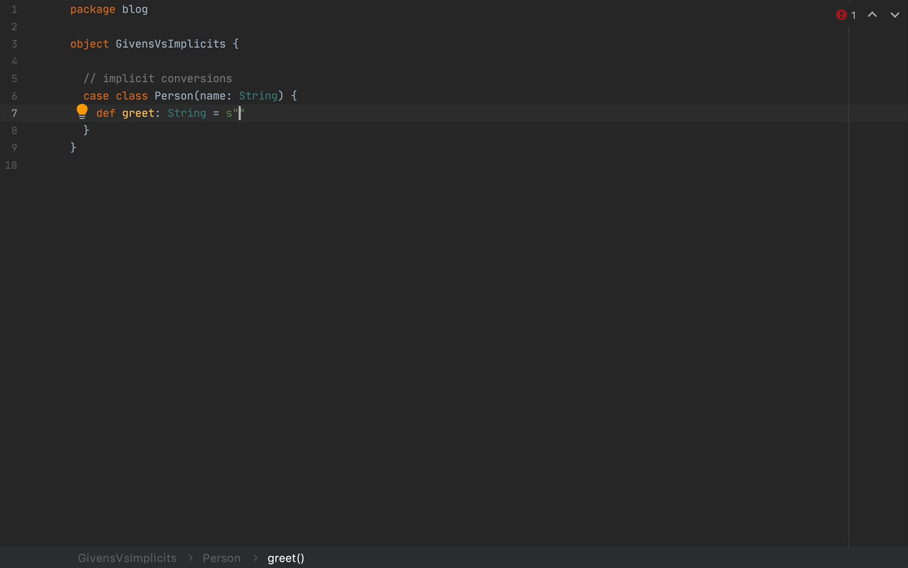
{"action": "type", "text": "Hey, m"}
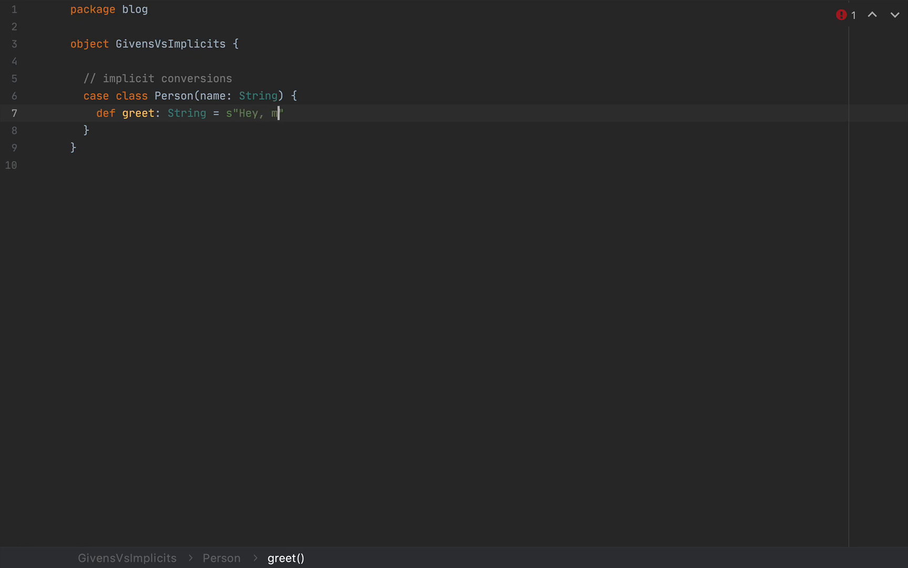
{"action": "type", "text": "y name is $nam"}
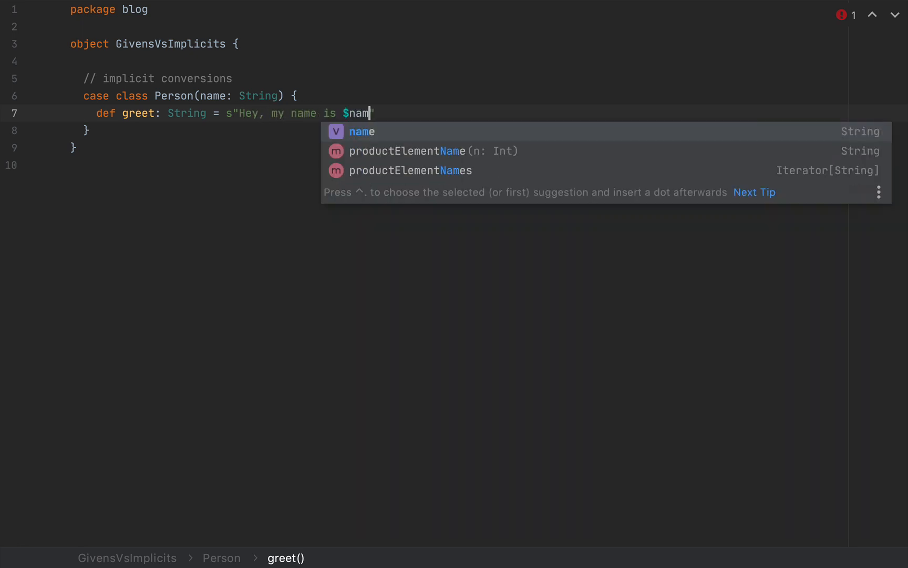
{"action": "type", "text": "e, Scala rocks!"}
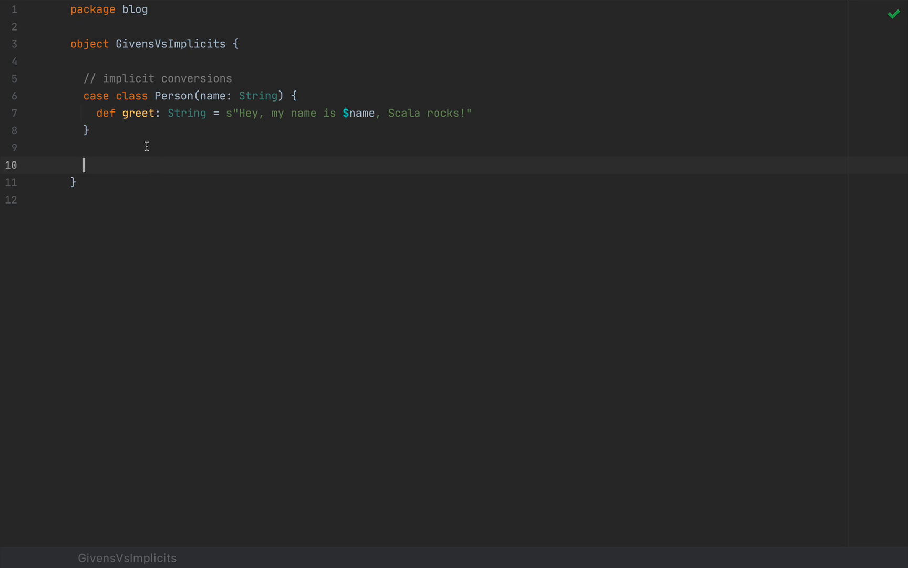
{"action": "mouse_move", "coordinate": [119, 150]}
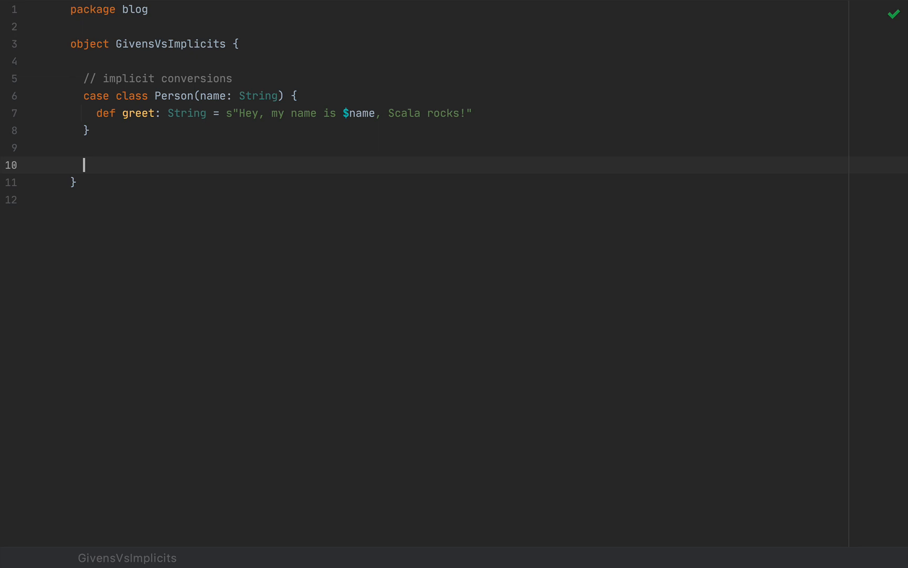
{"action": "mouse_move", "coordinate": [149, 107]}
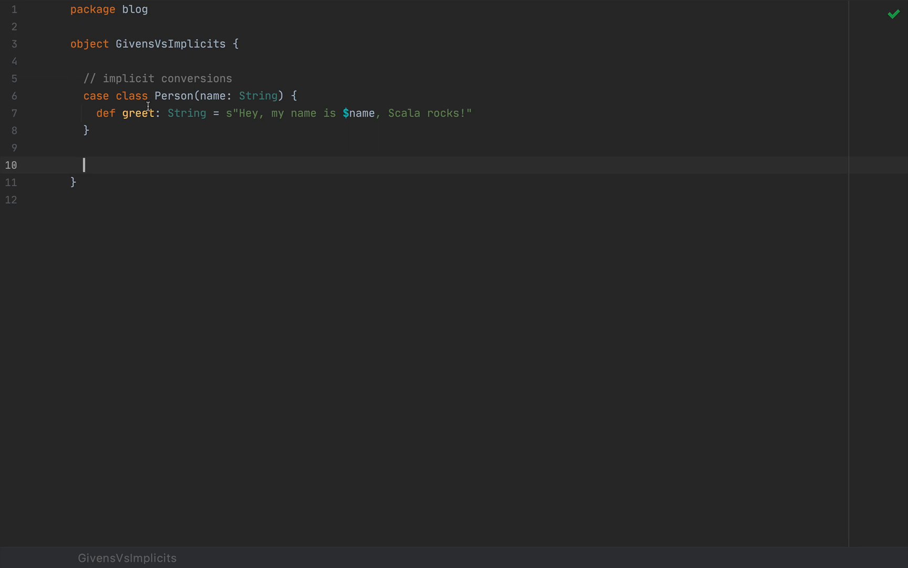
{"action": "mouse_move", "coordinate": [206, 176]}
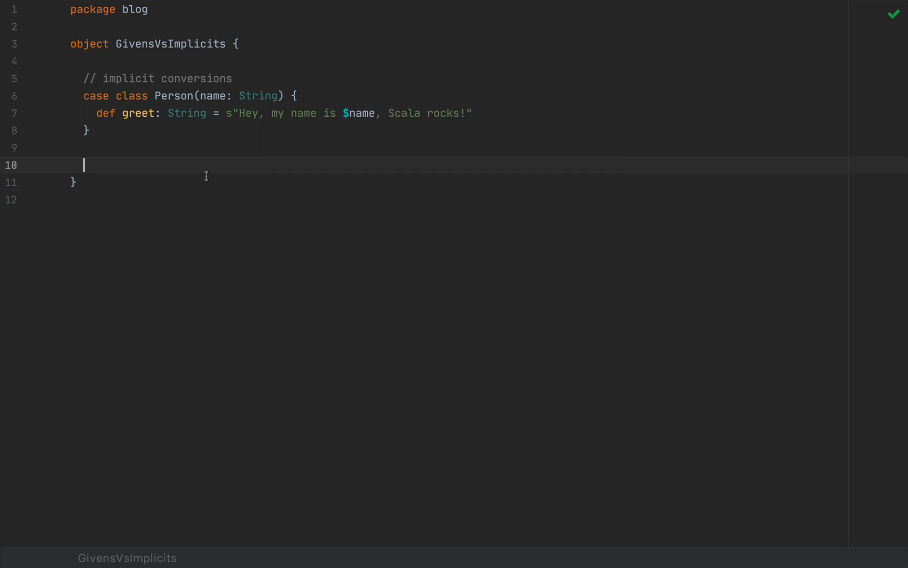
Define implicit def stringToPerson(string: String): Person = Person(string)
{"action": "type", "text": "implicit def"}
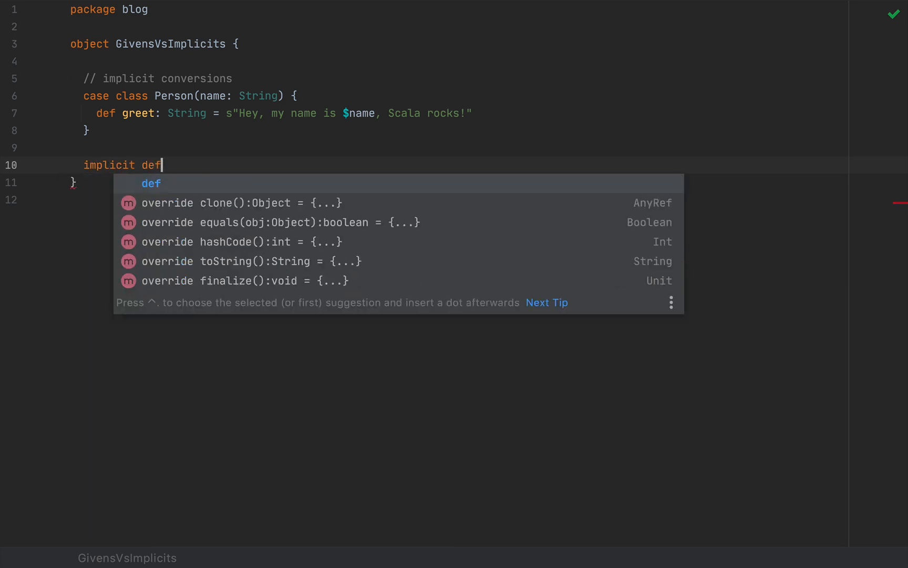
{"action": "type", "text": "string"}
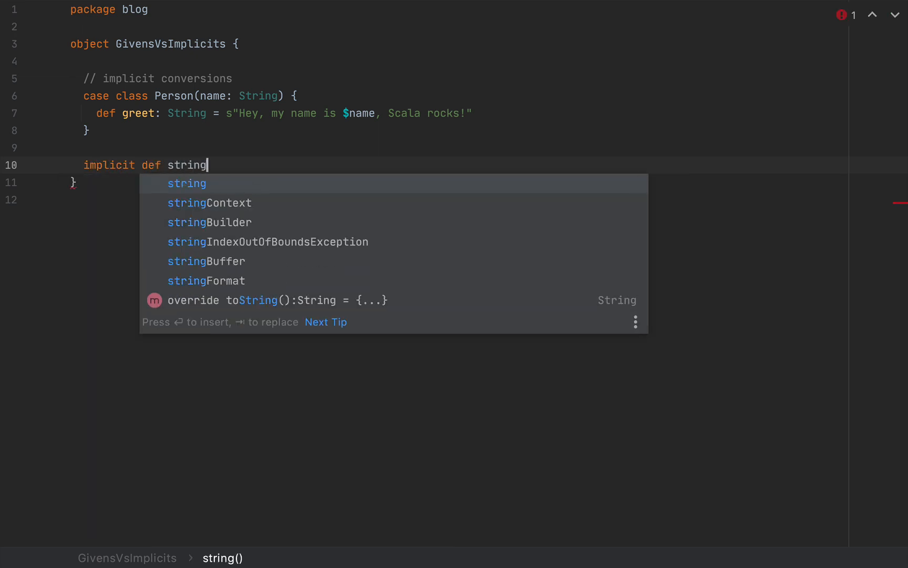
{"action": "type", "text": "ToPerson(string: String): Person ="}
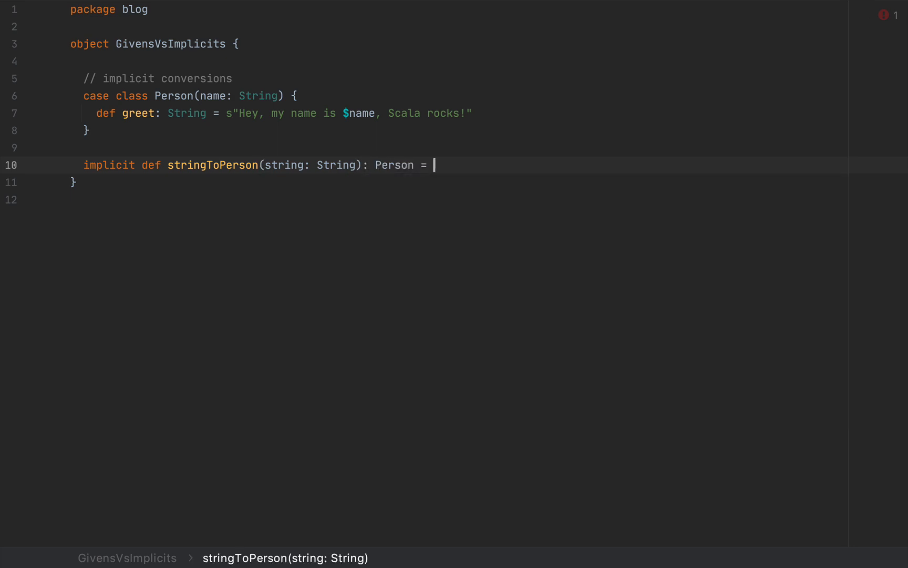
{"action": "type", "text": "Person*"}
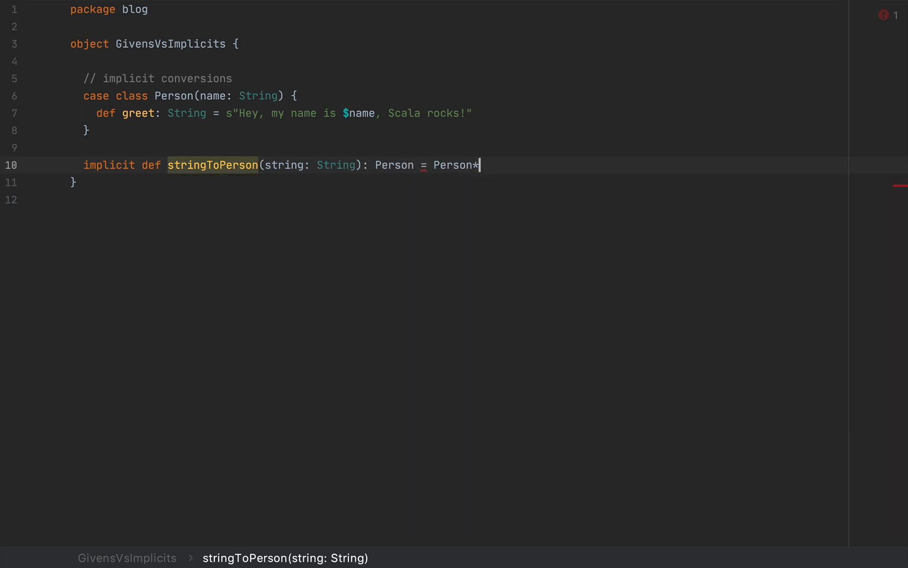
{"action": "type", "text": "(string)"}
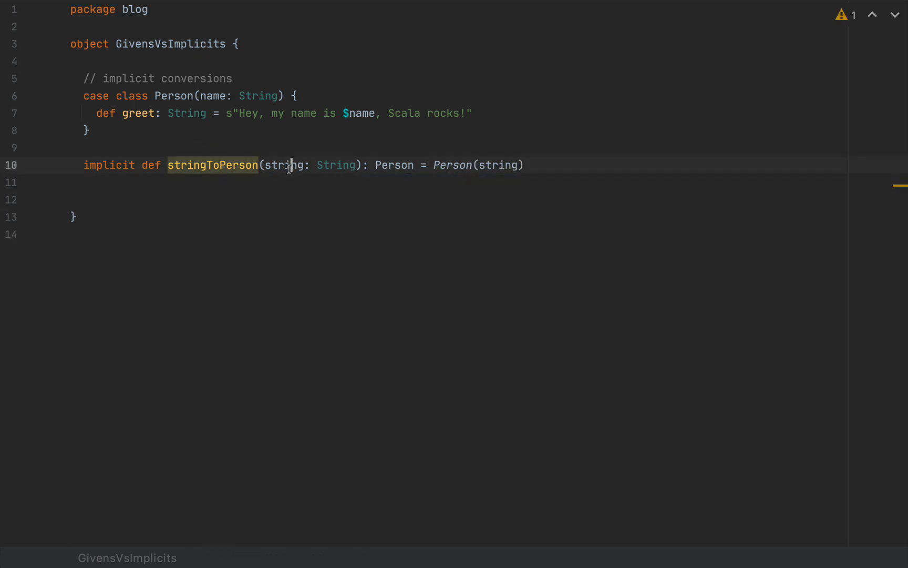
Call "Alice".greet on the line below the conversion
{"action": "left_click", "coordinate": [289, 165]}
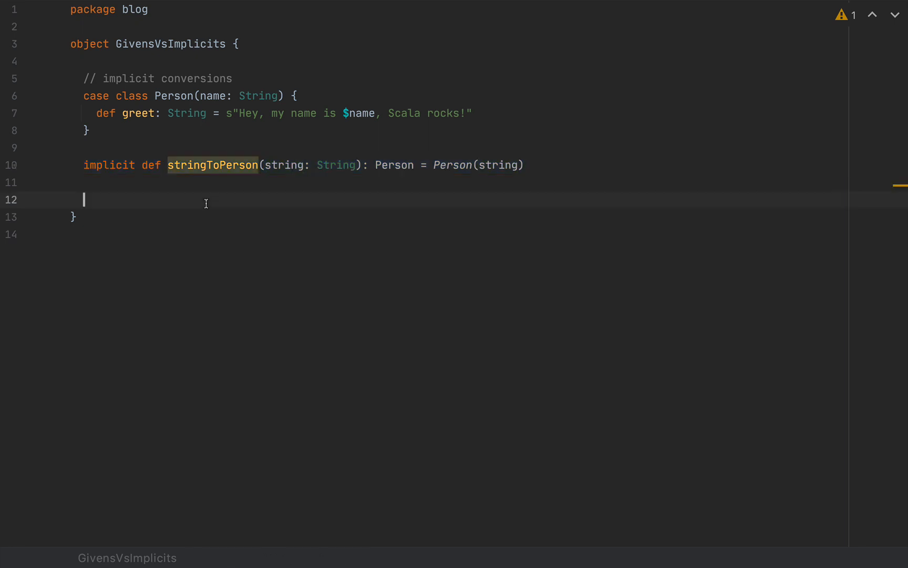
{"action": "type", "text": "\"Alice\""}
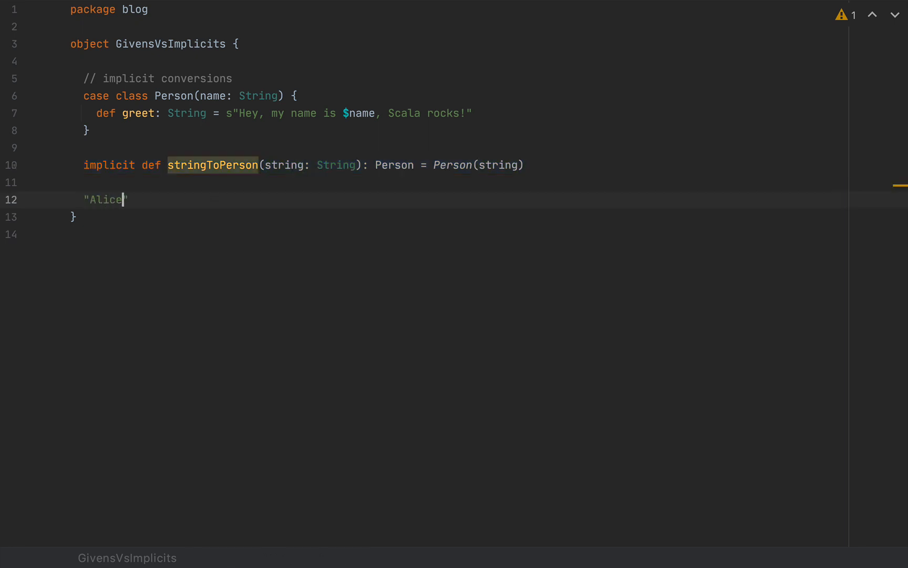
{"action": "type", "text": ".greet"}
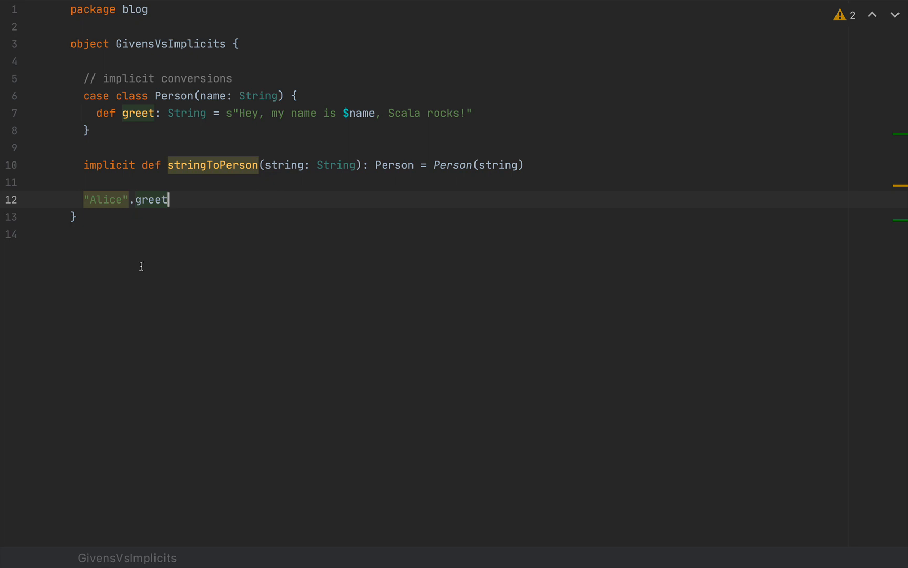
{"action": "mouse_move", "coordinate": [179, 247]}
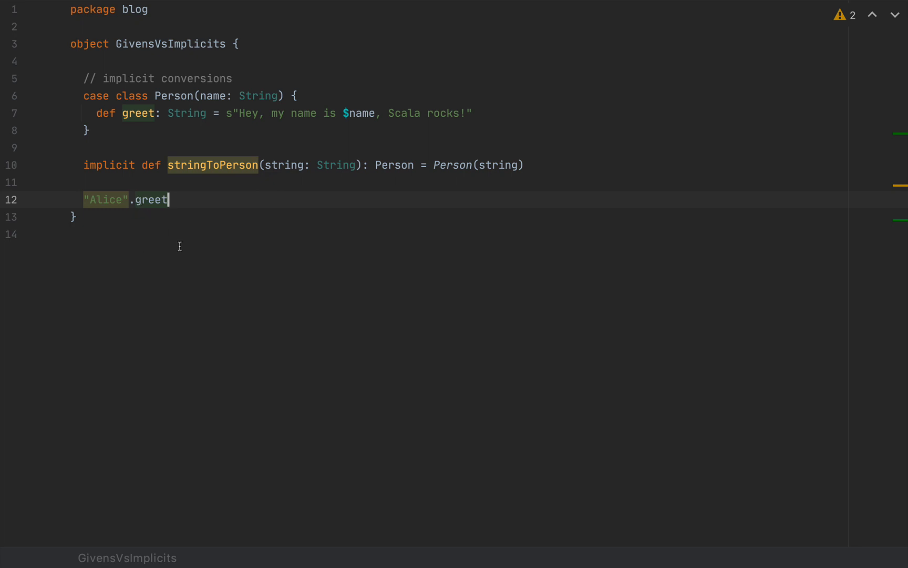
{"action": "mouse_move", "coordinate": [227, 240]}
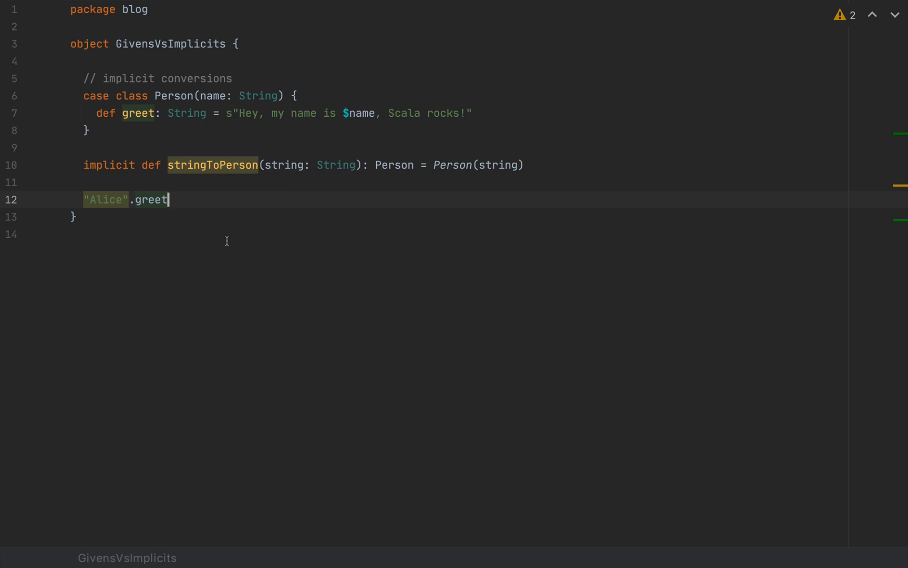
{"action": "mouse_move", "coordinate": [195, 224]}
{"action": "type", "text": "//"}
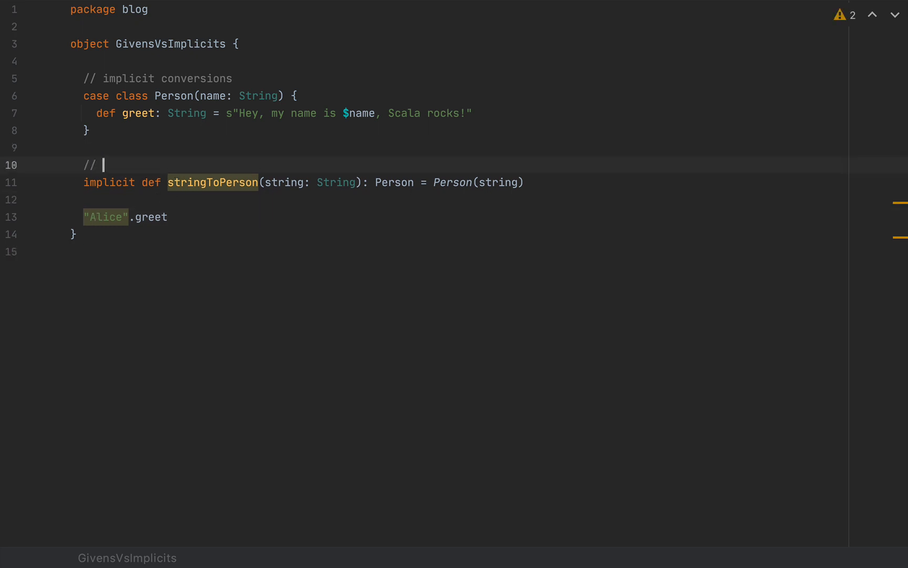
Label the implicit conversion '// discouraged' and move below the greet call
{"action": "type", "text": "discourages"}
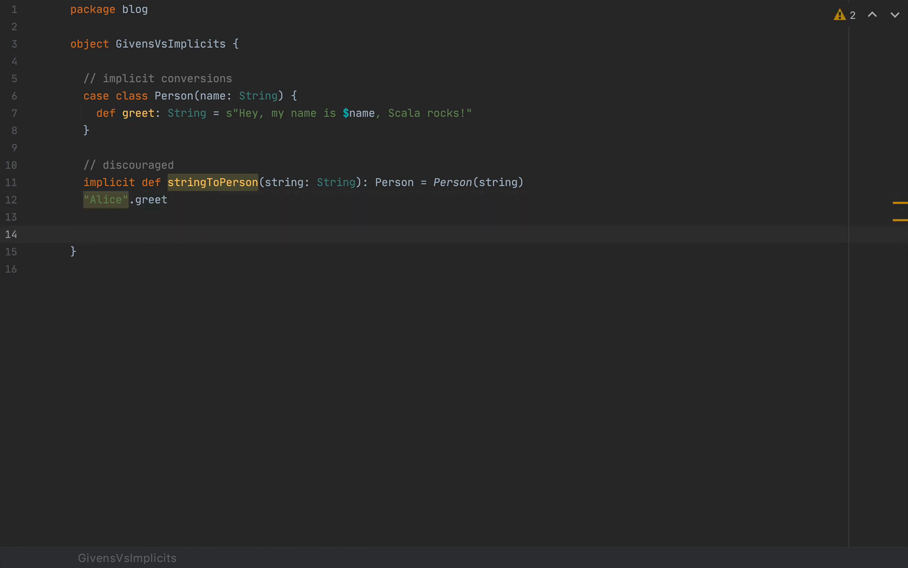
{"action": "mouse_move", "coordinate": [251, 211]}
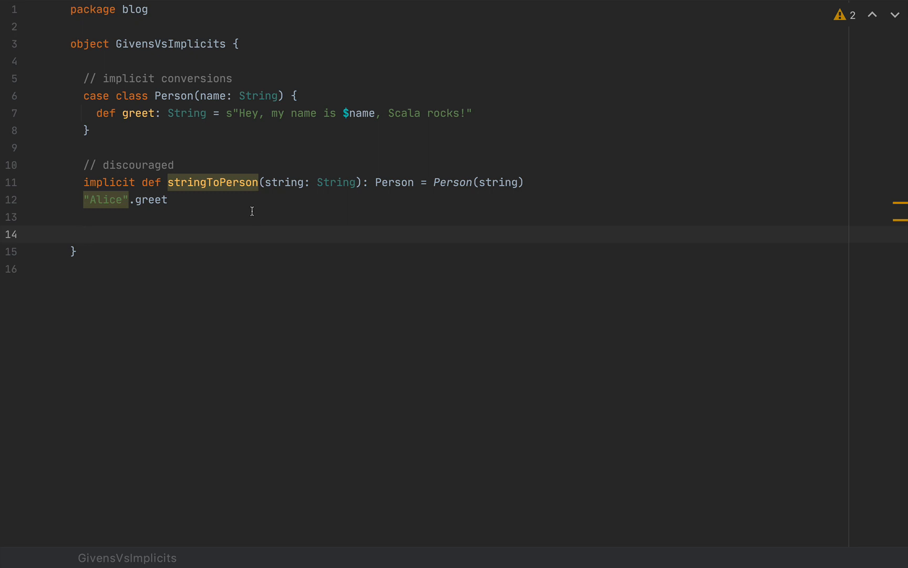
{"action": "left_click", "coordinate": [84, 234]}
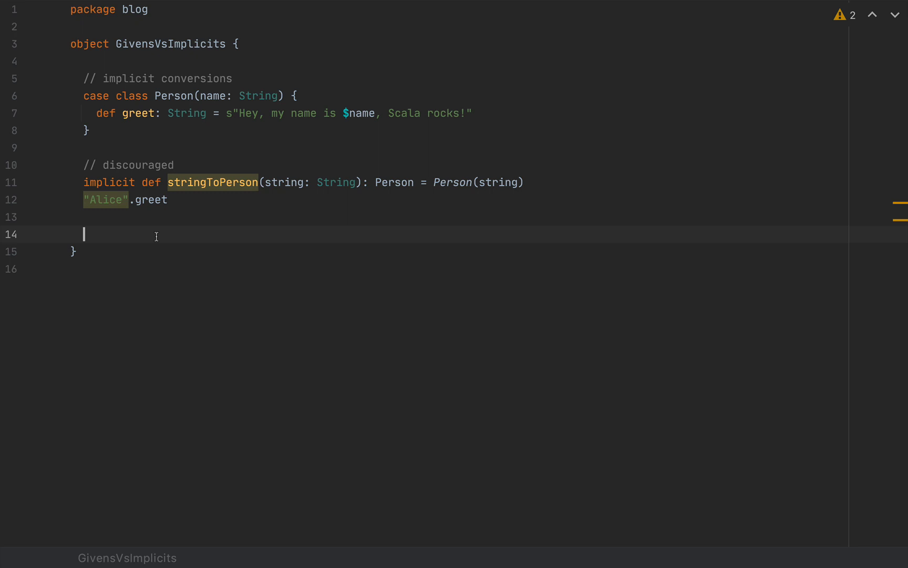
Declare given stringToPerson as a Conversion[String, Person] with braces for its body
{"action": "type", "text": "giiven"}
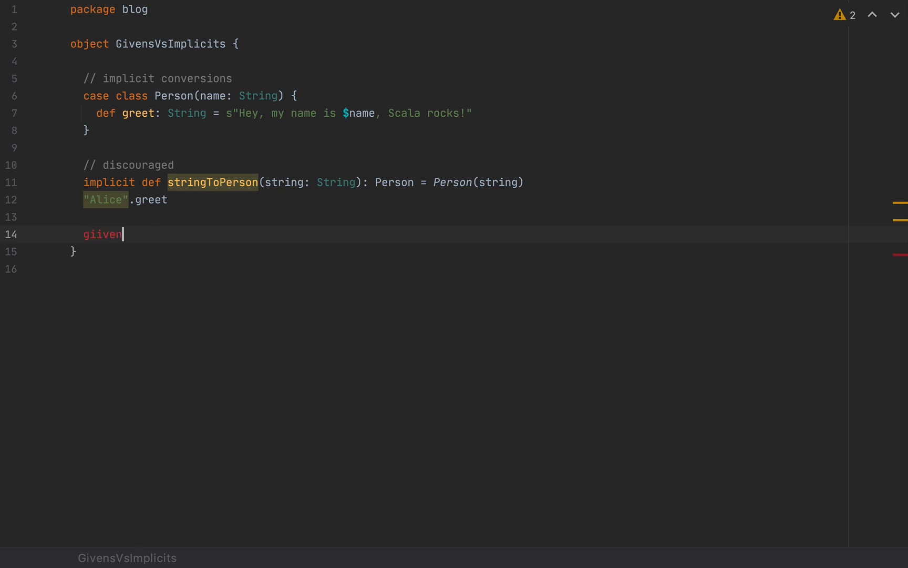
{"action": "type", "text": "given stringToPerson"}
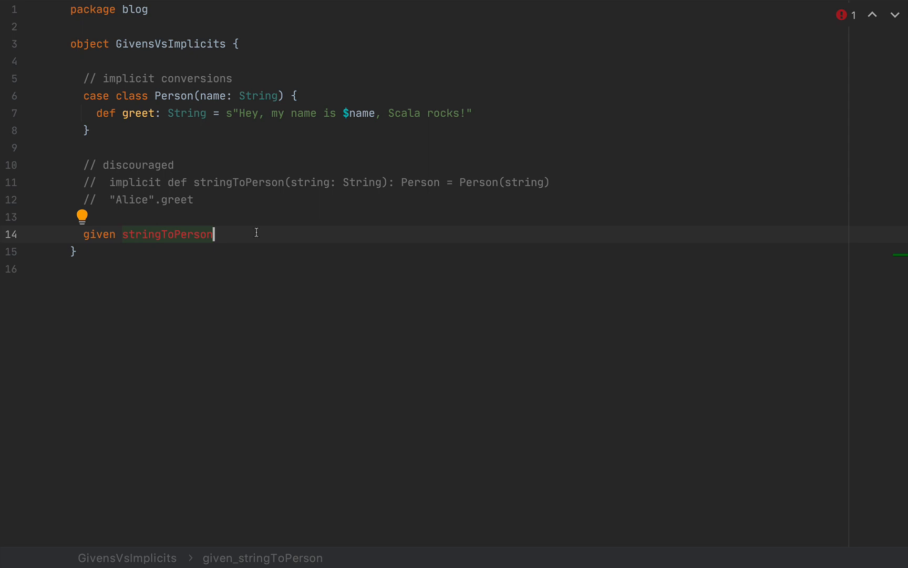
{"action": "mouse_move", "coordinate": [373, 267]}
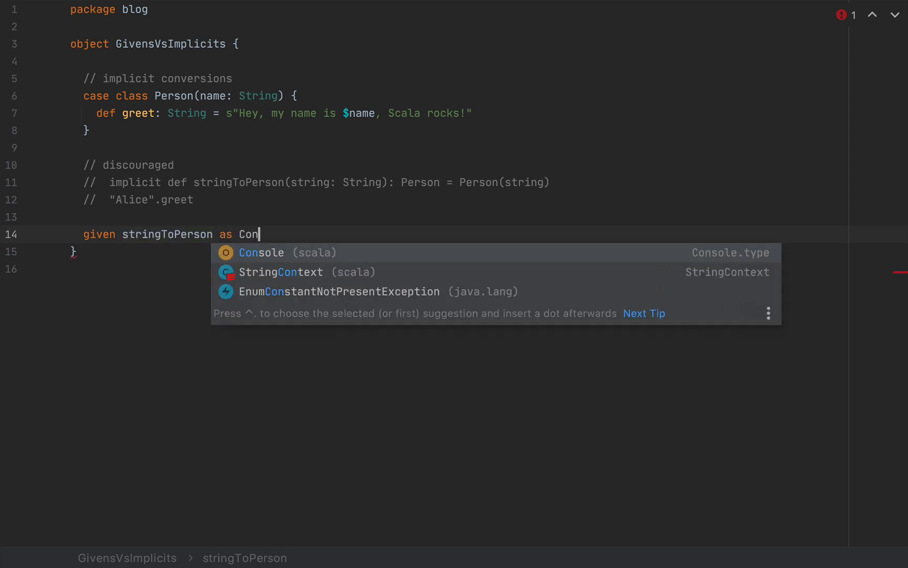
{"action": "type", "text": "version"}
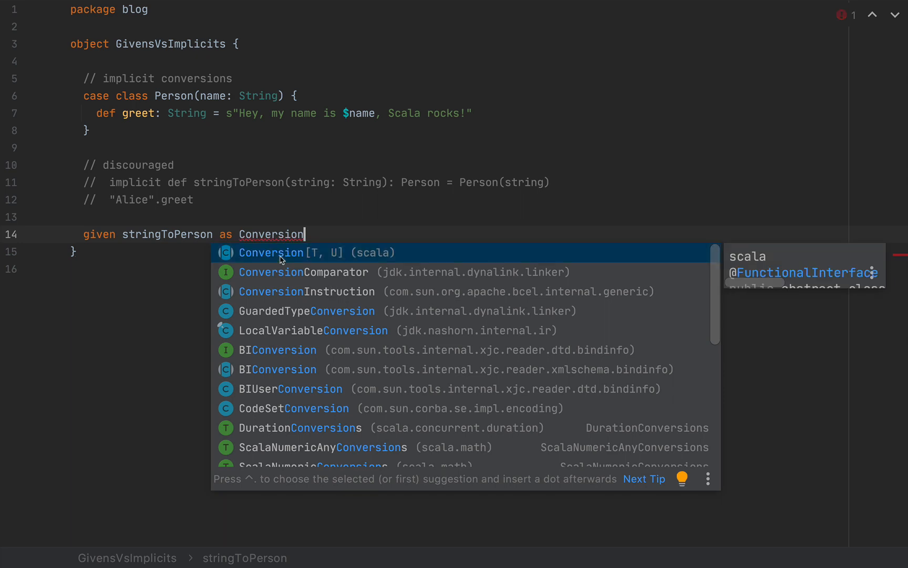
{"action": "mouse_move", "coordinate": [383, 259]}
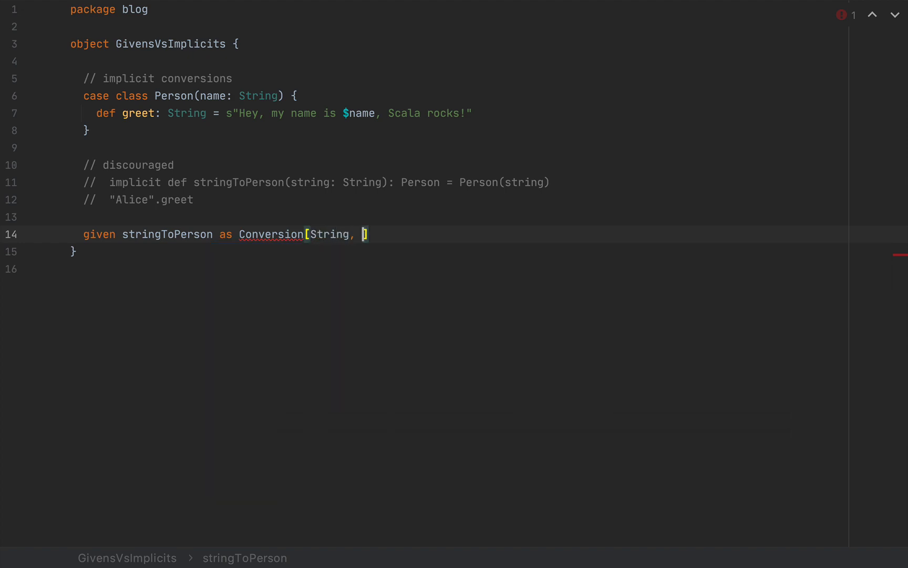
{"action": "type", "text": "Person"}
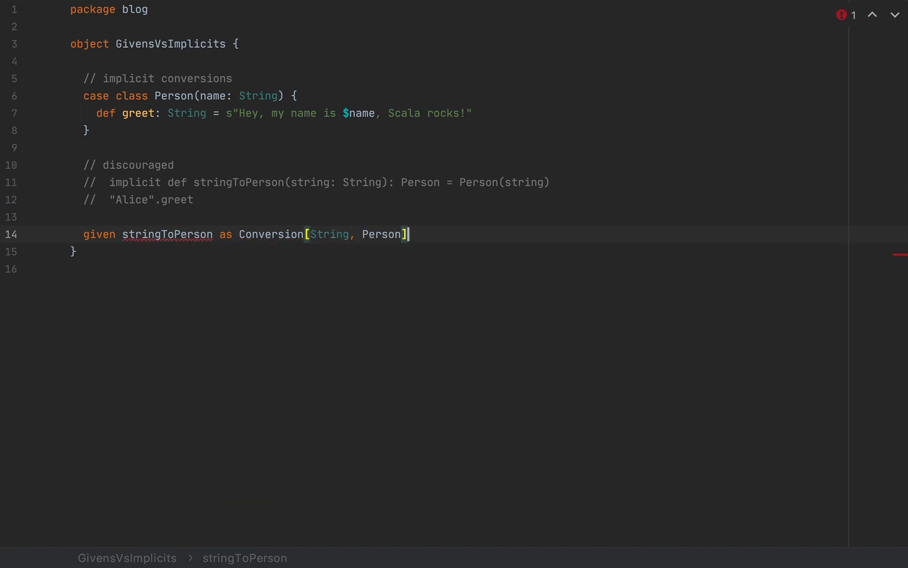
{"action": "type", "text": "{}"}
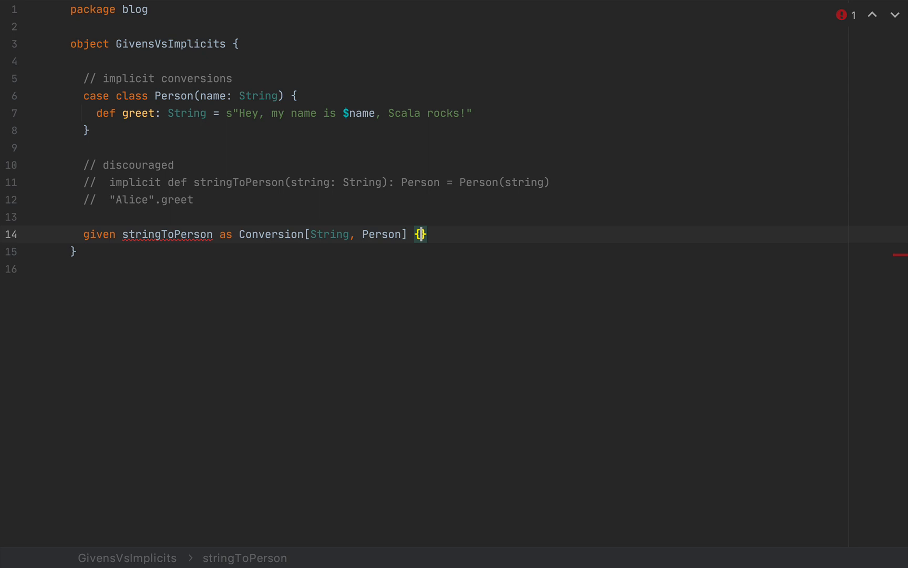
Implement the given's def apply(string: String) returning Person(string)
{"action": "key", "text": "Enter"}
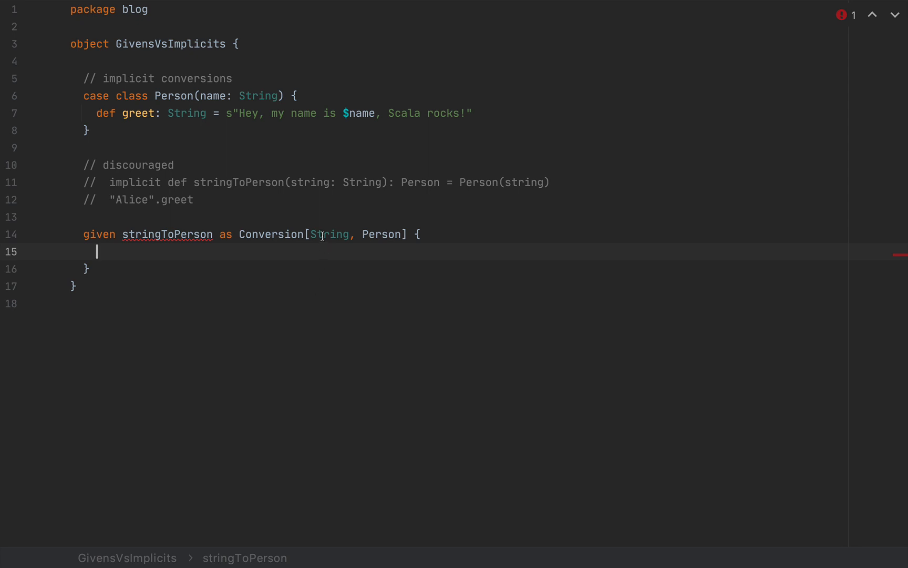
{"action": "type", "text": "d"}
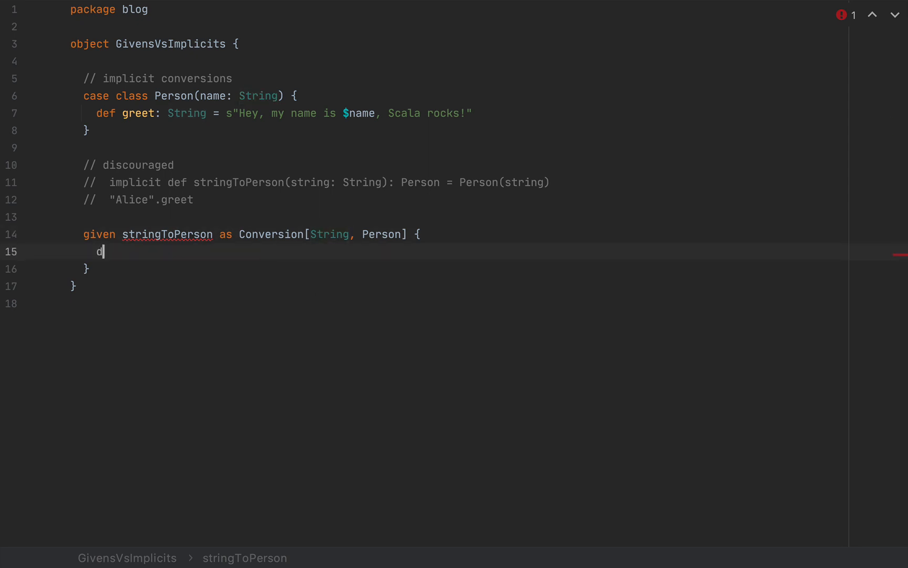
{"action": "type", "text": "ef apply(s"}
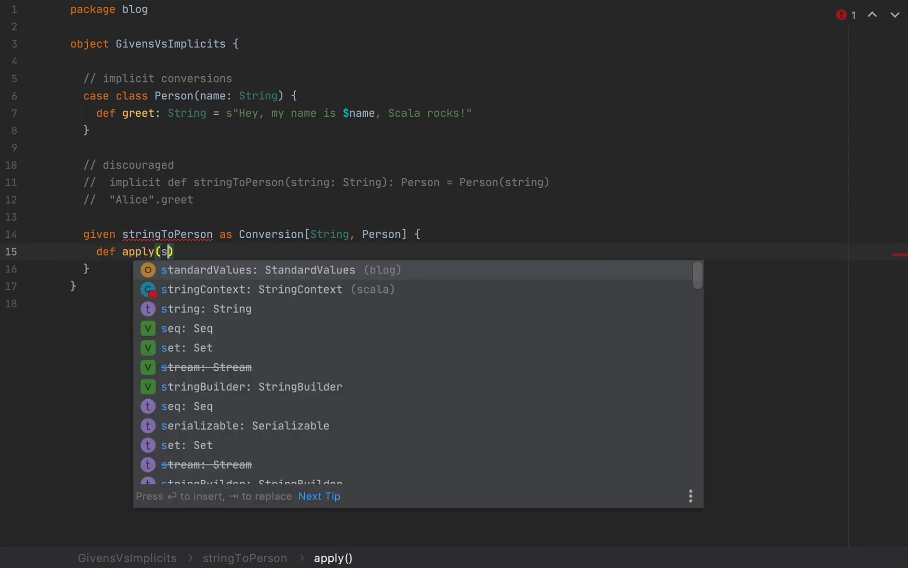
{"action": "type", "text": "tring: String"}
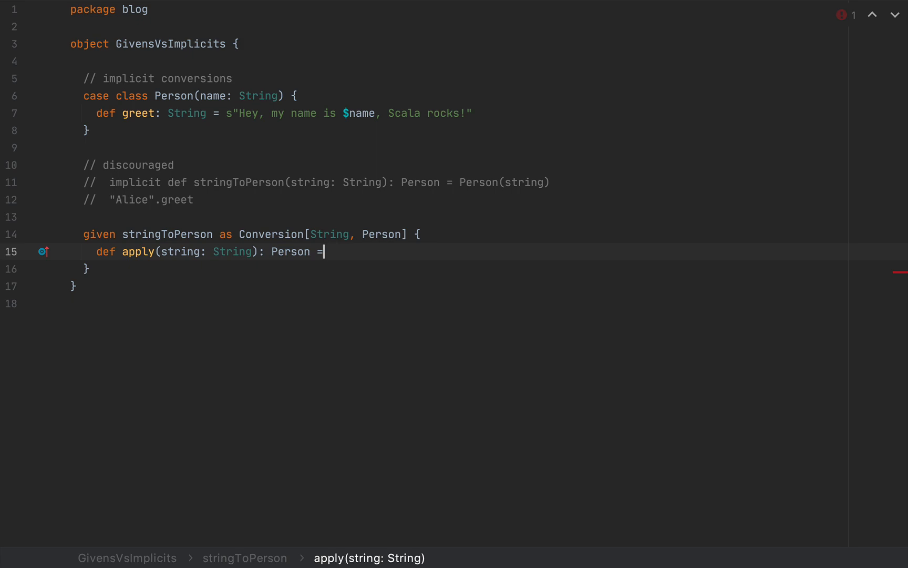
{"action": "type", "text": "Person(String"}
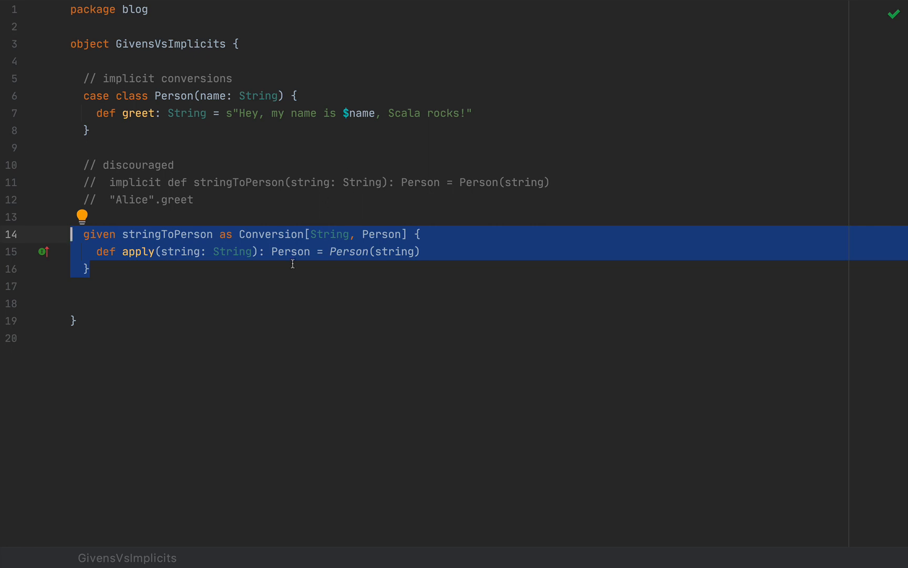
{"action": "mouse_move", "coordinate": [257, 294]}
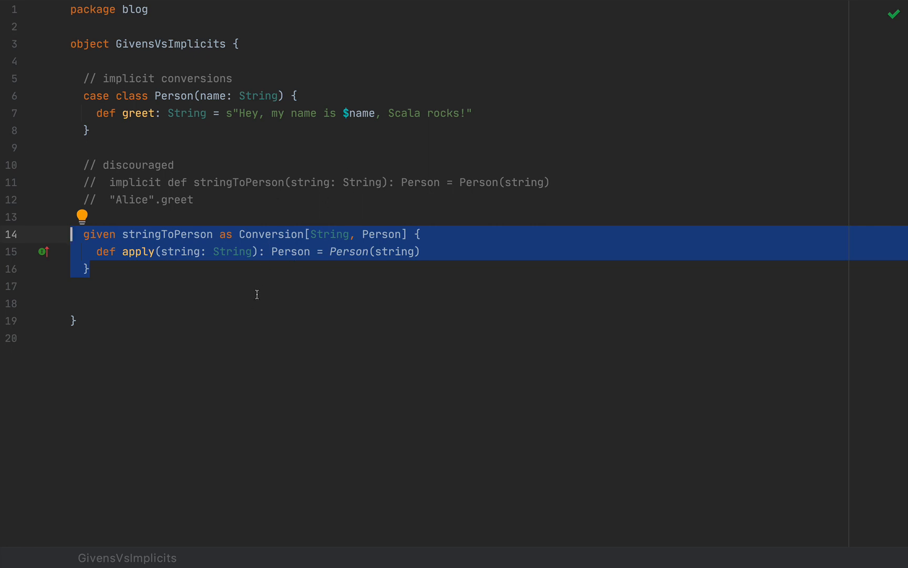
Add import scala.language.implicitConversions and a "Alice".greet call after the given
{"action": "left_click", "coordinate": [235, 235]}
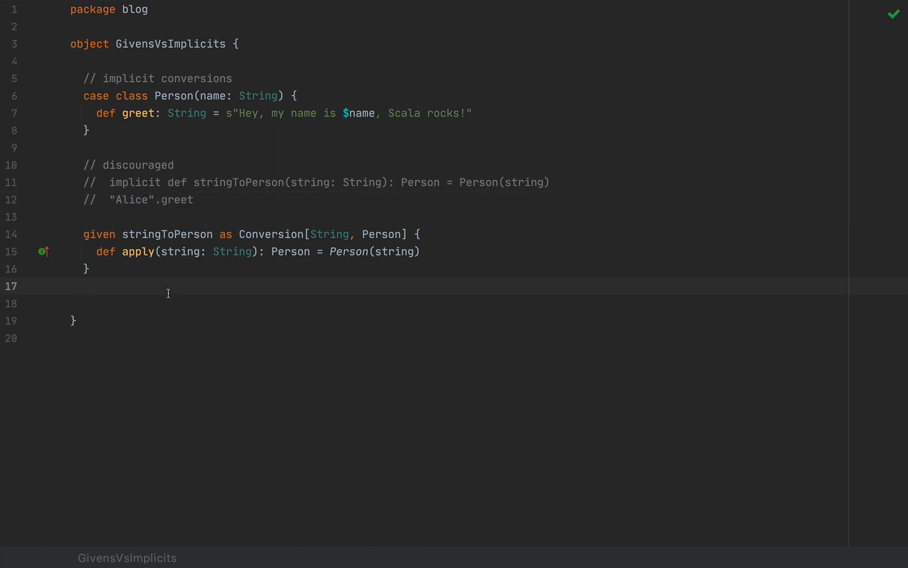
{"action": "type", "text": "import scal"}
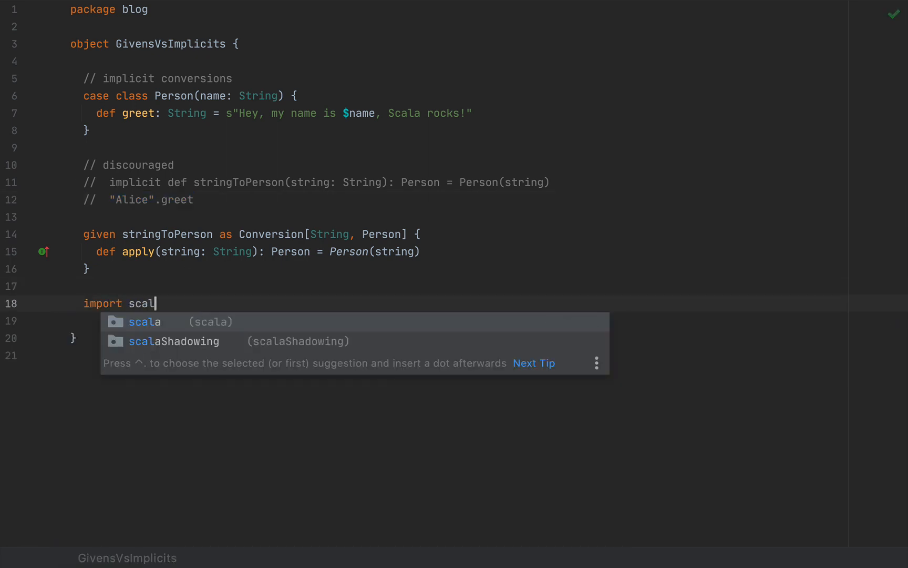
{"action": "type", "text": "a.language.implicitConversions"}
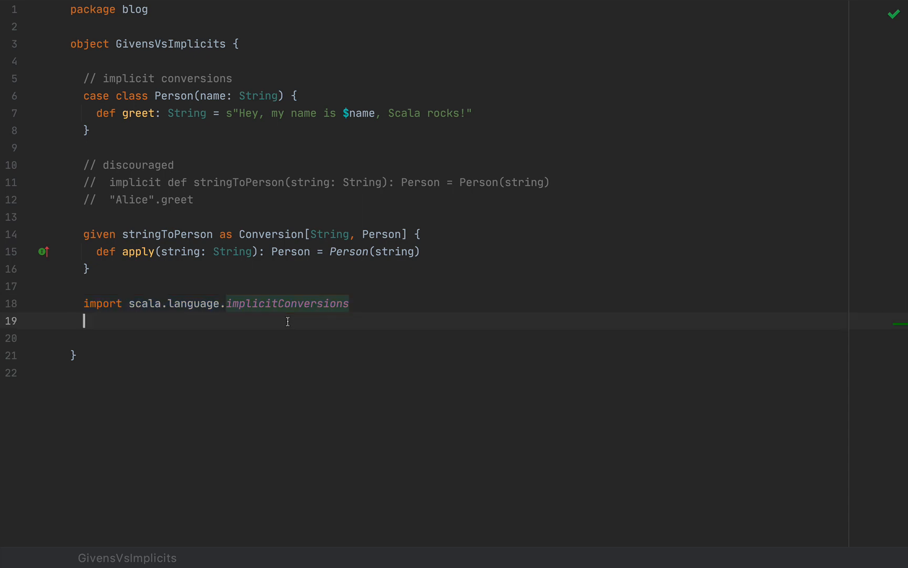
{"action": "type", "text": "\"AL\""}
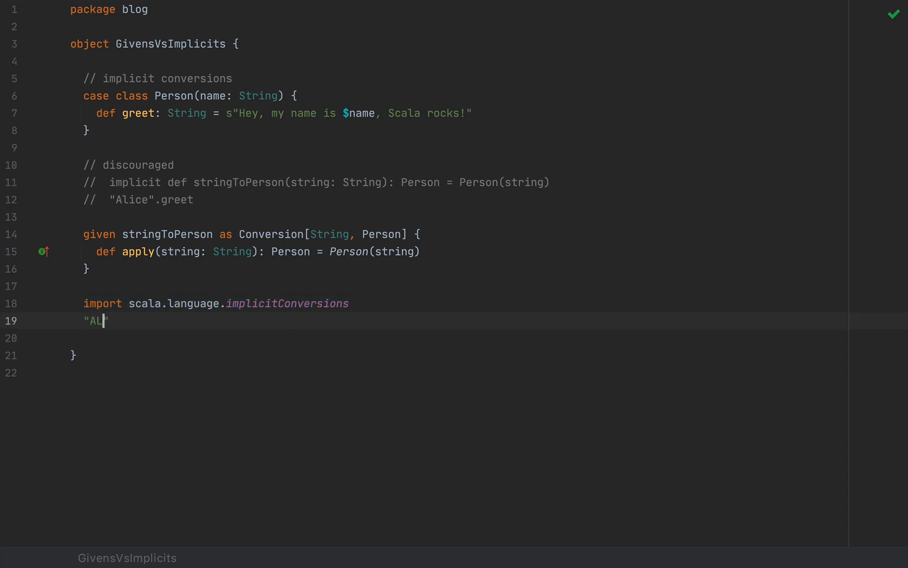
{"action": "type", "text": "ice\".greet"}
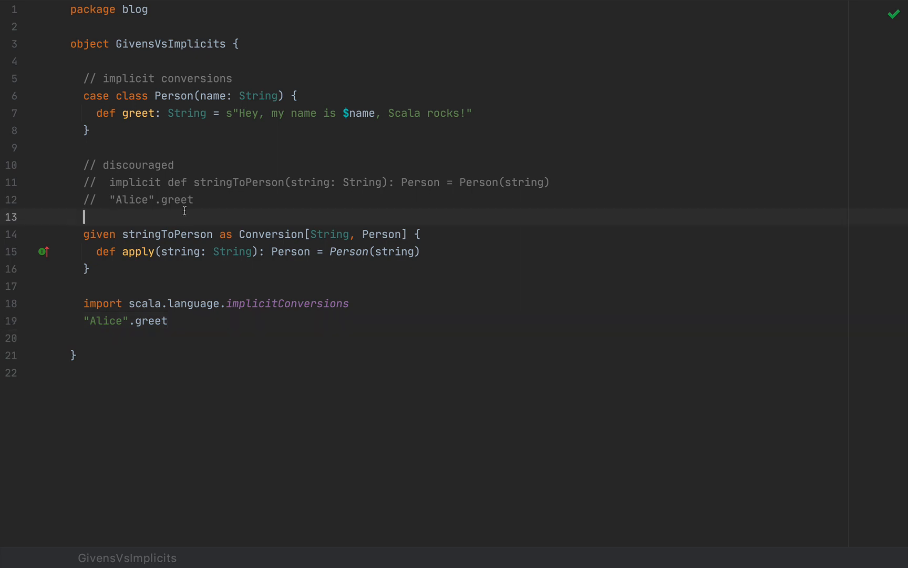
Add note '// 1 - conversions are no longer required for major FP patterns'
{"action": "type", "text": "// 1 -"}
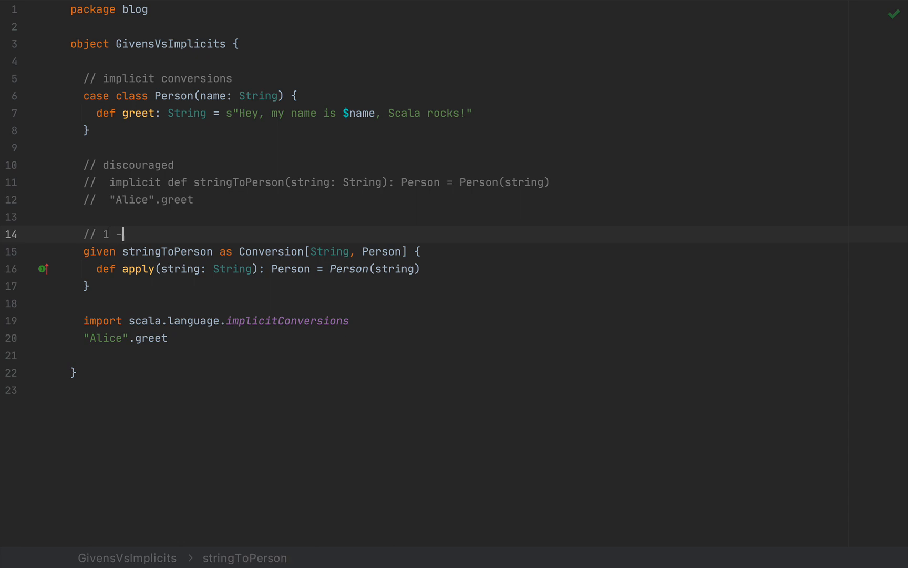
{"action": "type", "text": "conversion"}
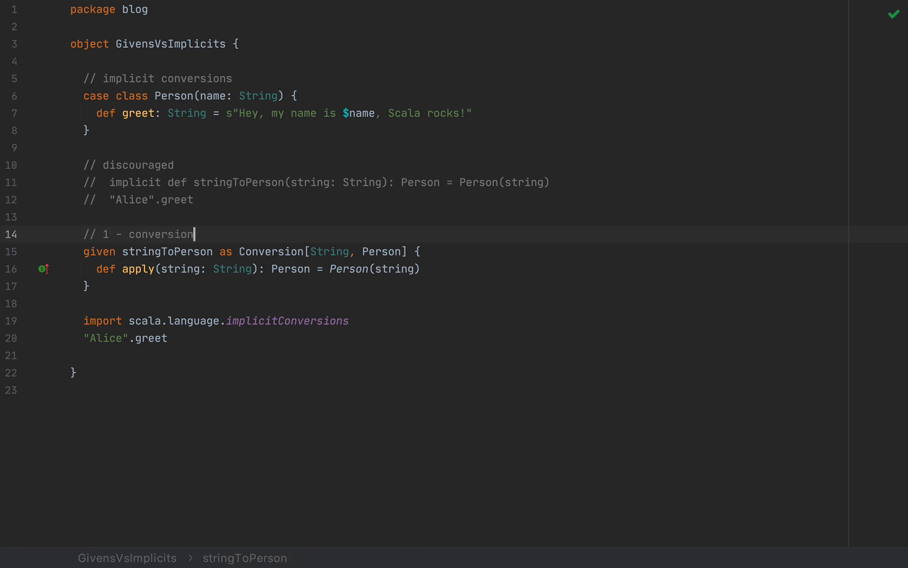
{"action": "type", "text": "s are no"}
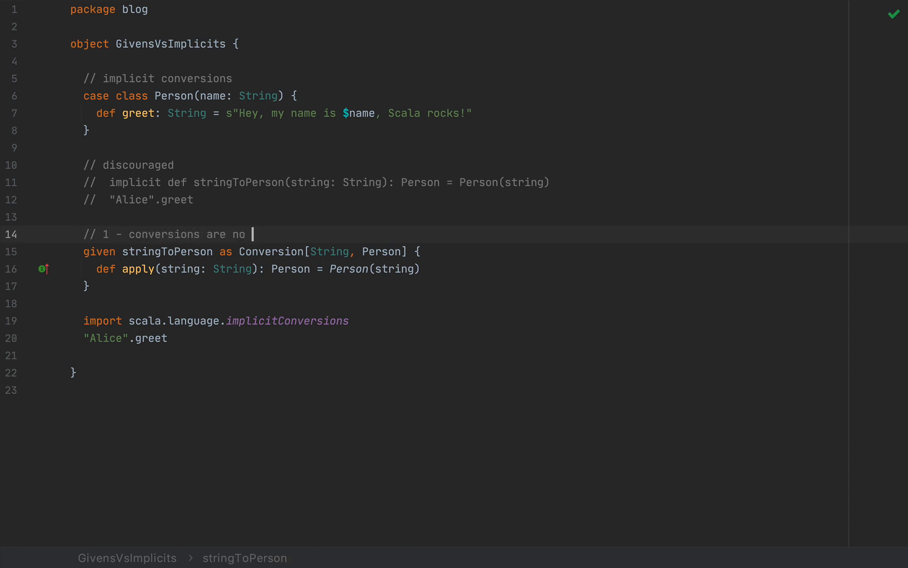
{"action": "type", "text": "longer required for"}
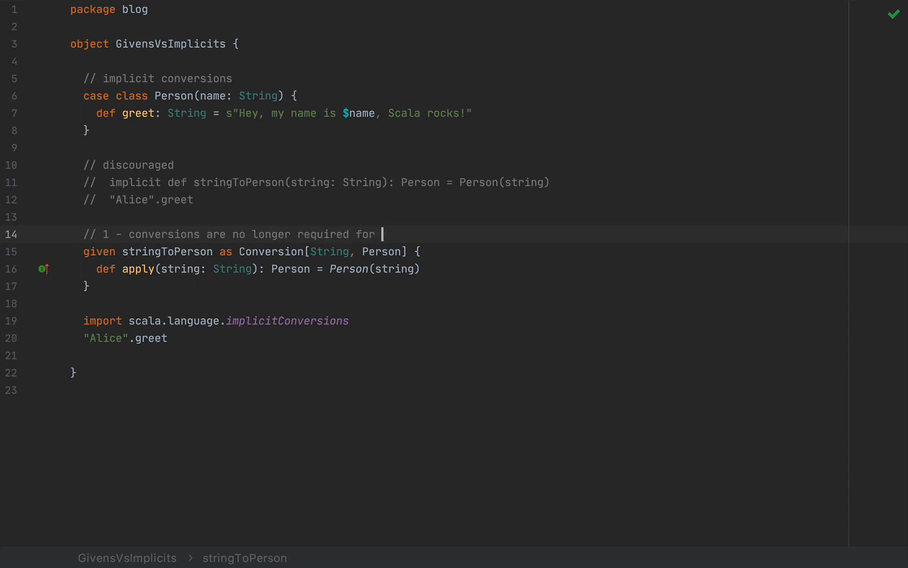
{"action": "type", "text": "major FP"}
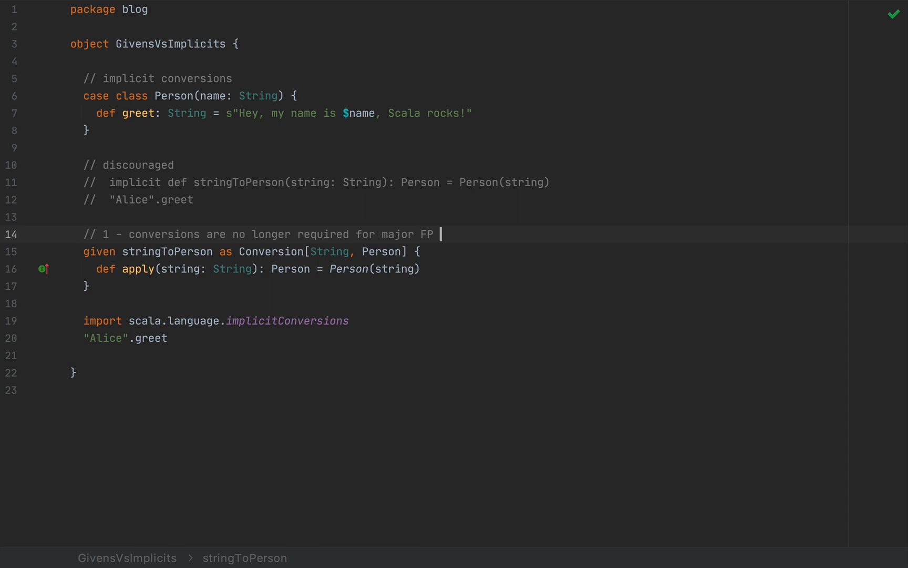
{"action": "type", "text": "patter"}
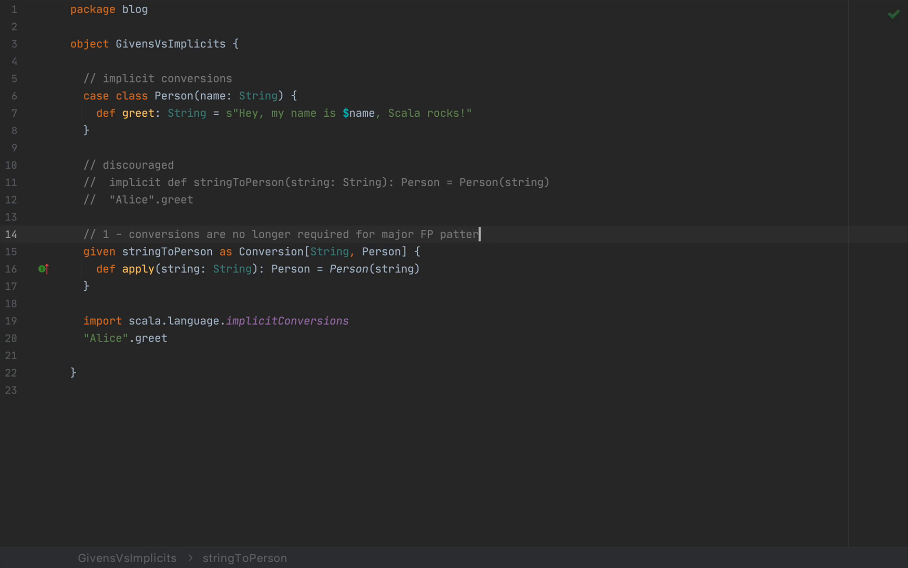
Add the second note, '// 2 - conversions ... explicitly declared'
{"action": "key", "text": "Enter"}
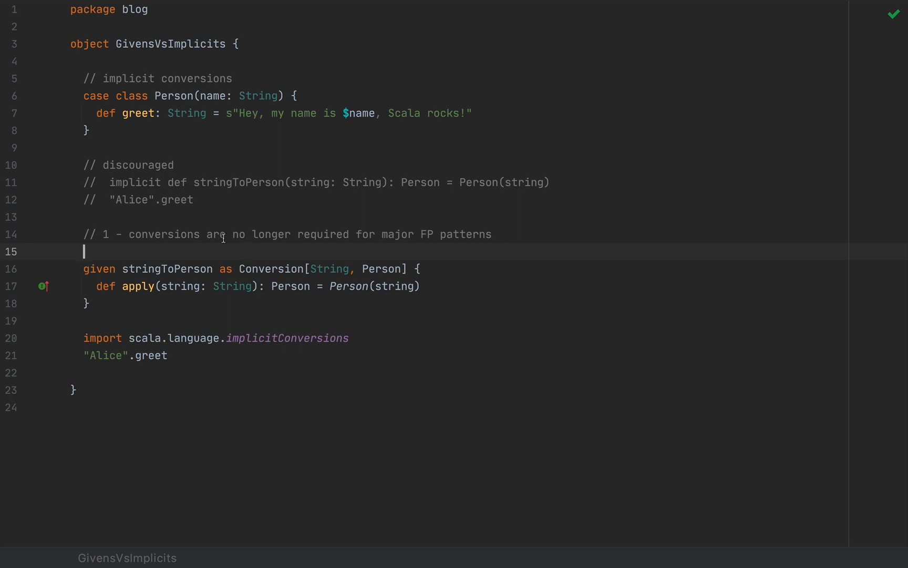
{"action": "type", "text": "//"}
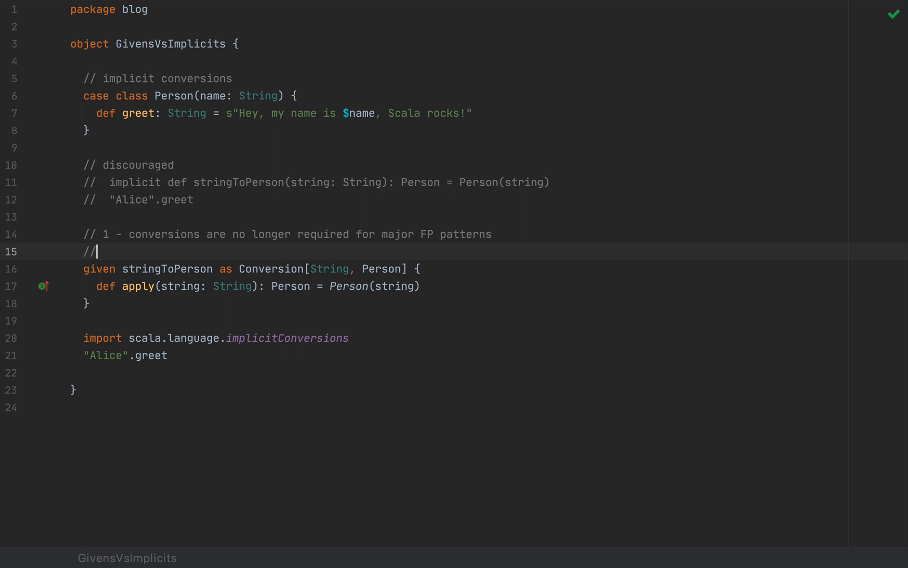
{"action": "type", "text": "2 - conversions need to be e"}
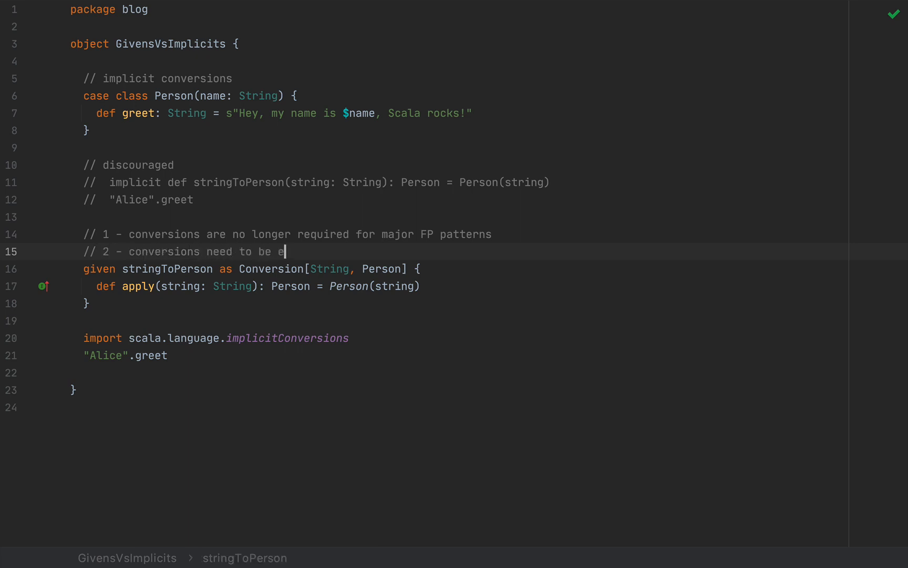
{"action": "type", "text": "xplicitly d"}
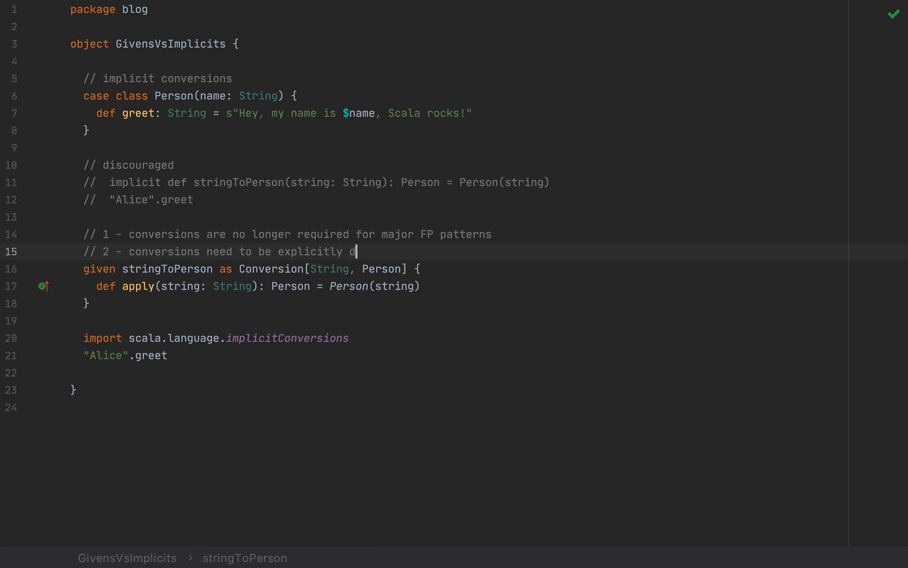
{"action": "type", "text": "eclared"}
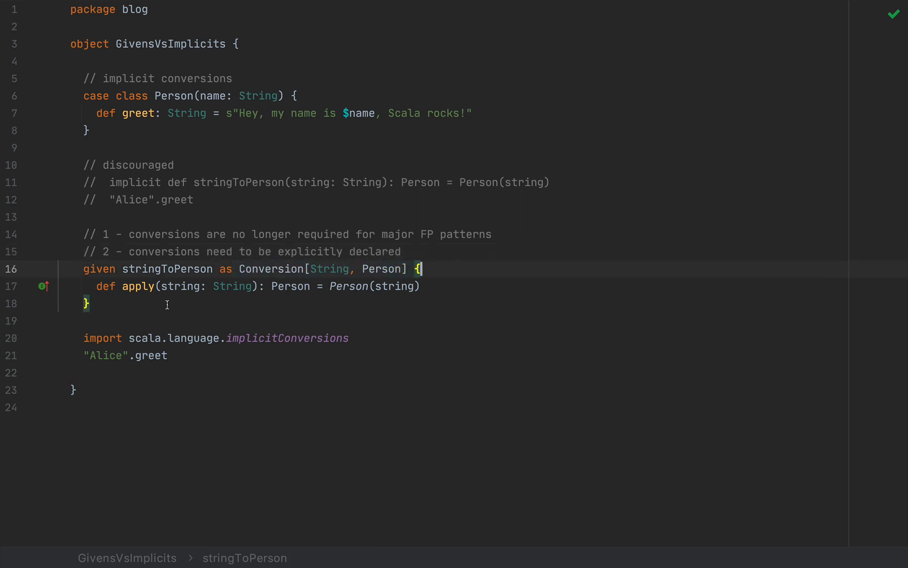
Add '// 3 - import the conversions package' on a new line above the given
{"action": "key", "text": "Enter"}
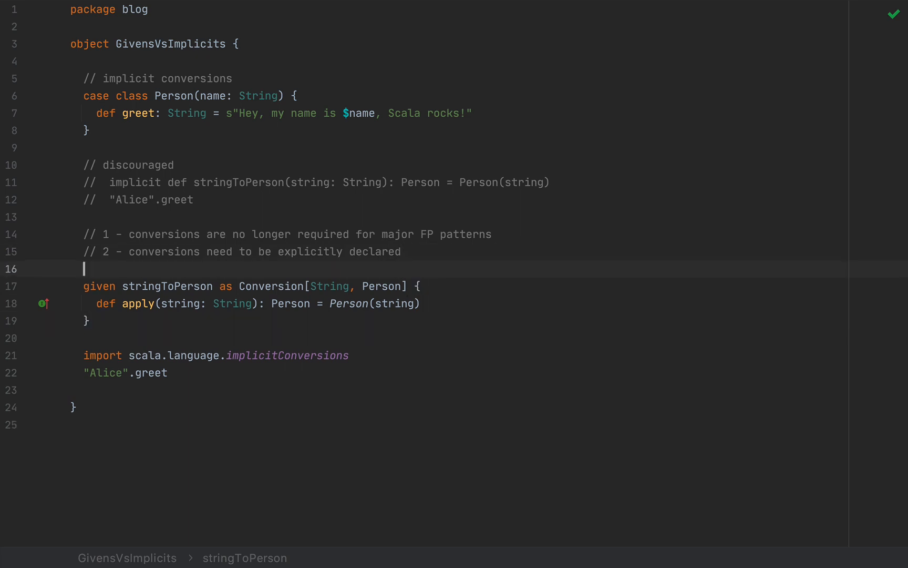
{"action": "type", "text": "// 3 - import"}
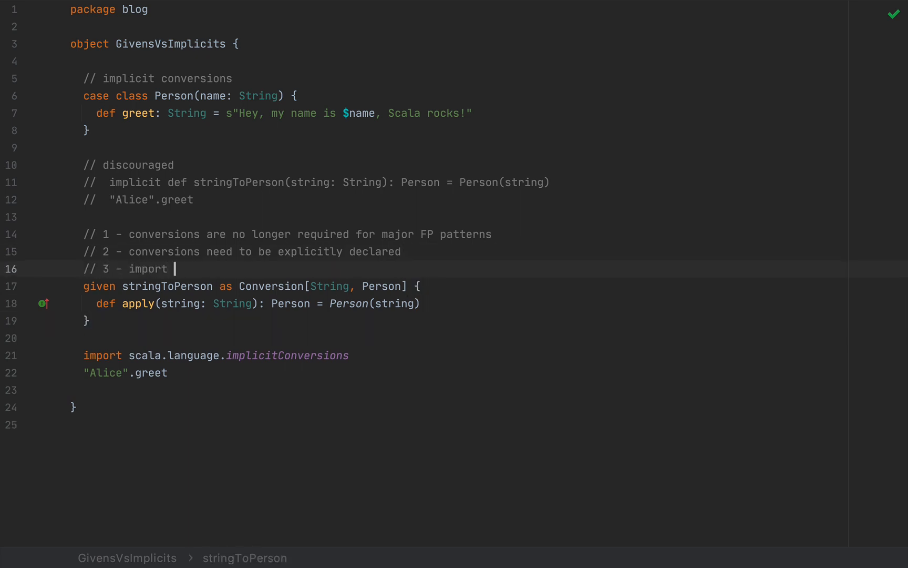
{"action": "type", "text": "the conversions package"}
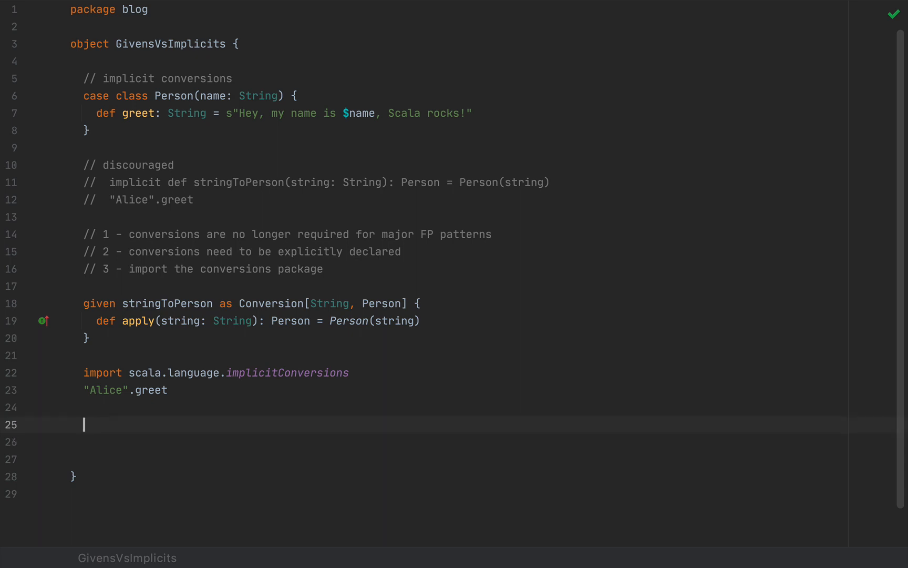
Add a '// syntax ambiguities' comment and def getMap(implicit size: Int): Map[String, Int] = ???
{"action": "type", "text": "// syntax am"}
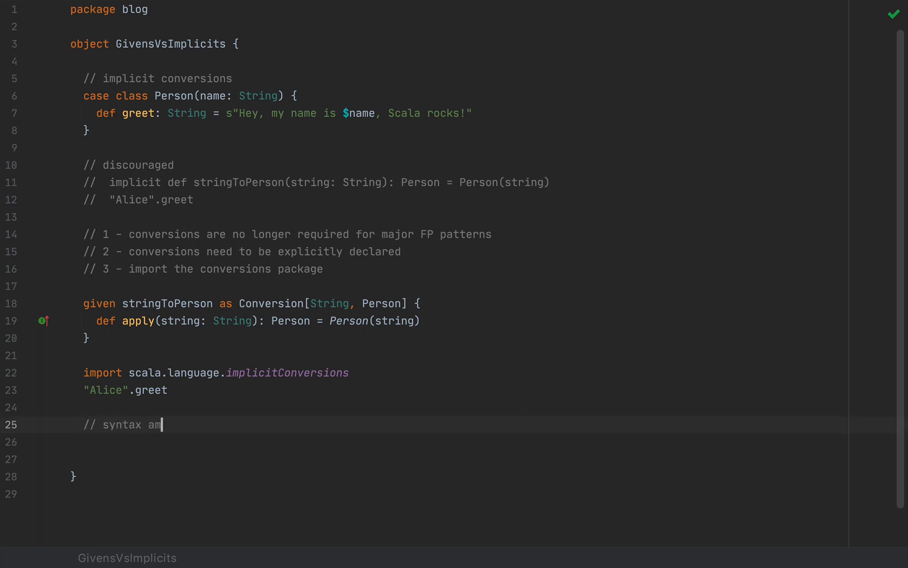
{"action": "type", "text": "biguities"}
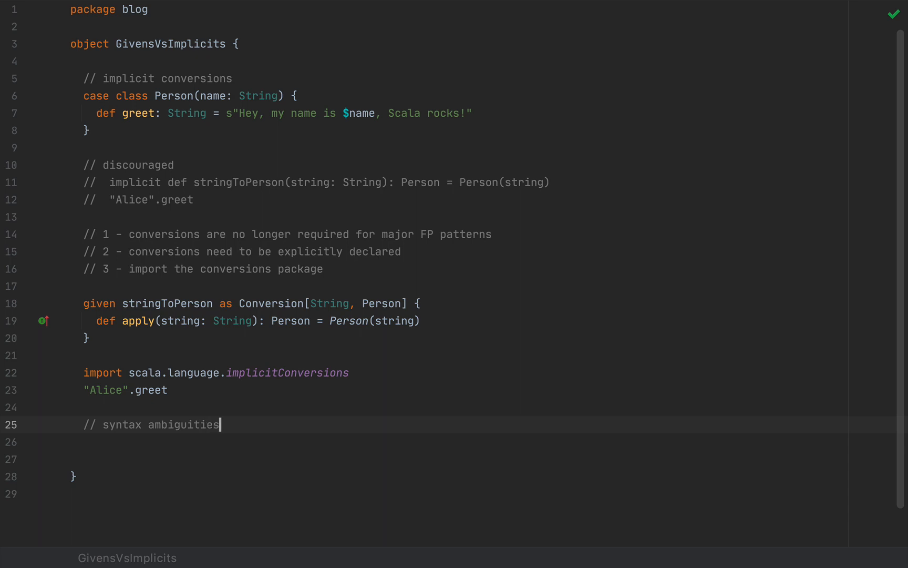
{"action": "key", "text": "Enter"}
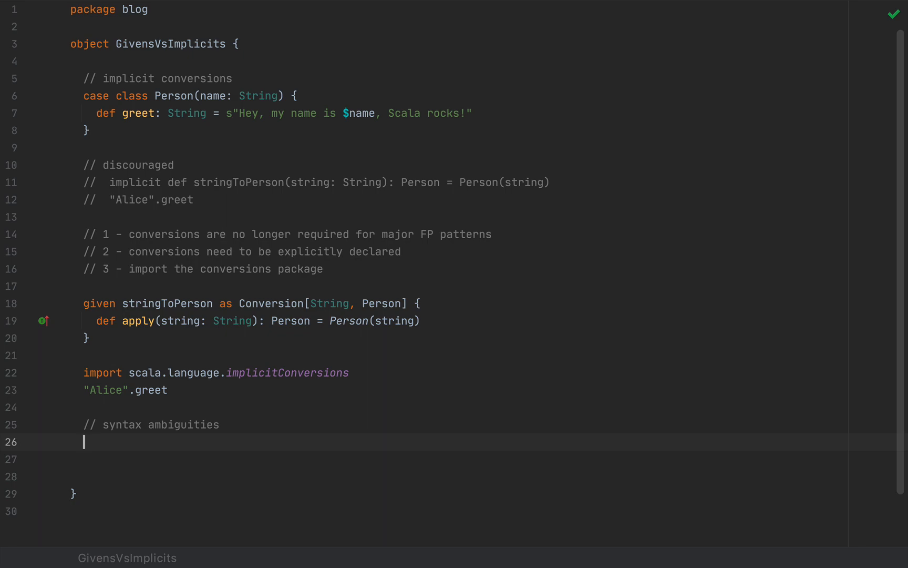
{"action": "type", "text": "def get"}
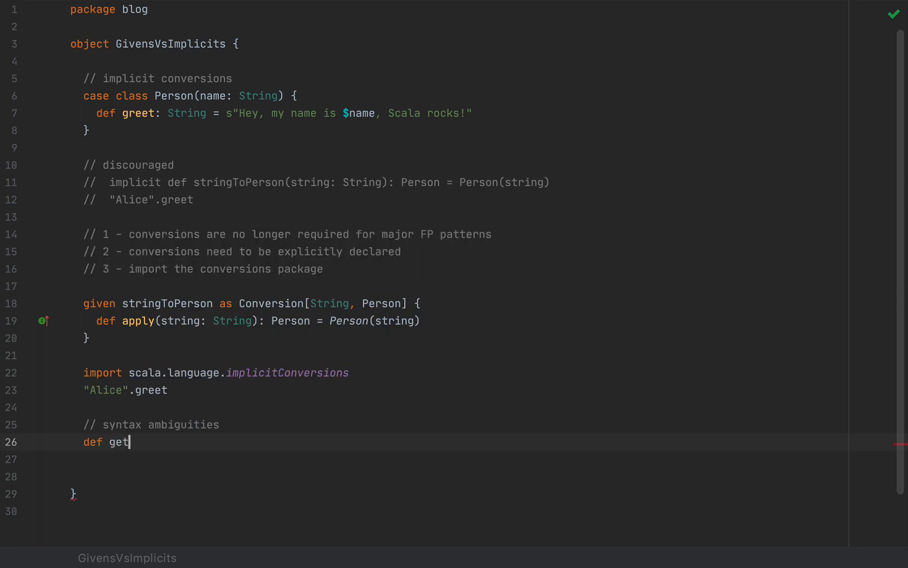
{"action": "type", "text": "Map(implicit size:"}
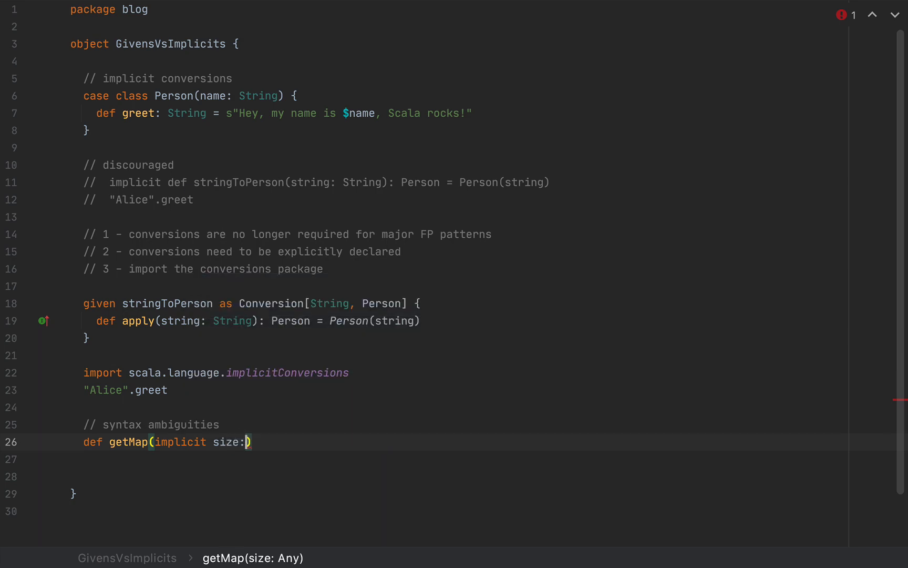
{"action": "type", "text": "Int):"}
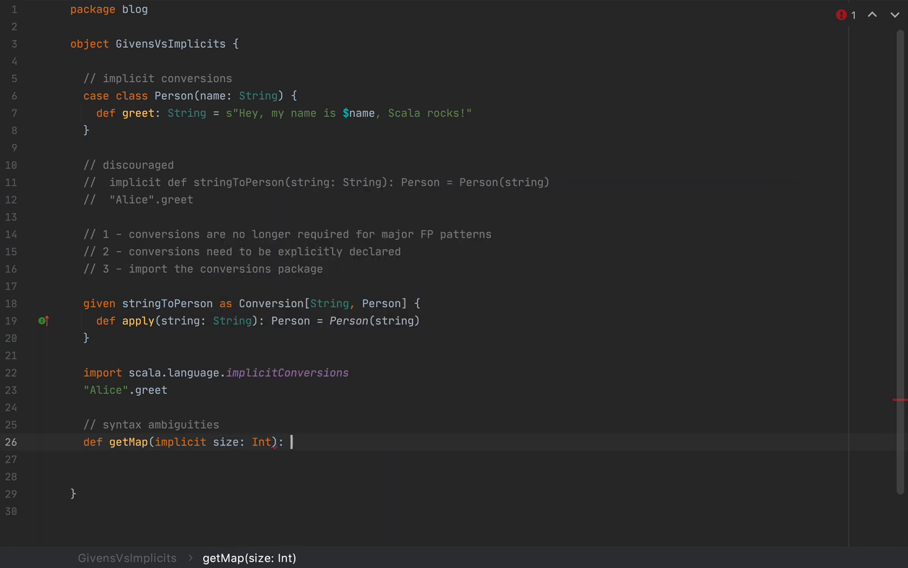
{"action": "type", "text": "Map[String, Int] = ???"}
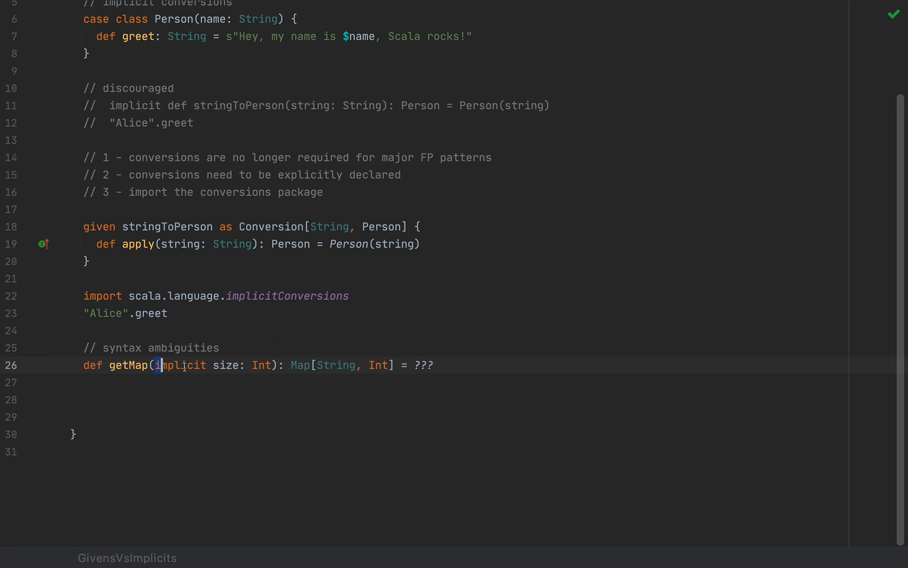
Highlight getMap's implicit size parameter, then call getMap(43) below it
{"action": "left_click_drag", "start_coordinate": [158, 365], "coordinate": [272, 365]}
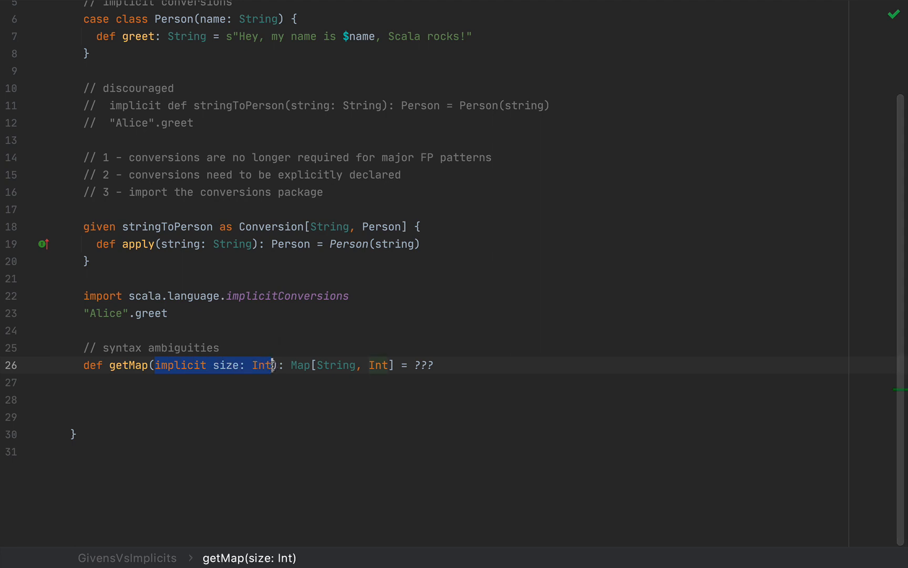
{"action": "left_click", "coordinate": [83, 416]}
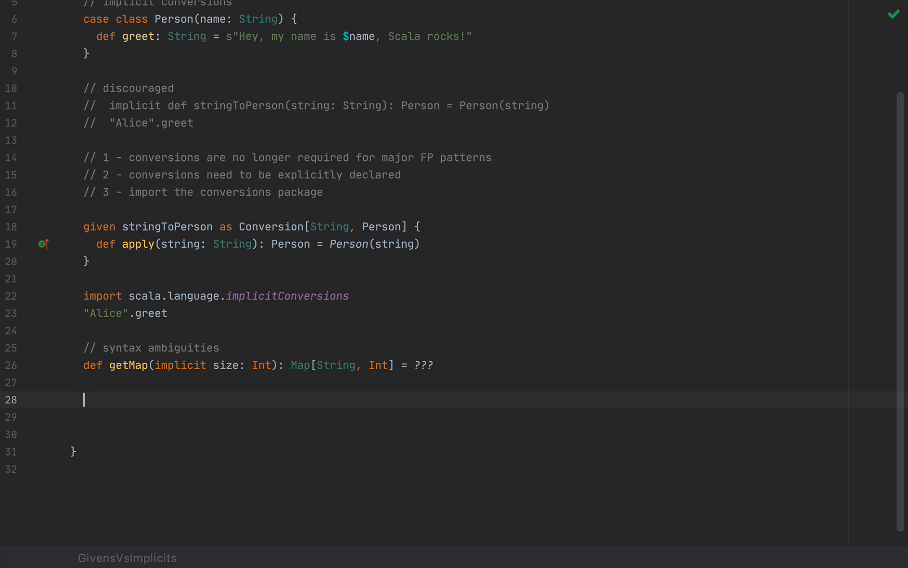
{"action": "type", "text": "getMap(43"}
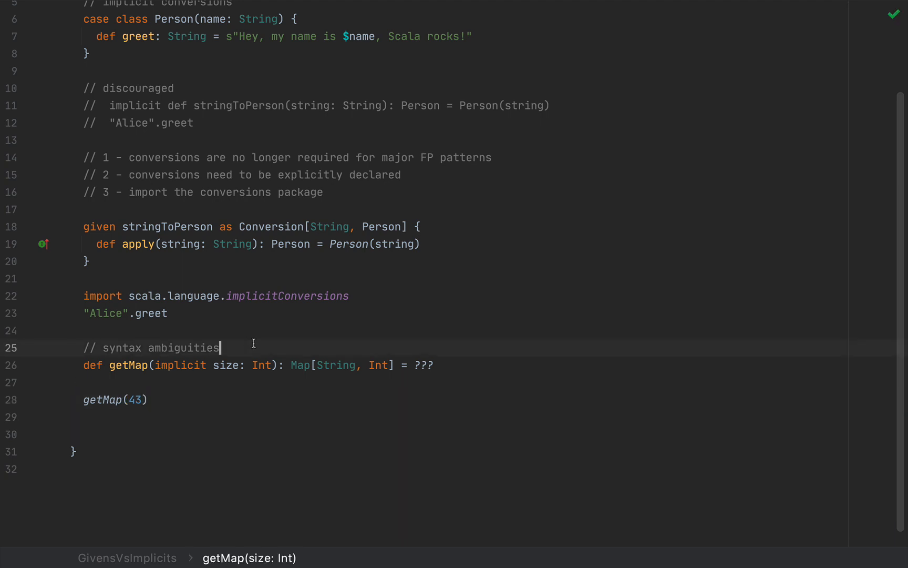
Declare 'implicit val meaningOfLife: Int = 42' above getMap and remove '(43)' from its call
{"action": "type", "text": "implir"}
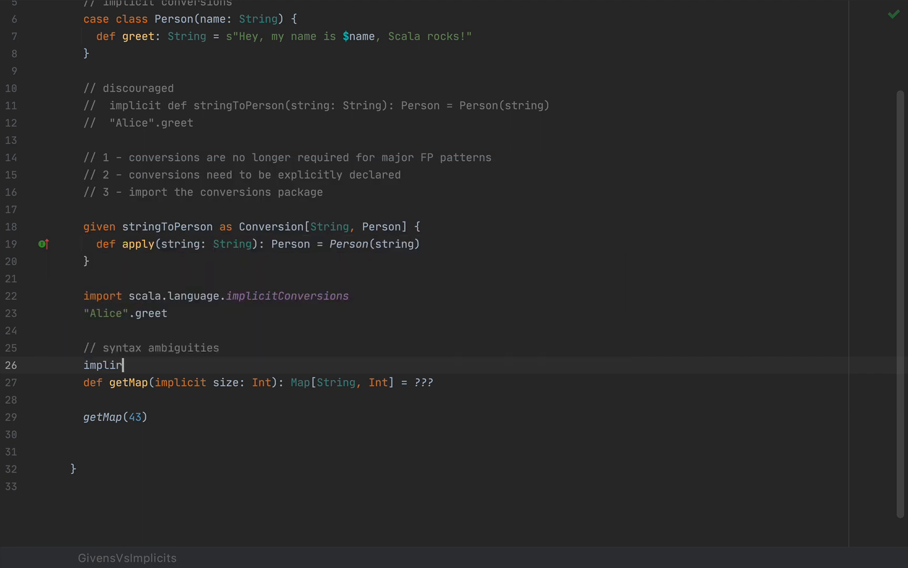
{"action": "type", "text": "cit val meaningOfLife = 42"}
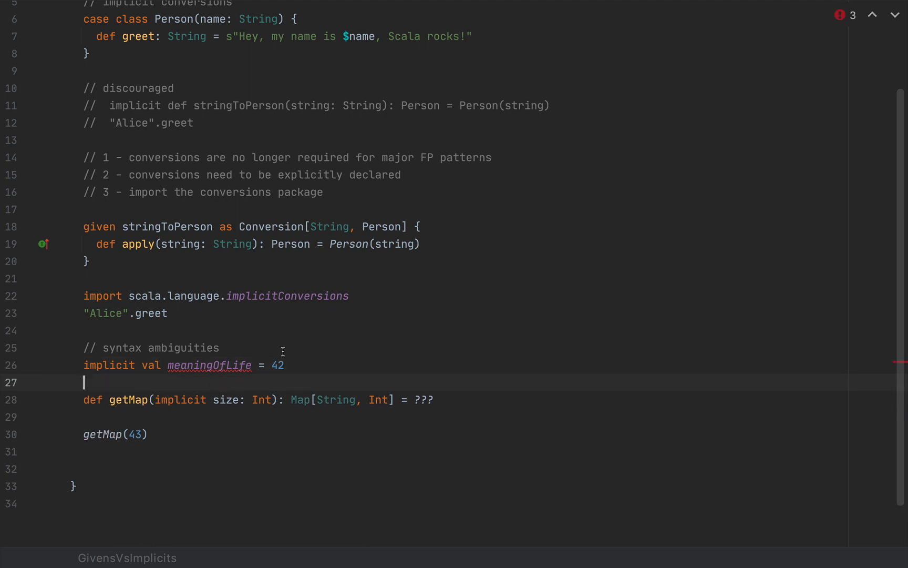
{"action": "mouse_move", "coordinate": [211, 378]}
{"action": "type", "text": ": "}
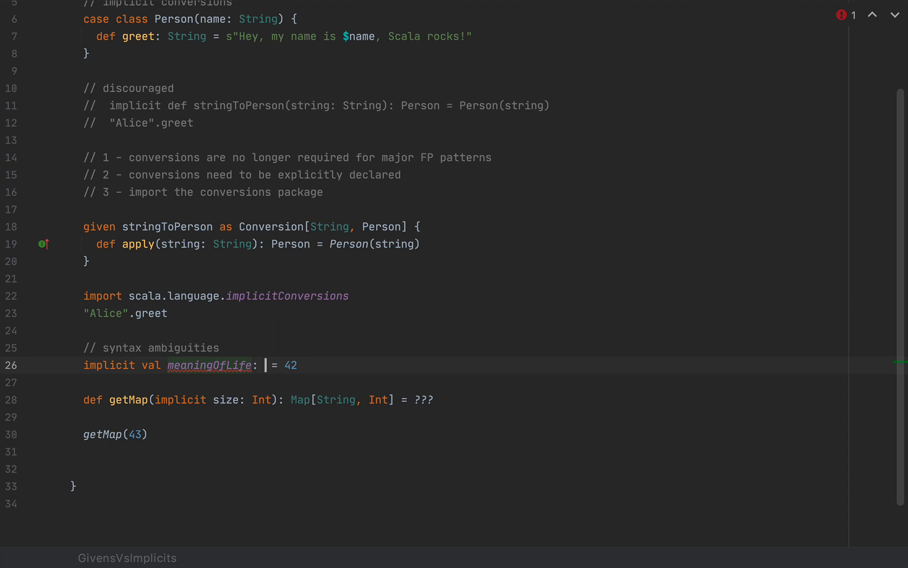
{"action": "type", "text": "Int"}
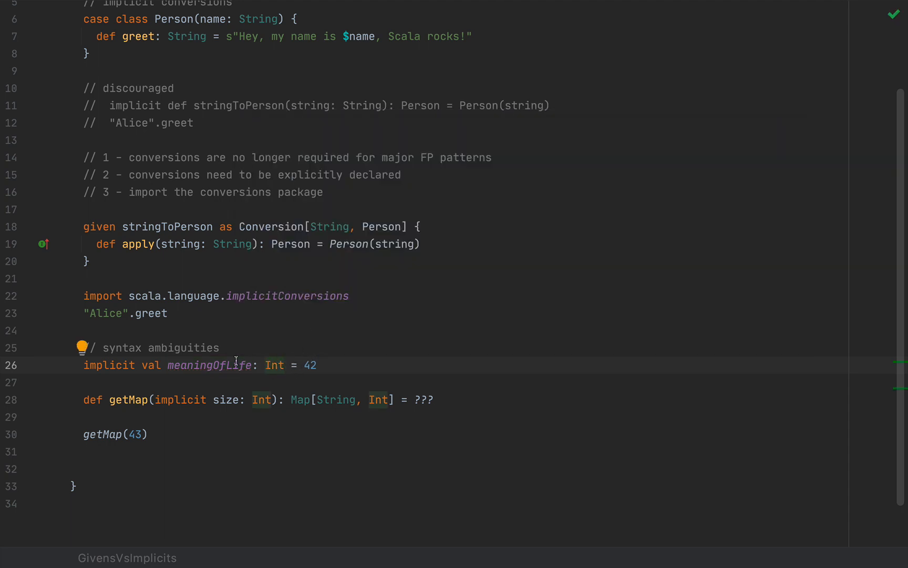
{"action": "mouse_move", "coordinate": [200, 340]}
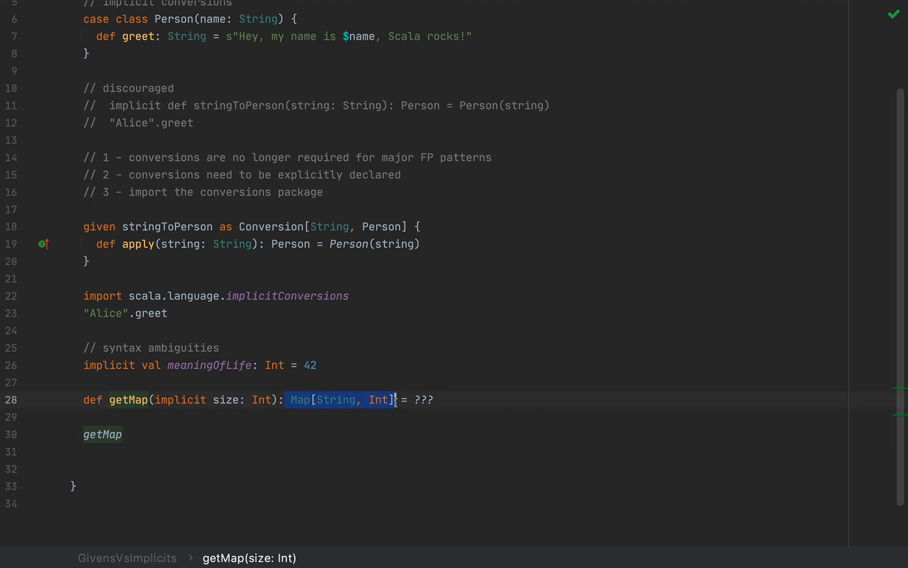
Call getMap("Alice"), reveal the implicit argument error, and comment it out as '// error'
{"action": "left_click", "coordinate": [122, 435]}
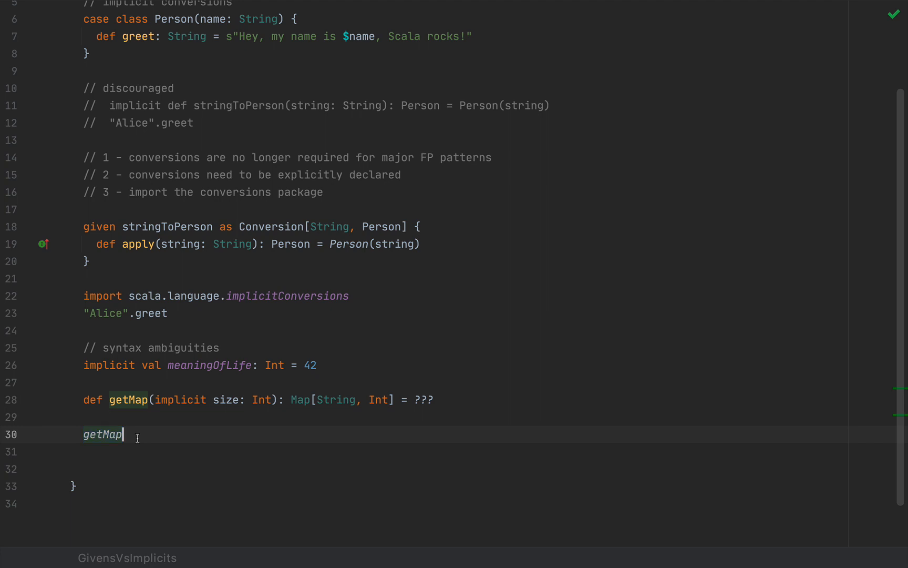
{"action": "left_click", "coordinate": [291, 400]}
{"action": "type", "text": "(\""}
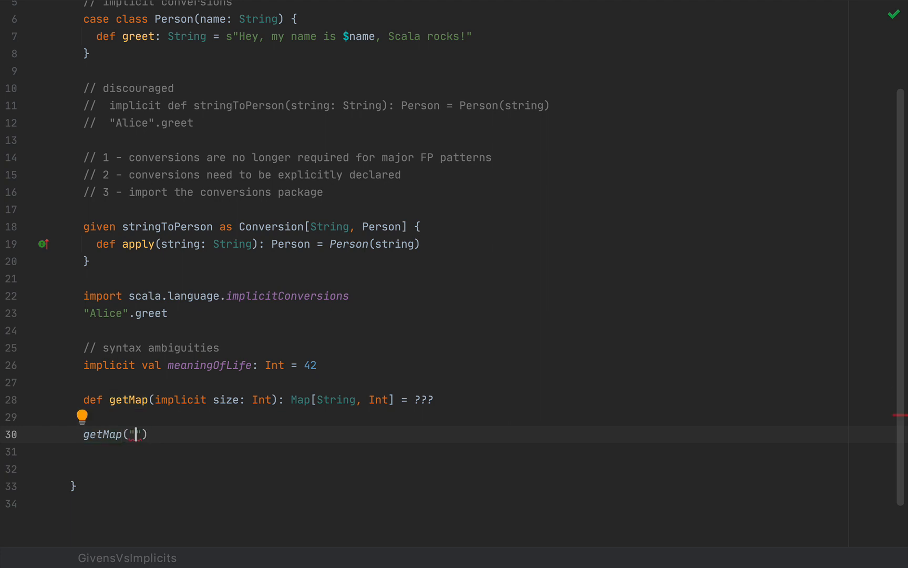
{"action": "type", "text": "Alice"}
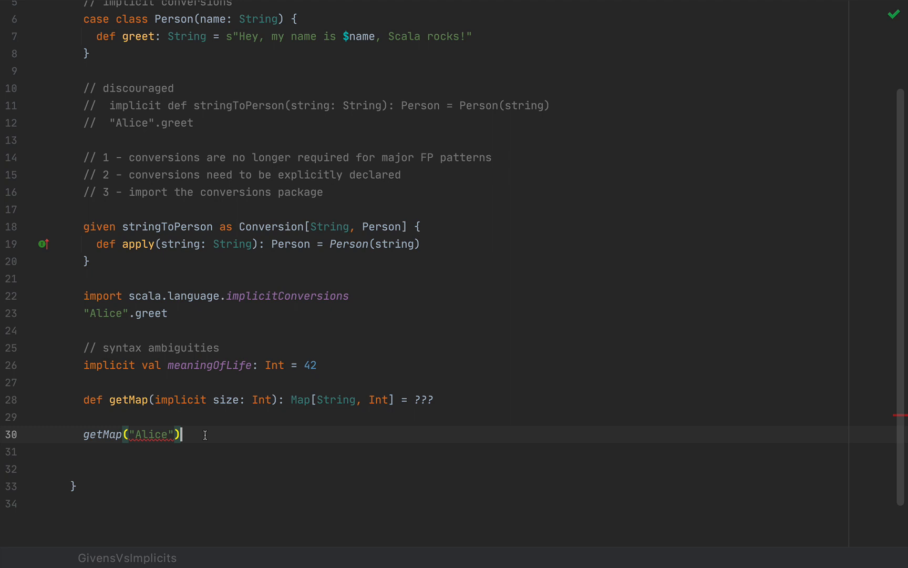
{"action": "double_click", "coordinate": [152, 434]}
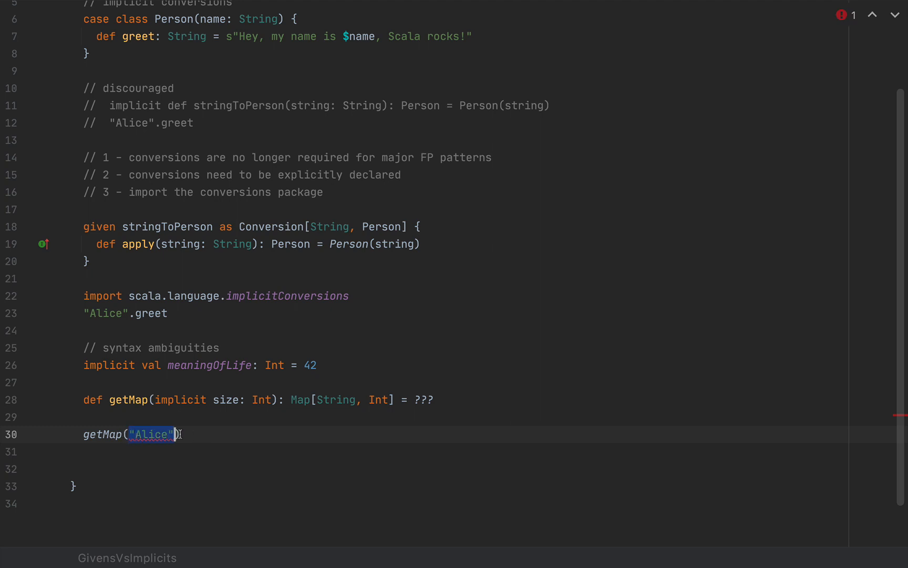
{"action": "mouse_move", "coordinate": [153, 434]}
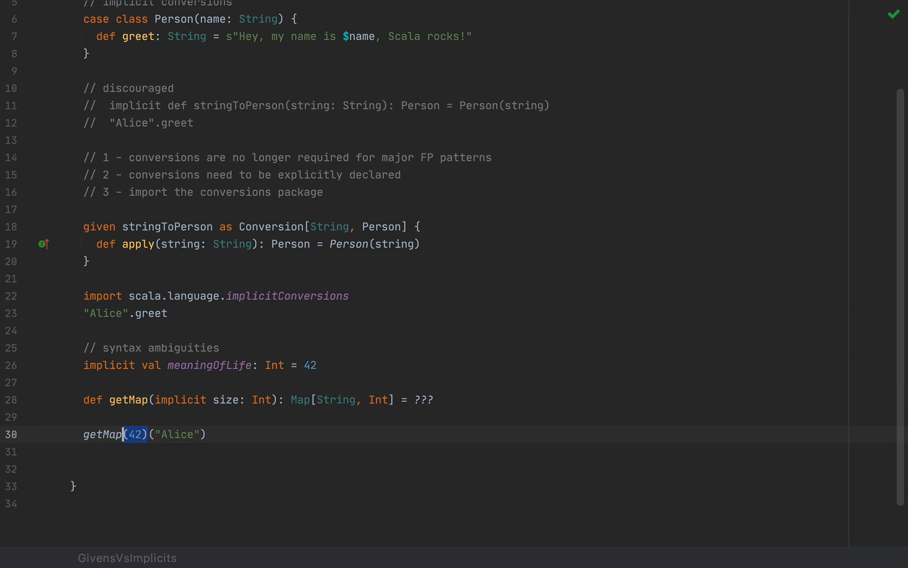
{"action": "key", "text": "Backspace"}
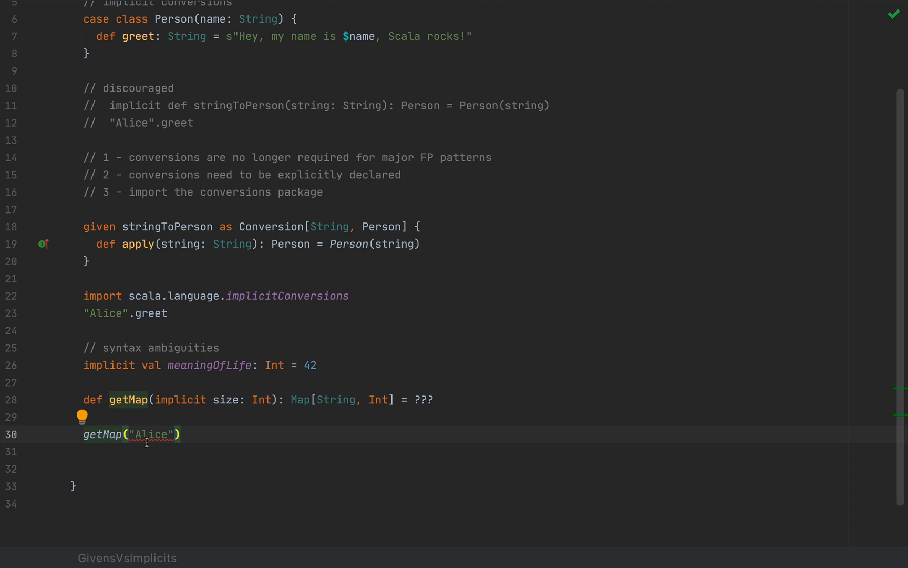
{"action": "double_click", "coordinate": [152, 434]}
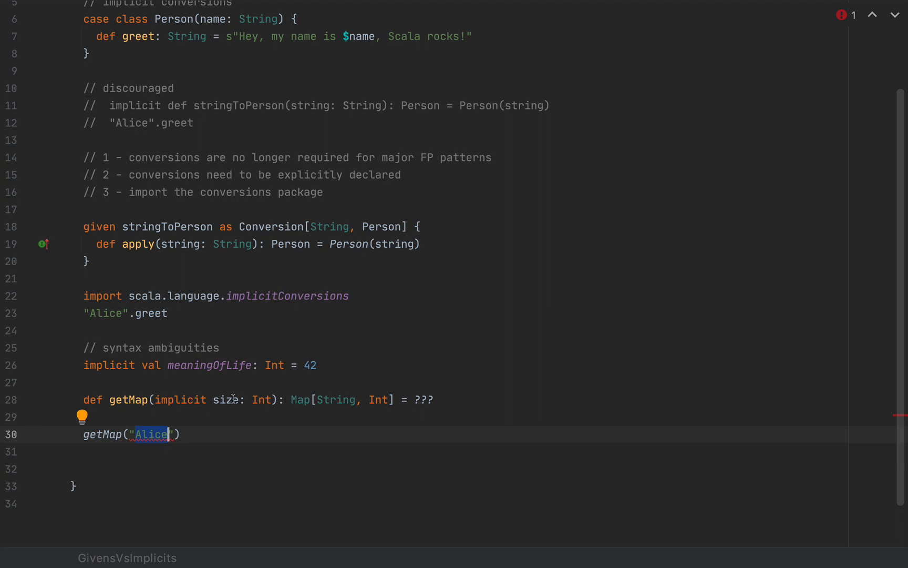
{"action": "double_click", "coordinate": [227, 400]}
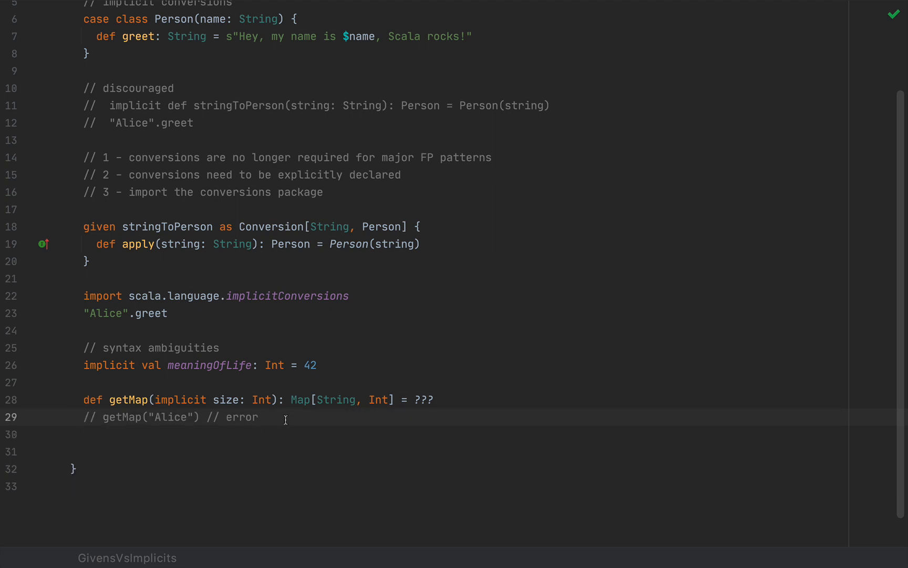
{"action": "mouse_move", "coordinate": [402, 382]}
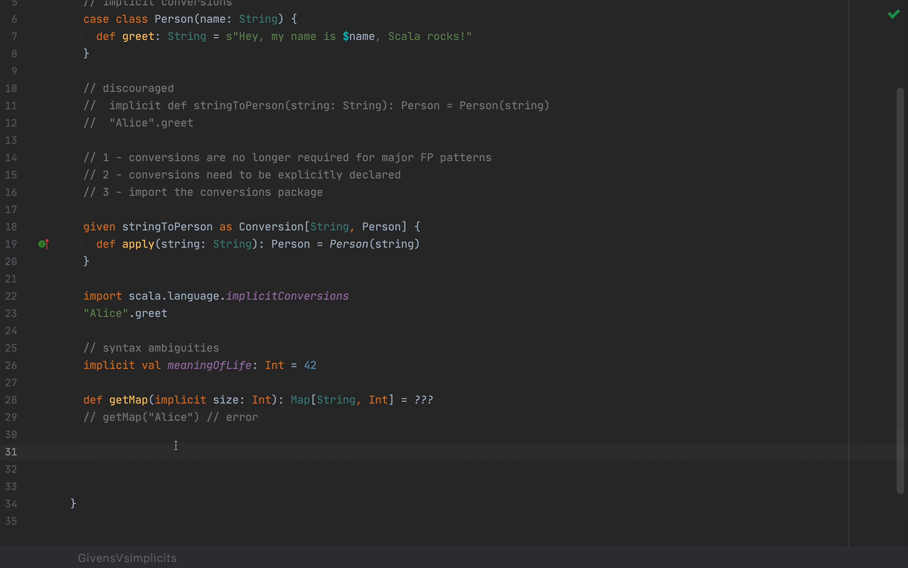
Write def getMap2(using size: Int): Map[String, Int] = ??? and start a 'given mo' line above
{"action": "type", "text": "def get"}
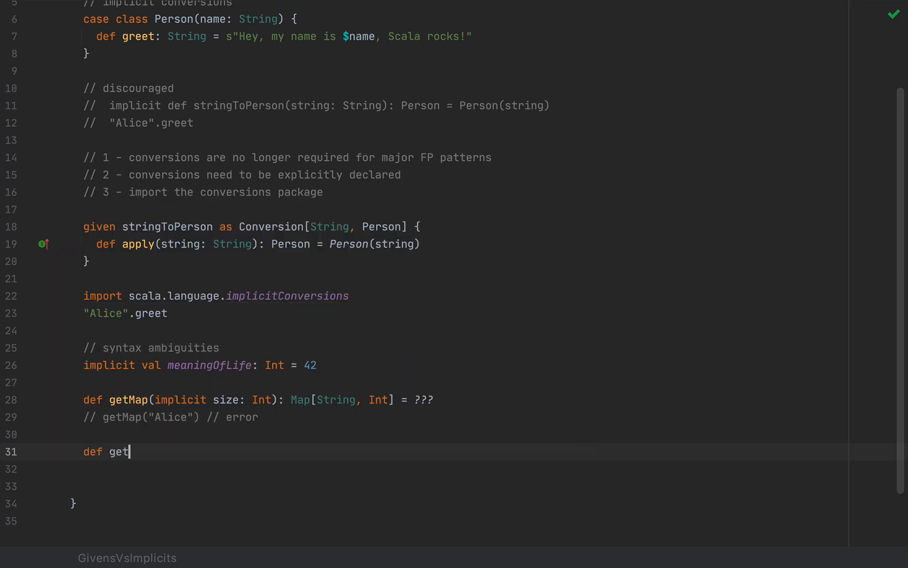
{"action": "type", "text": "Map2()"}
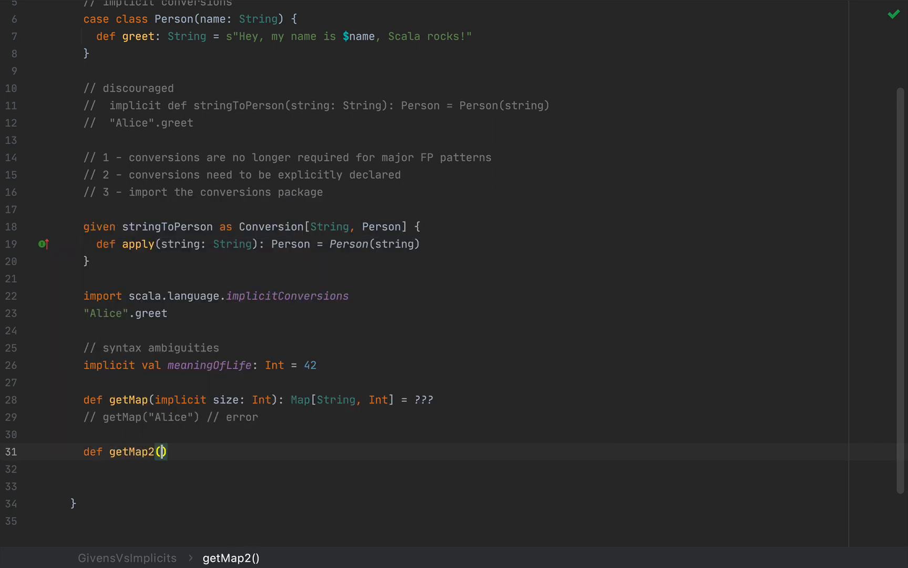
{"action": "type", "text": "using size: I"}
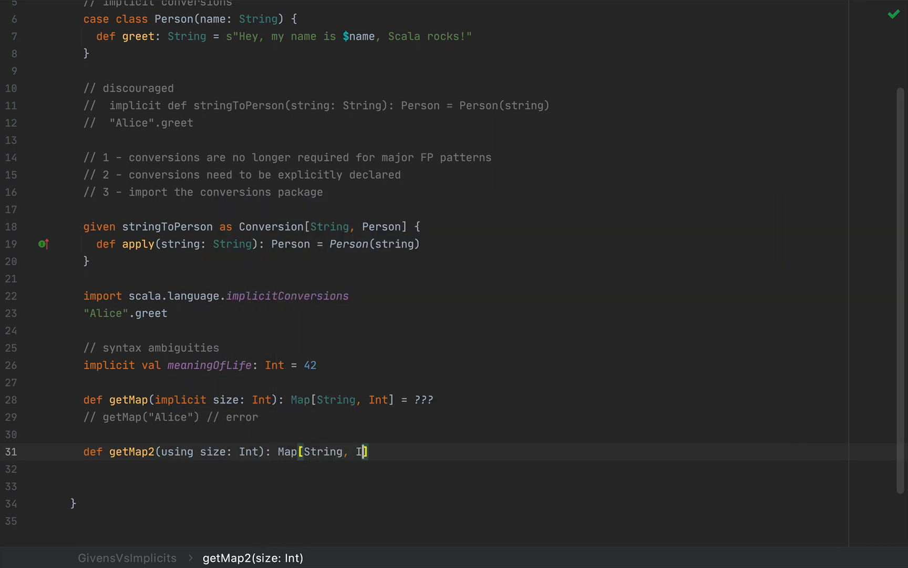
{"action": "type", "text": "nt] = ???"}
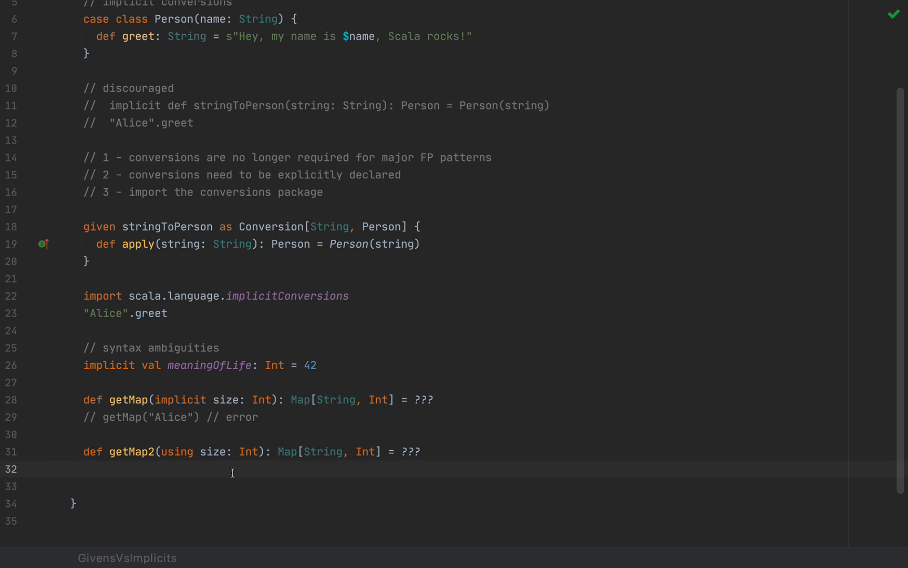
{"action": "key", "text": "Enter"}
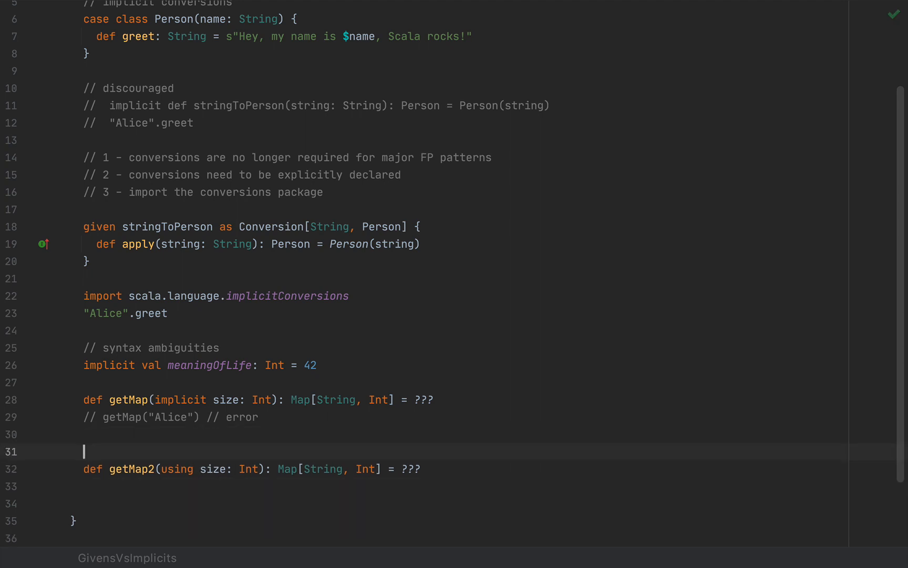
{"action": "type", "text": "given mo"}
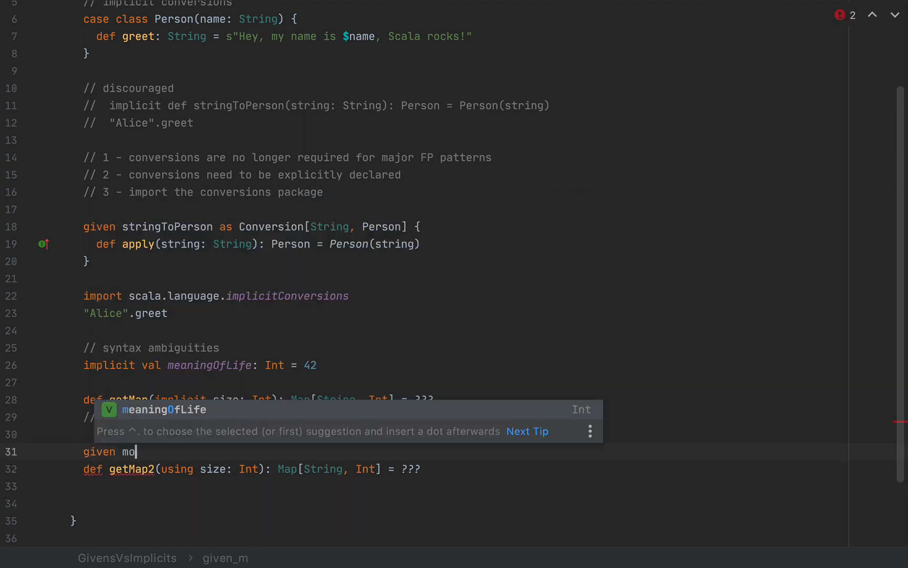
Complete 'given mol as Int = 42' and add the call getMap2(using 43)("Alice")
{"action": "type", "text": "l as"}
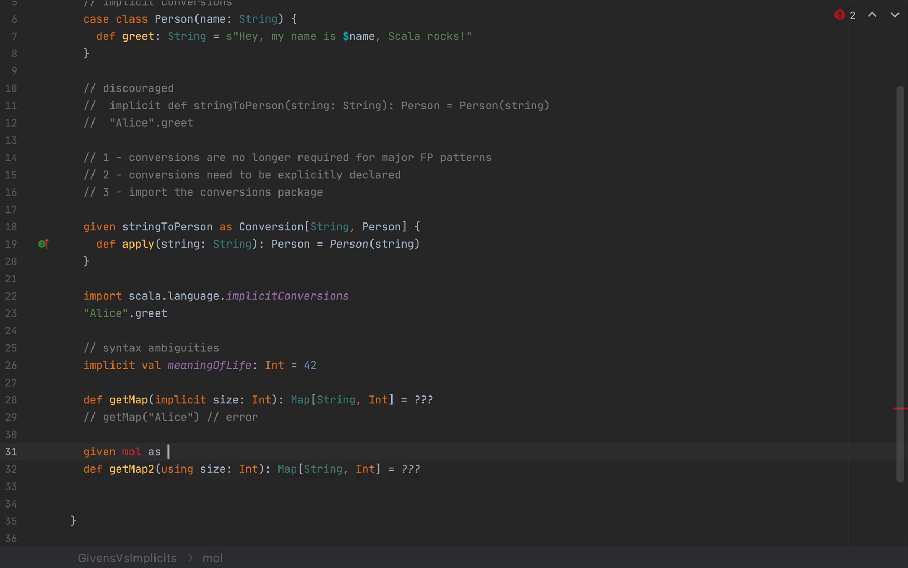
{"action": "type", "text": "Int = 42"}
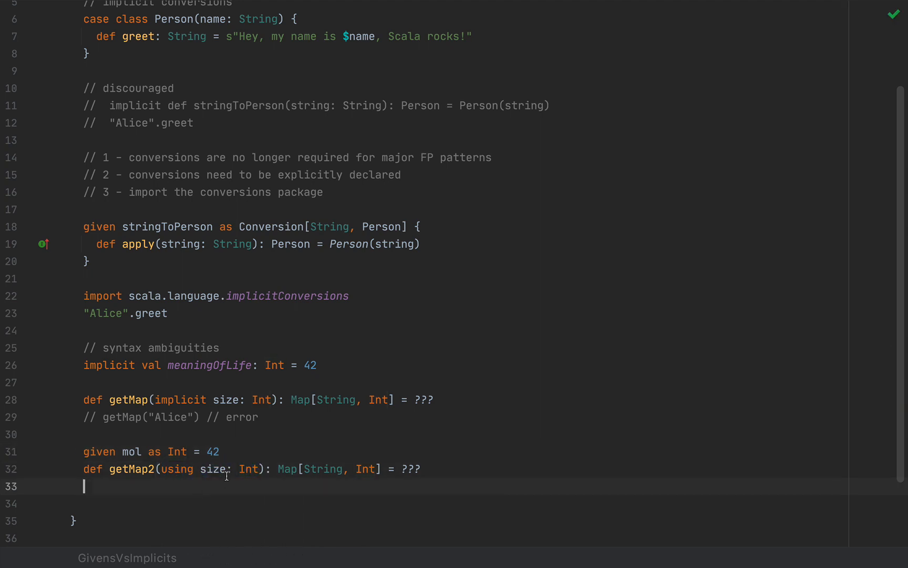
{"action": "key", "text": "Enter"}
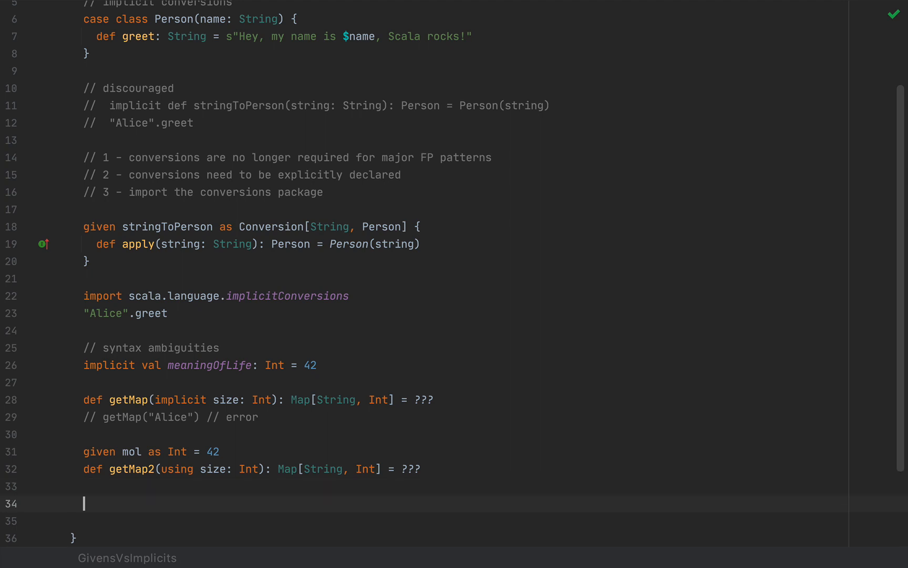
{"action": "type", "text": "getMap2()"}
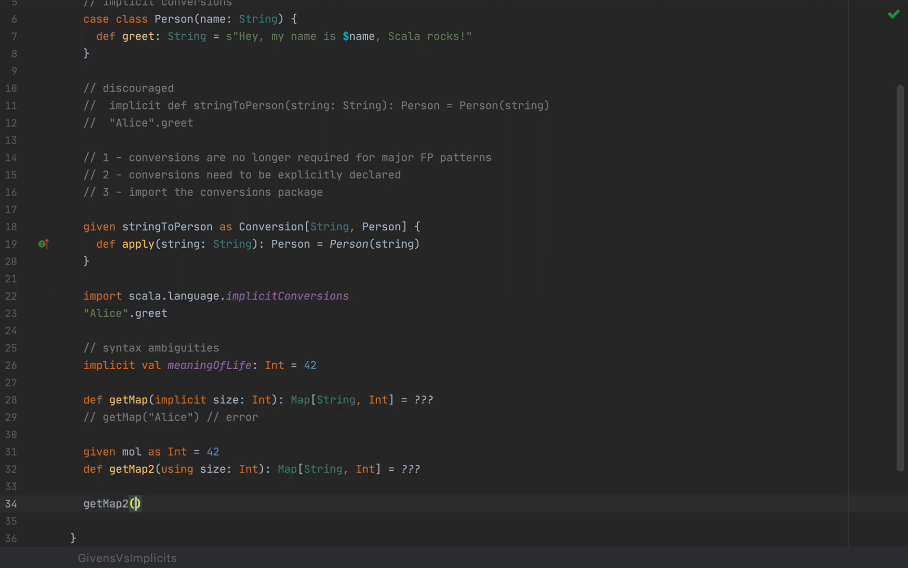
{"action": "type", "text": "using"}
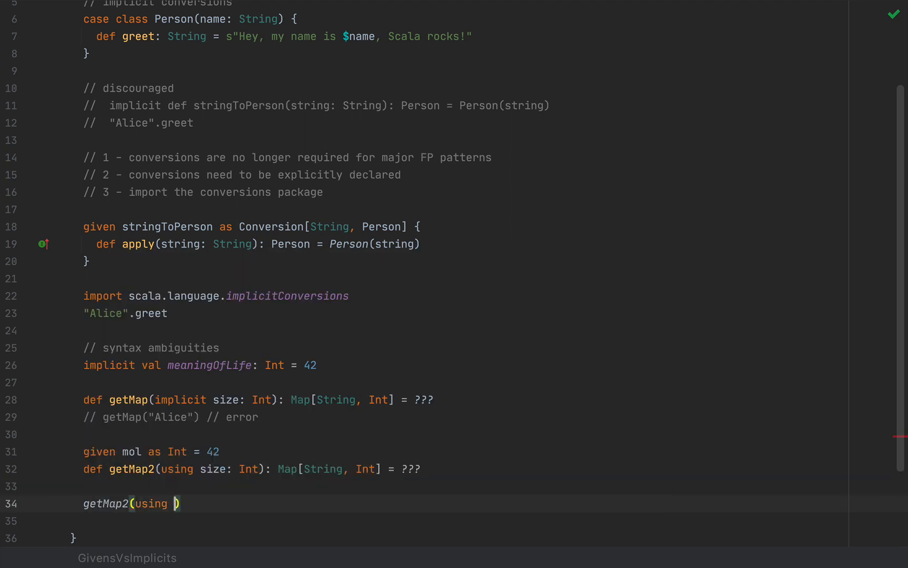
{"action": "type", "text": "43"}
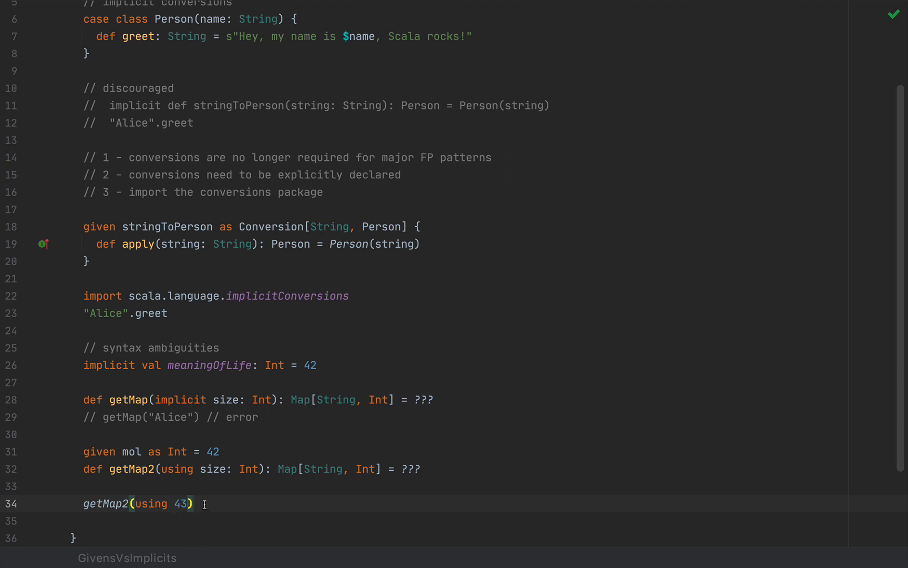
{"action": "mouse_move", "coordinate": [198, 468]}
{"action": "type", "text": "(\"Alice"}
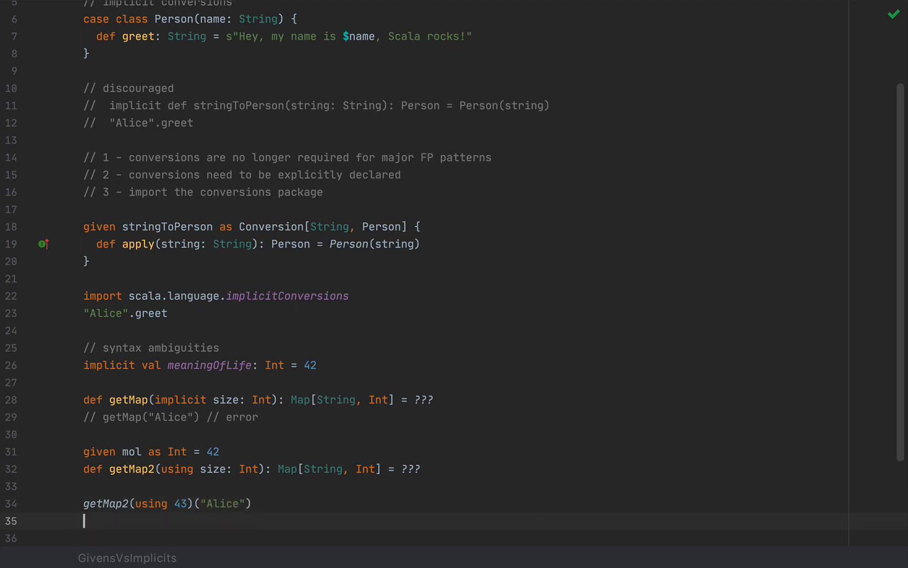
{"action": "type", "text": "getMap2"}
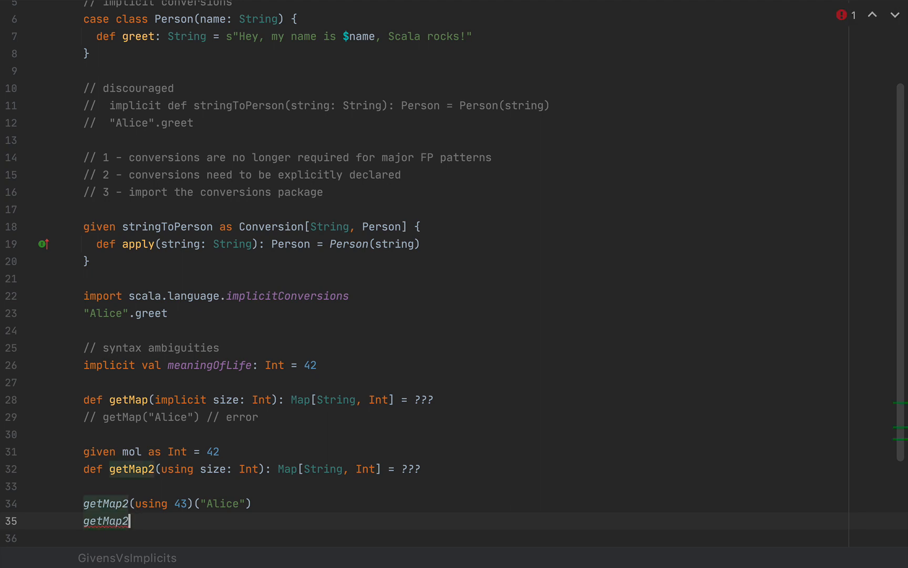
Add getMap2("Alice"), comment out the meaningOfLife and getMap lines, and start a '//' line
{"action": "type", "text": "()"}
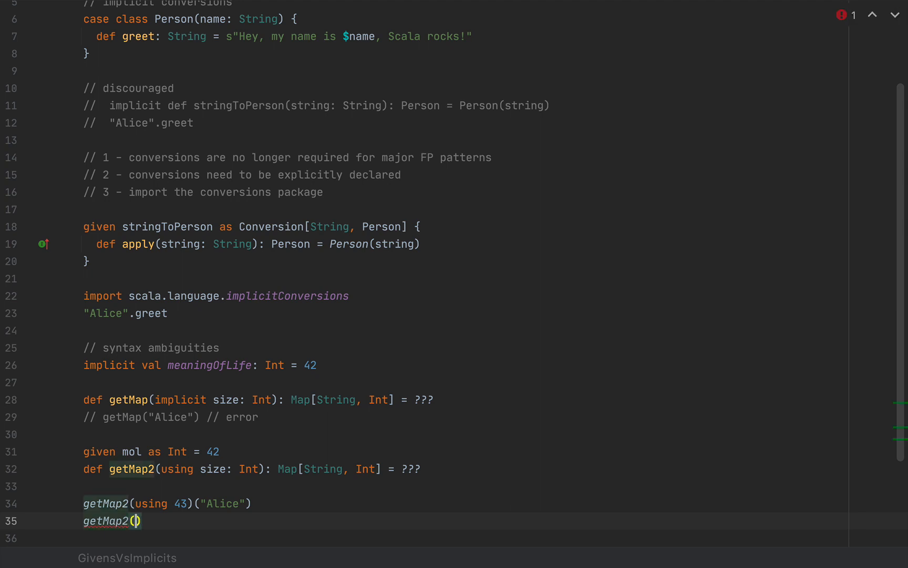
{"action": "type", "text": "\"Alice\""}
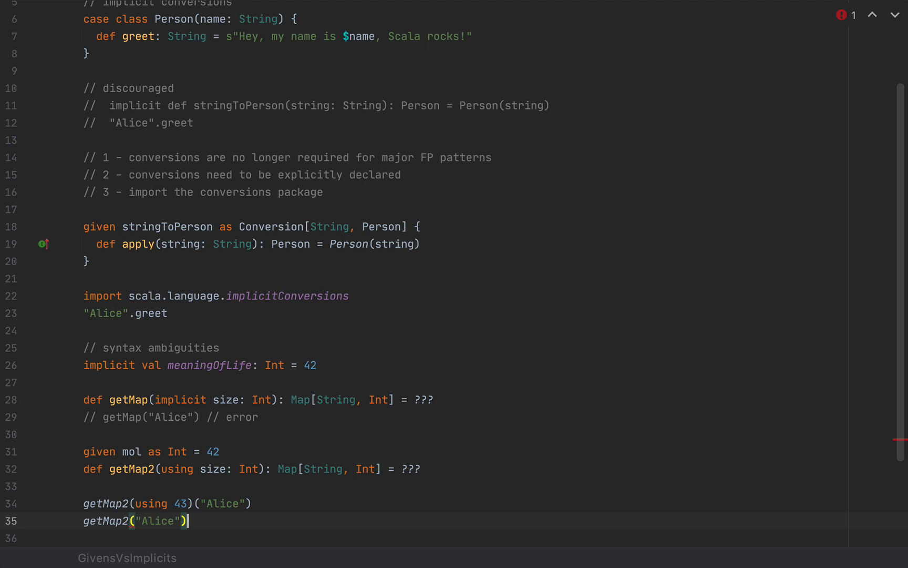
{"action": "mouse_move", "coordinate": [254, 338]}
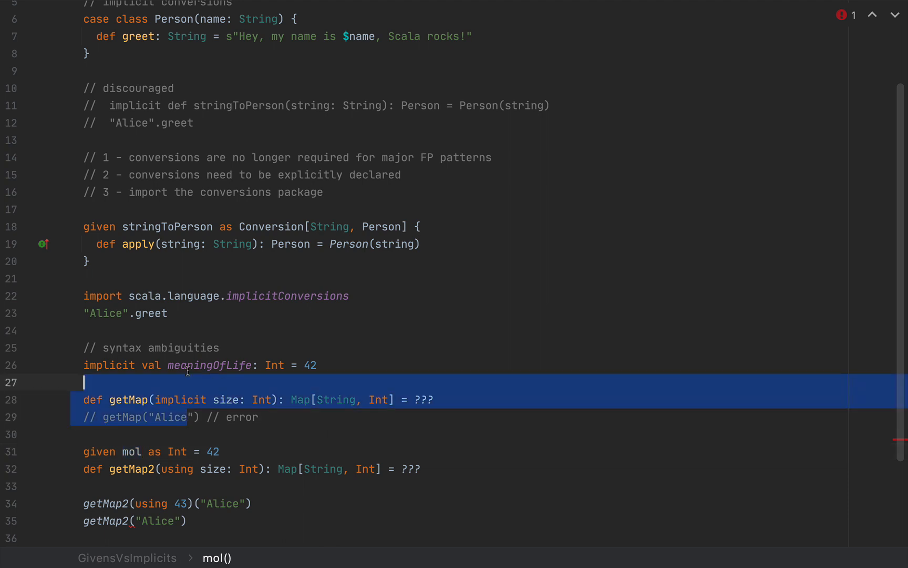
{"action": "key", "text": "cmd+/"}
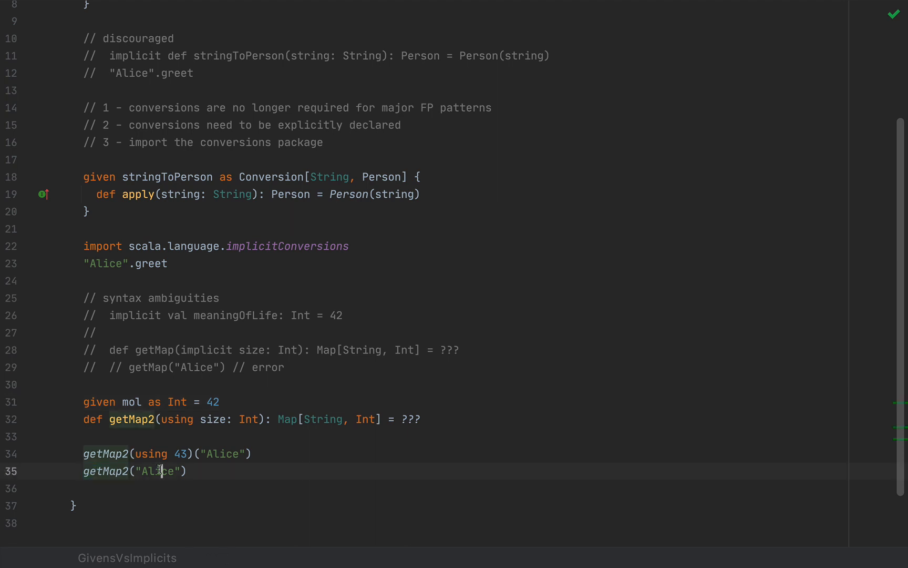
{"action": "double_click", "coordinate": [158, 471]}
{"action": "type", "text": "("}
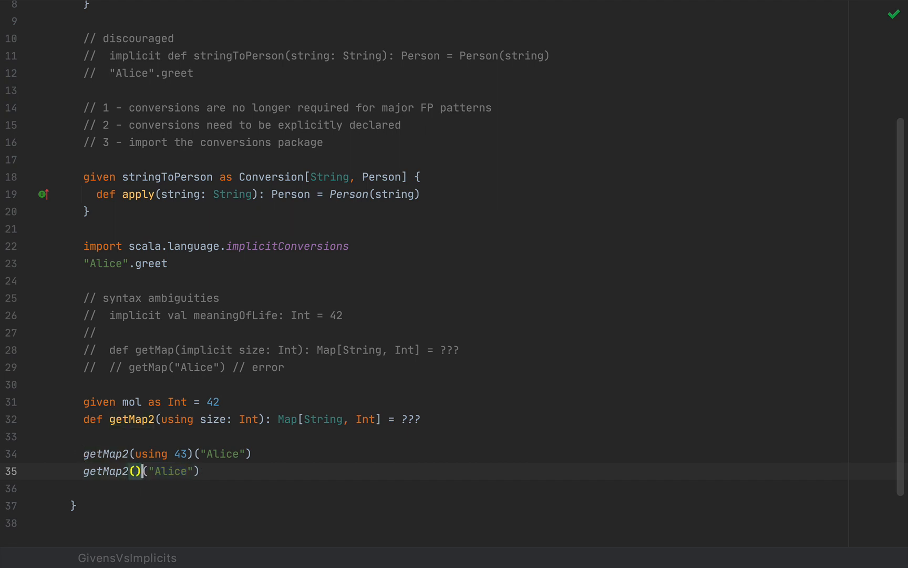
{"action": "key", "text": "Backspace"}
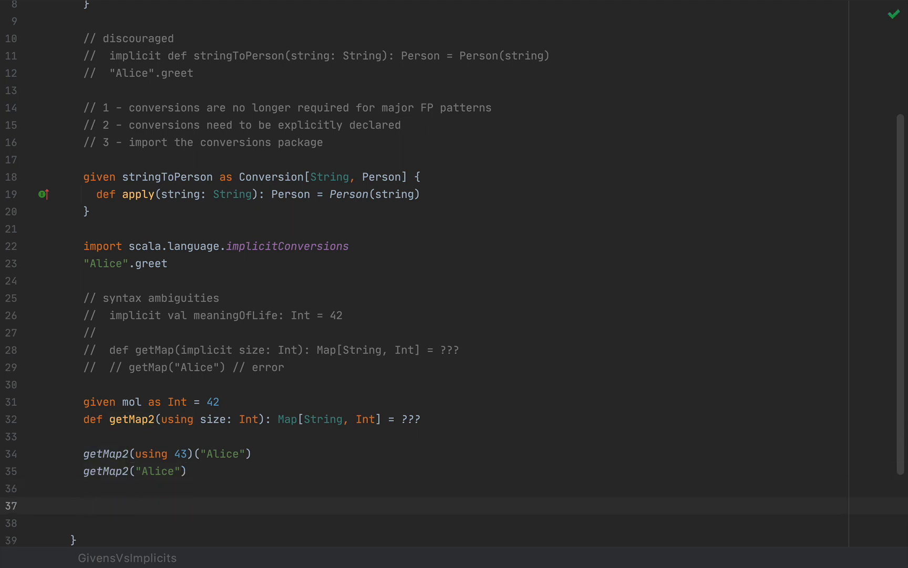
{"action": "type", "text": "//"}
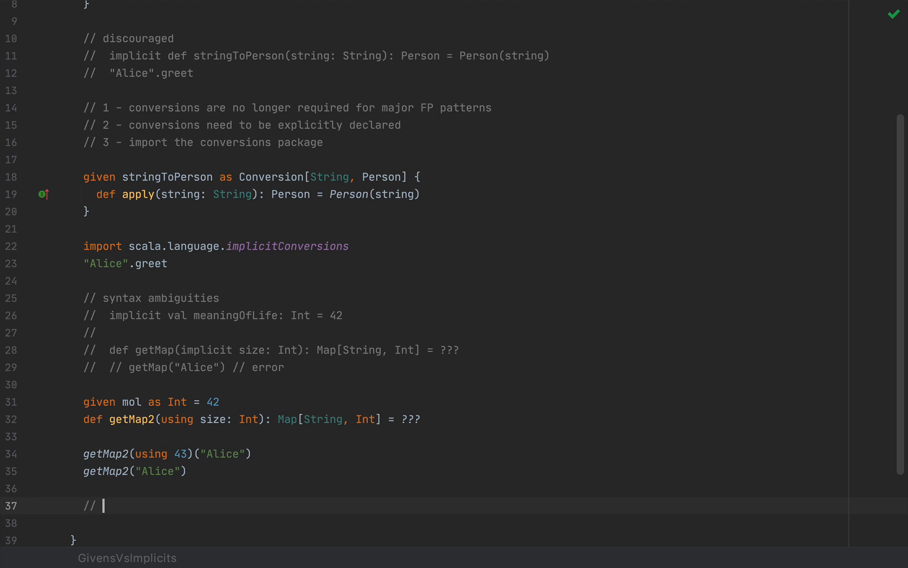
Type the '// track-down' heading on line 37 below the getMap2 calls
{"action": "scroll", "scroll_direction": "down", "scroll_amount": 3}
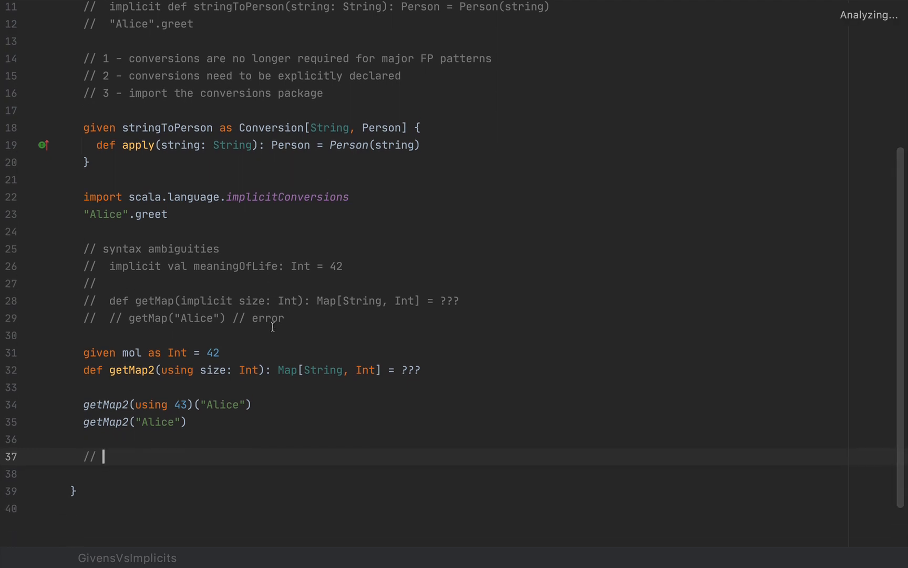
{"action": "type", "text": "track-down"}
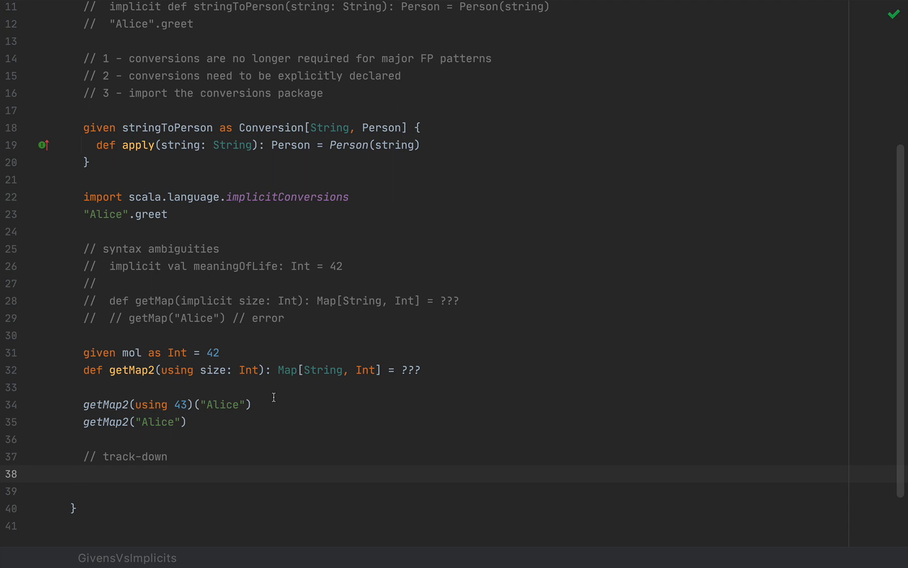
{"action": "mouse_move", "coordinate": [611, 233]}
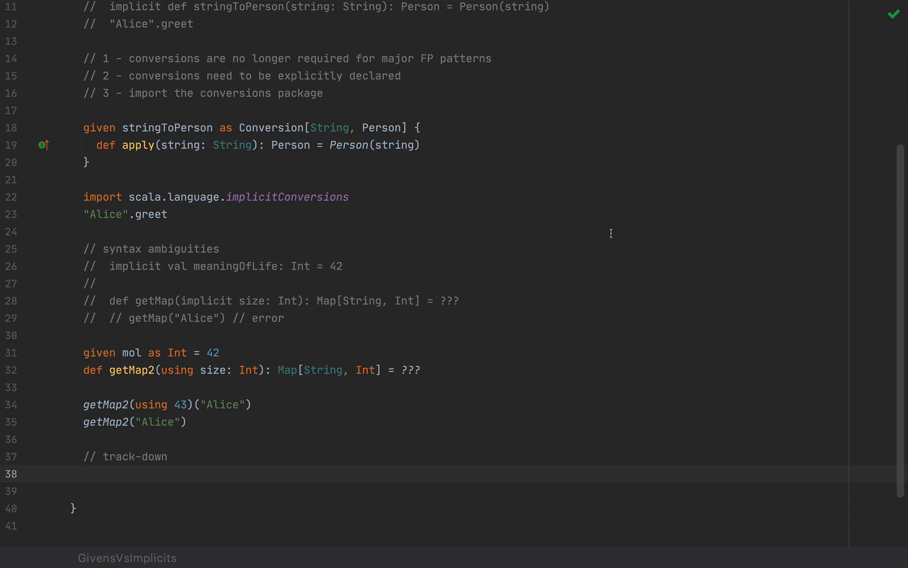
{"action": "mouse_move", "coordinate": [668, 180]}
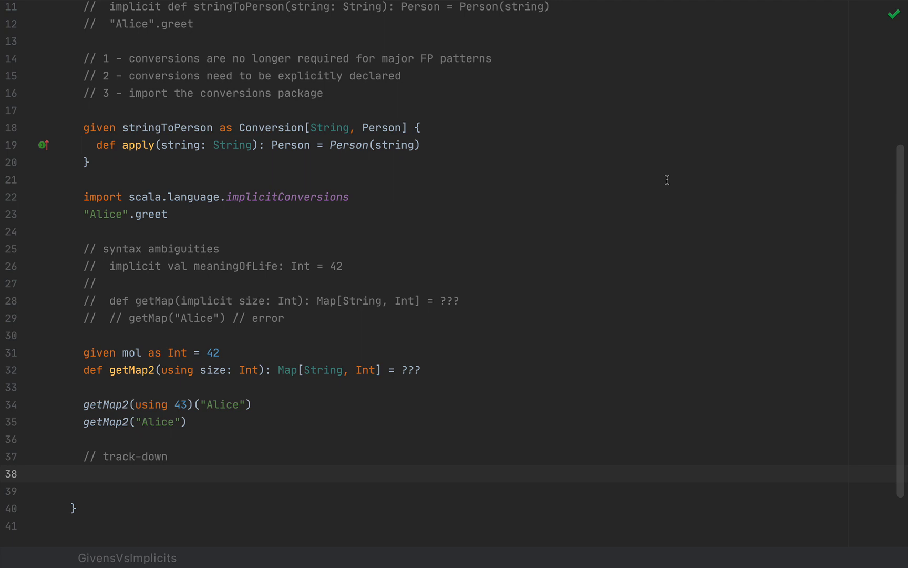
{"action": "mouse_move", "coordinate": [351, 211]}
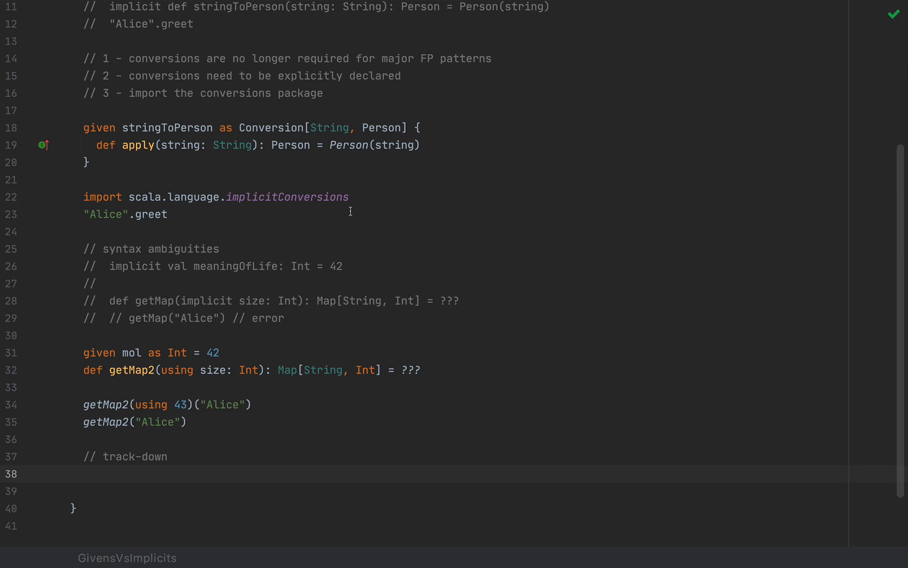
{"action": "scroll", "scroll_direction": "up", "scroll_amount": 3}
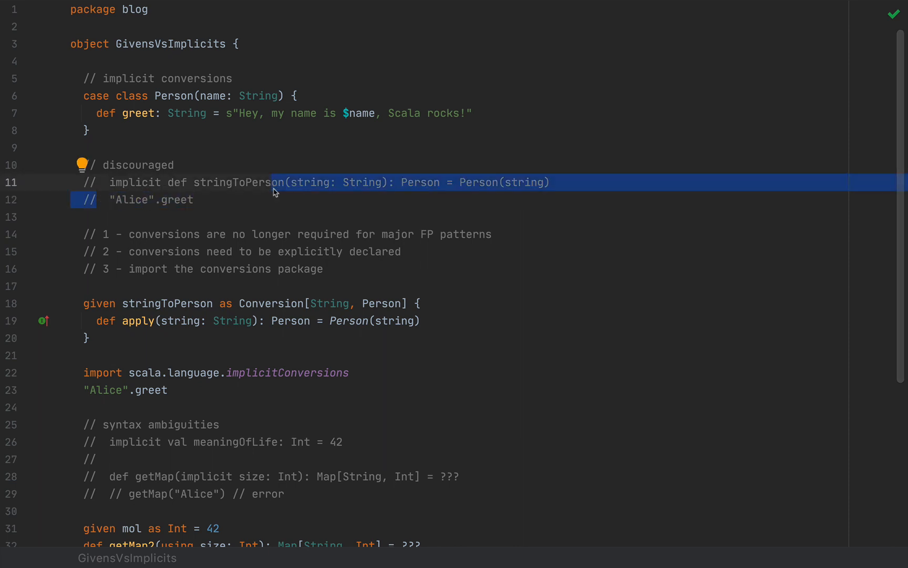
{"action": "left_click", "coordinate": [196, 200]}
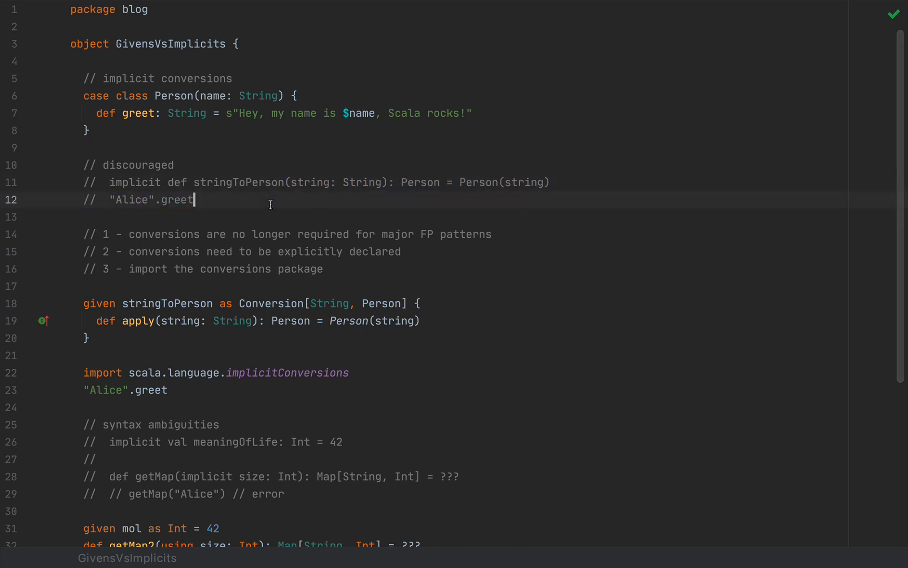
{"action": "scroll", "scroll_direction": "down", "scroll_amount": 3}
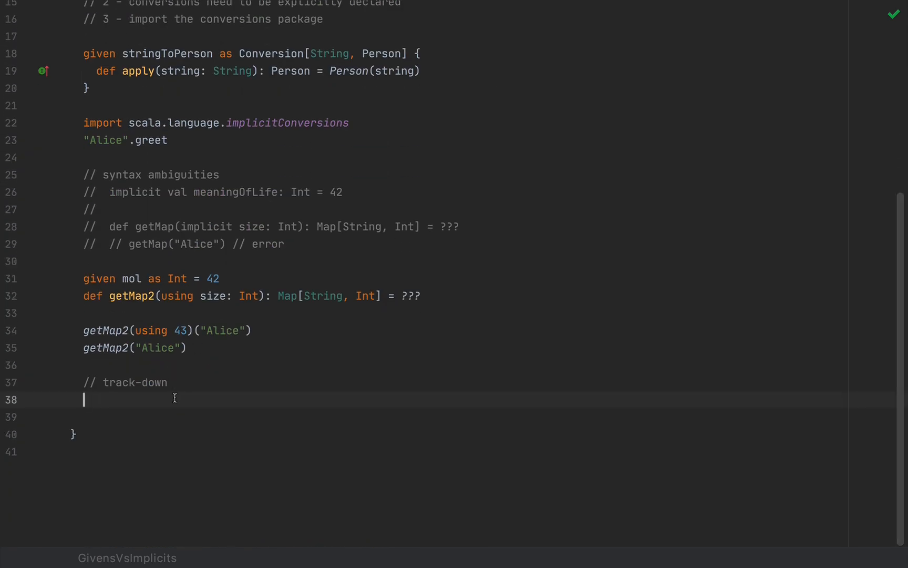
Write the note '// 1 - explicitly import' and highlight mol and Int in the given
{"action": "type", "text": "// 1 -"}
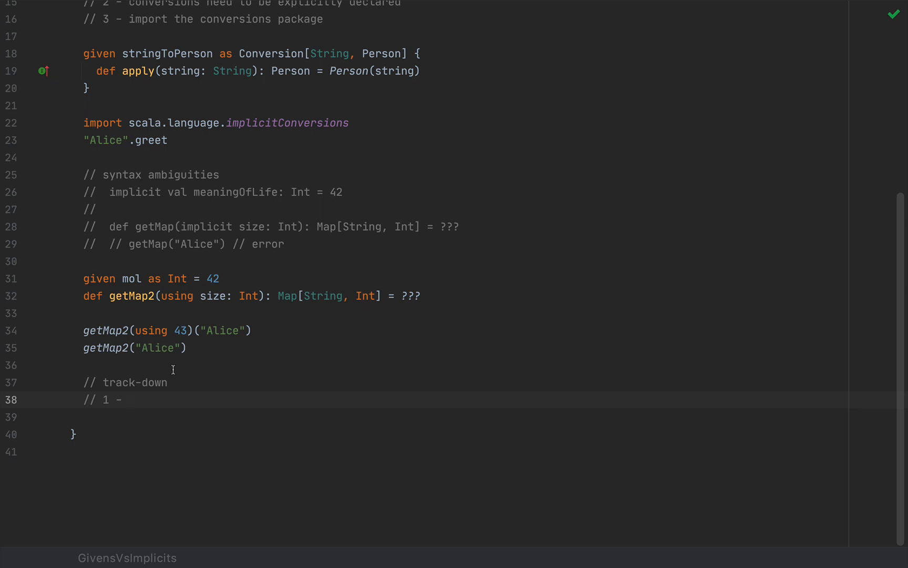
{"action": "type", "text": "explicitly"}
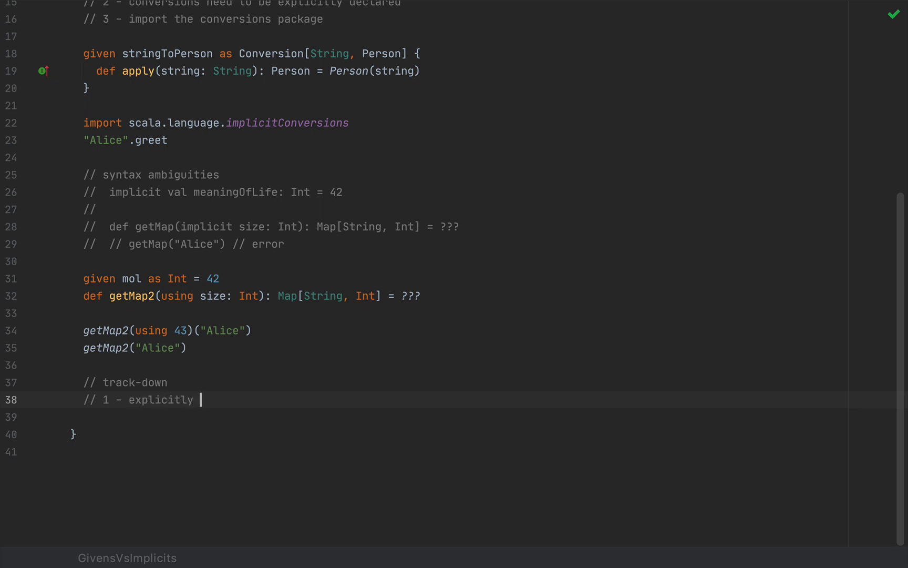
{"action": "type", "text": "import"}
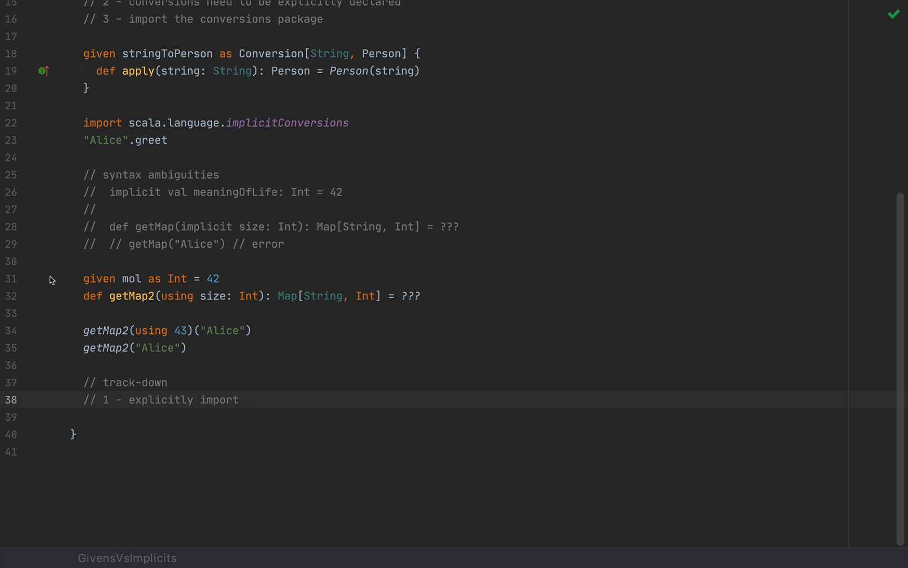
{"action": "double_click", "coordinate": [131, 278]}
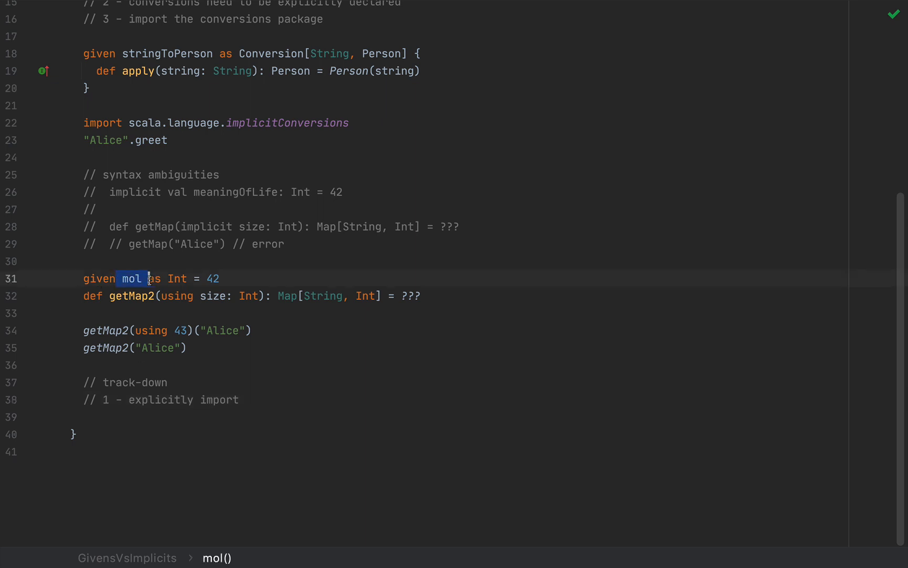
{"action": "double_click", "coordinate": [177, 279]}
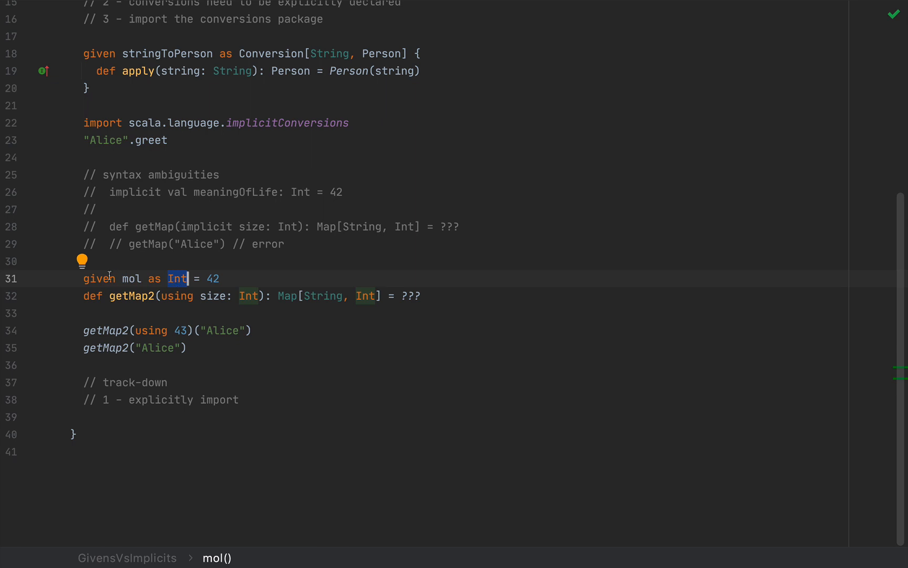
{"action": "mouse_move", "coordinate": [241, 386]}
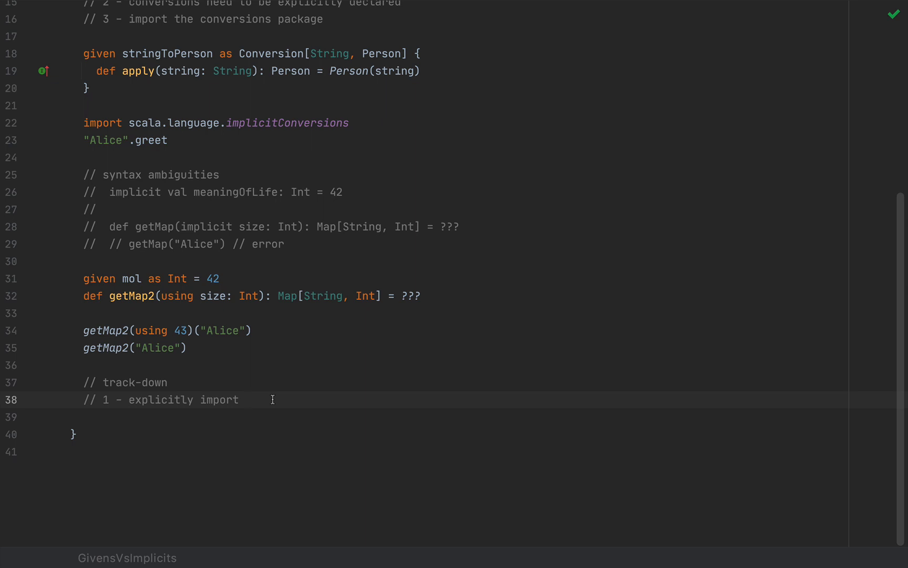
Add '// 2 - implicit parameters only' and highlight stringToPerson's Conversion[String, Person] type
{"action": "key", "text": "enter"}
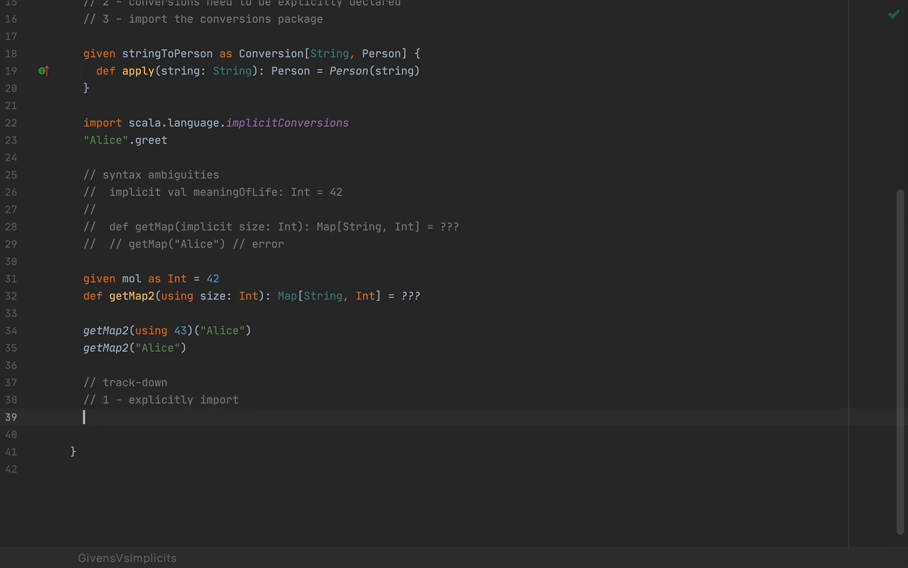
{"action": "type", "text": "// 2 -"}
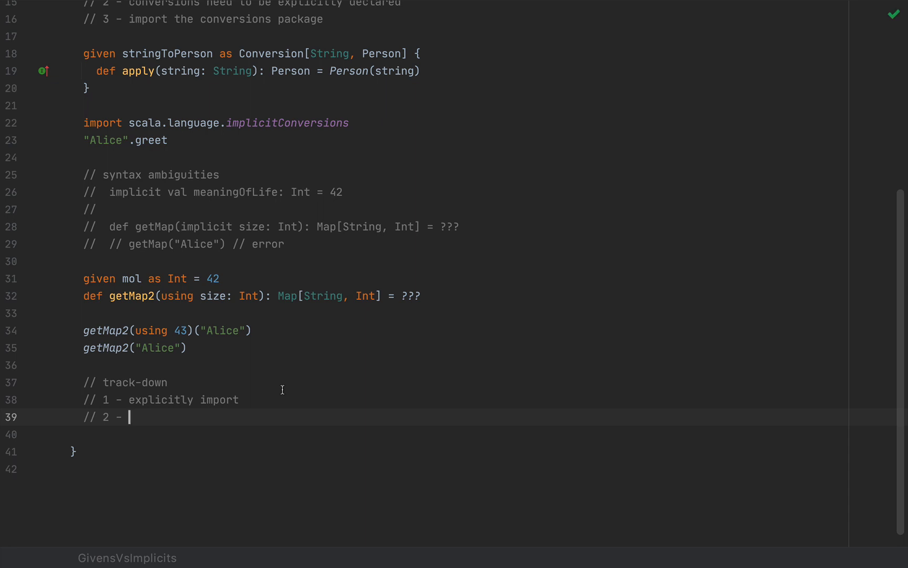
{"action": "mouse_move", "coordinate": [165, 296]}
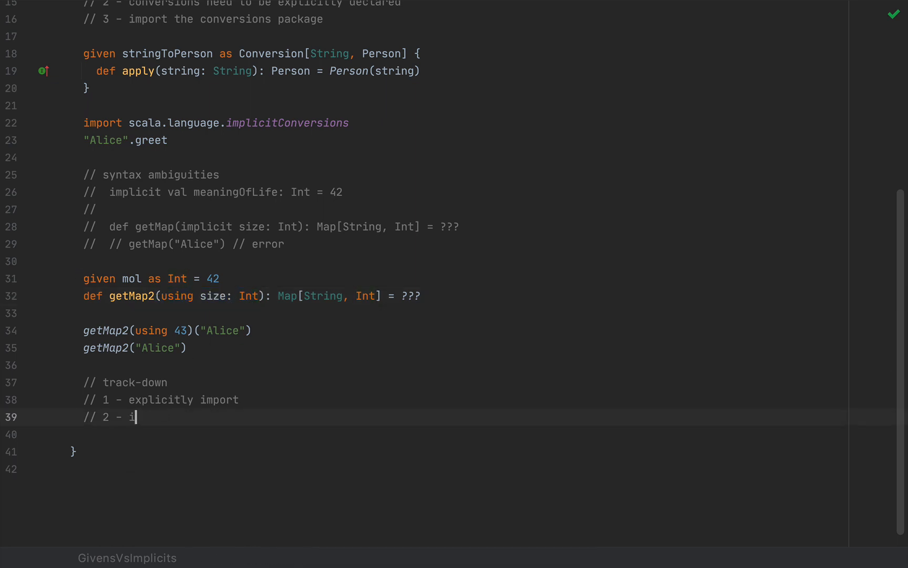
{"action": "type", "text": "mplicit parameter"}
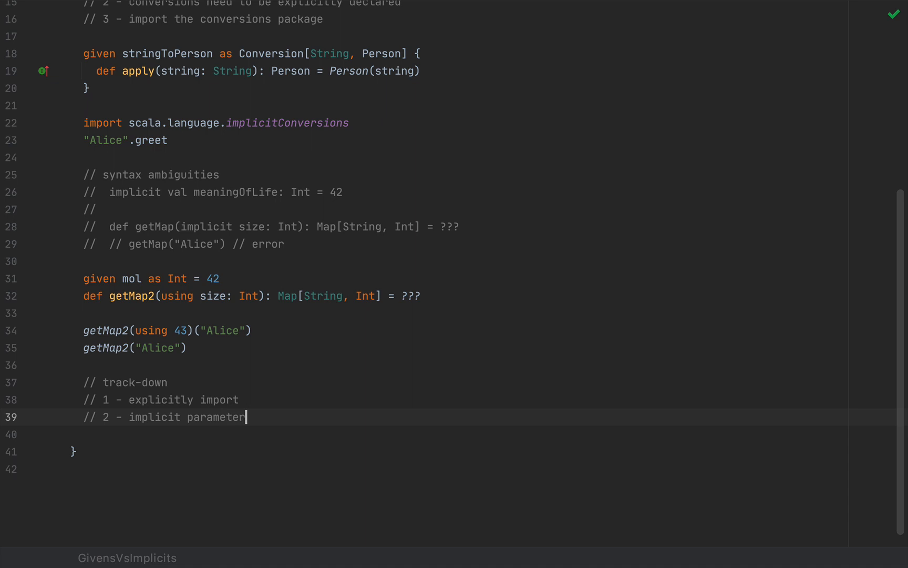
{"action": "type", "text": "s only"}
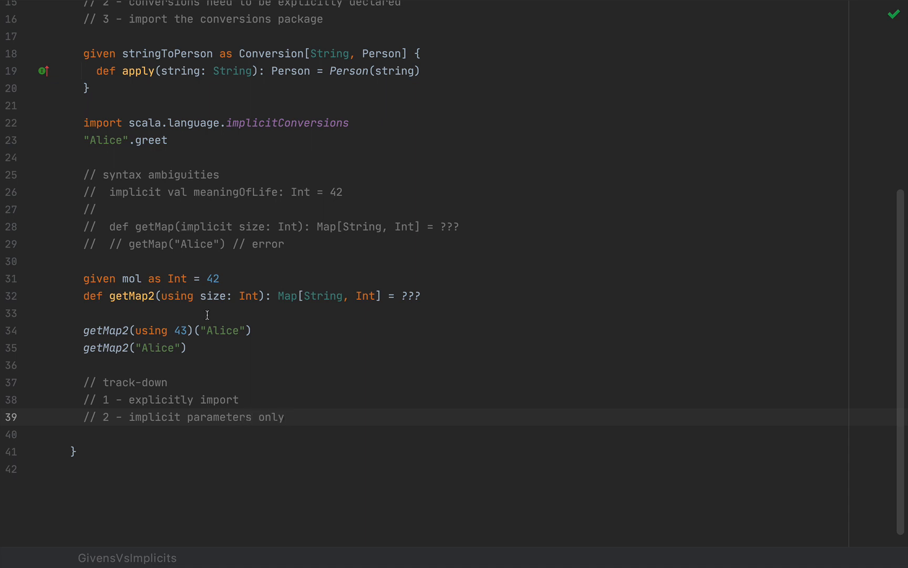
{"action": "mouse_move", "coordinate": [168, 296]}
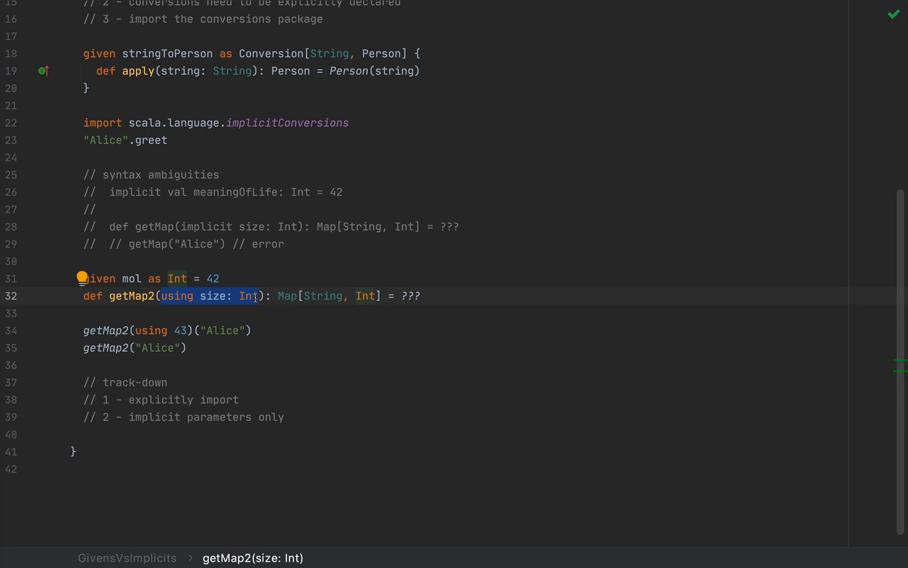
{"action": "mouse_move", "coordinate": [641, 304]}
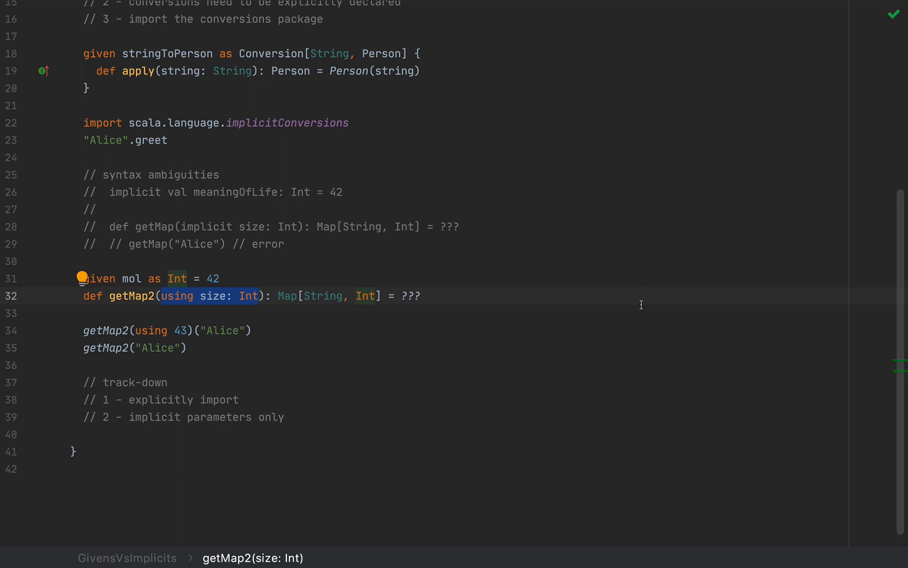
{"action": "mouse_move", "coordinate": [636, 116]}
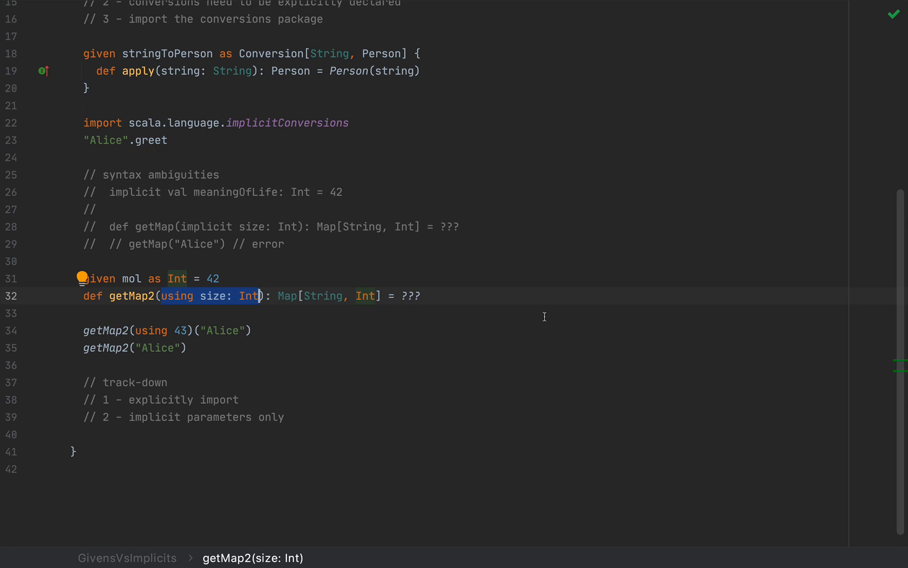
{"action": "left_click", "coordinate": [221, 279]}
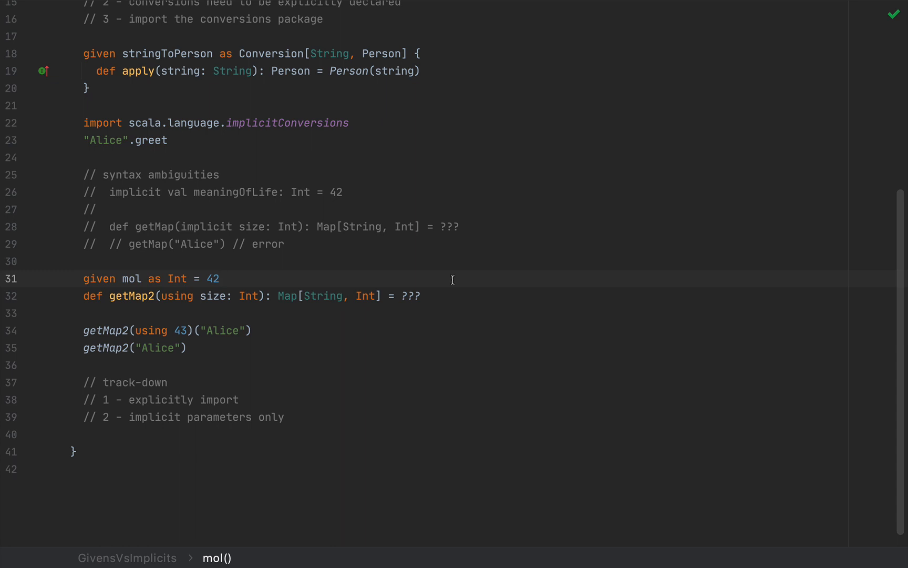
{"action": "left_click_drag", "start_coordinate": [219, 53], "coordinate": [408, 53]}
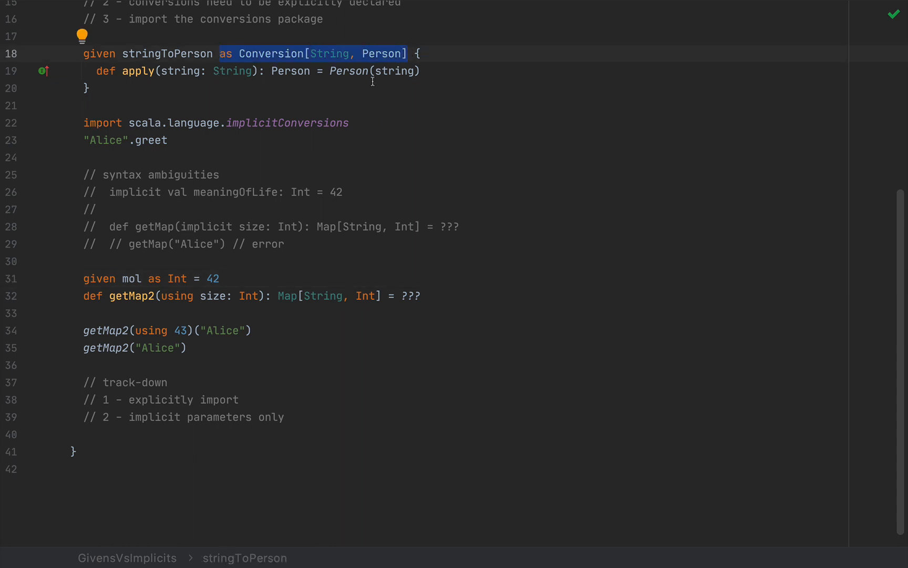
{"action": "mouse_move", "coordinate": [283, 60]}
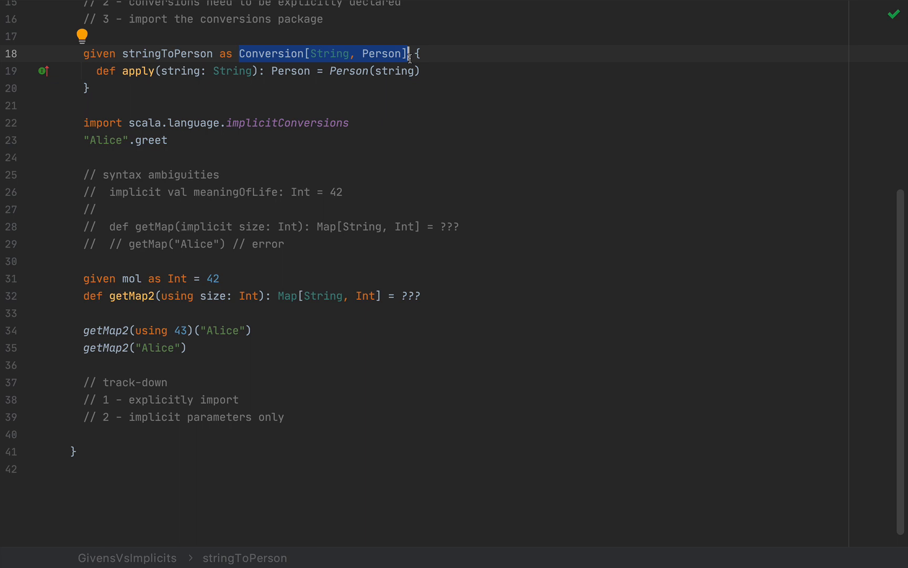
{"action": "mouse_move", "coordinate": [304, 168]}
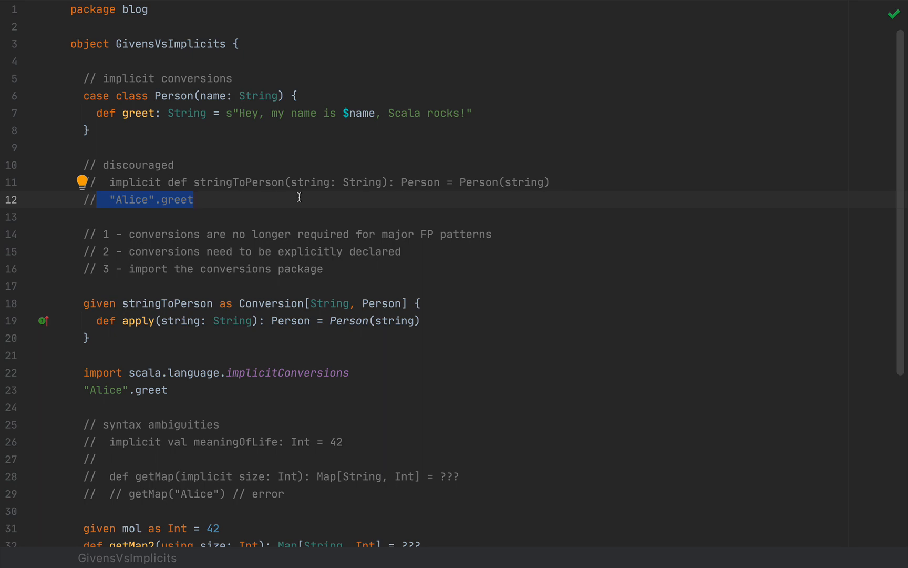
{"action": "scroll", "scroll_direction": "down", "scroll_amount": 3}
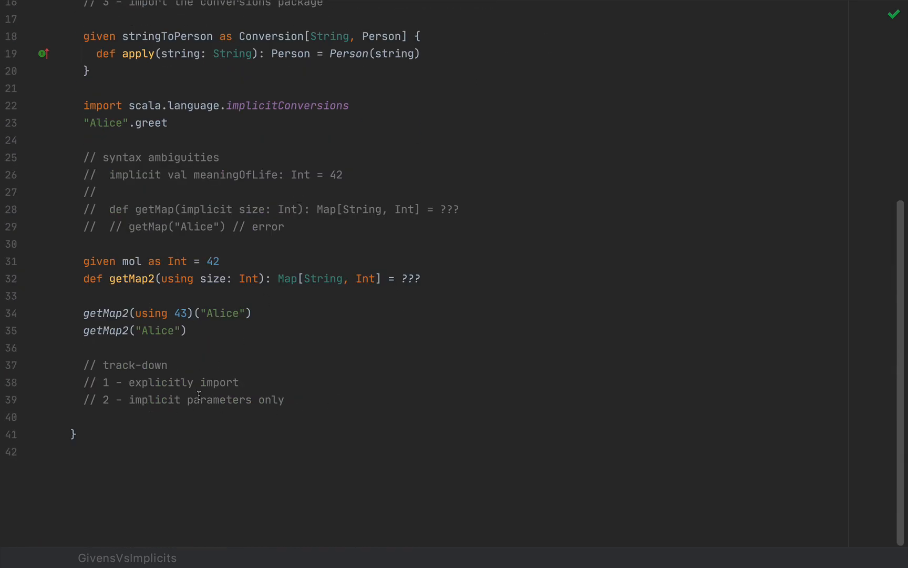
{"action": "left_click", "coordinate": [301, 416]}
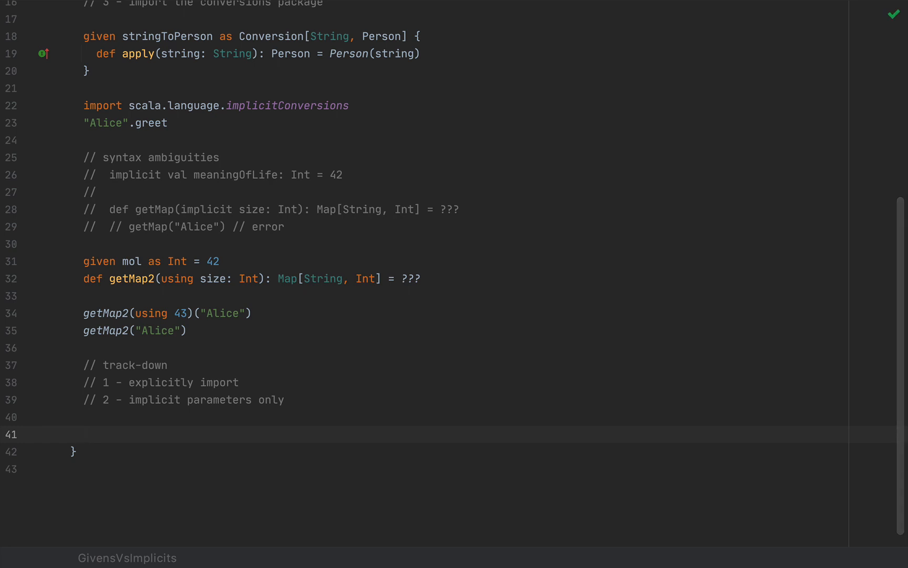
Write the note '// auto-importing: same problem' beneath the track-down notes
{"action": "type", "text": "//"}
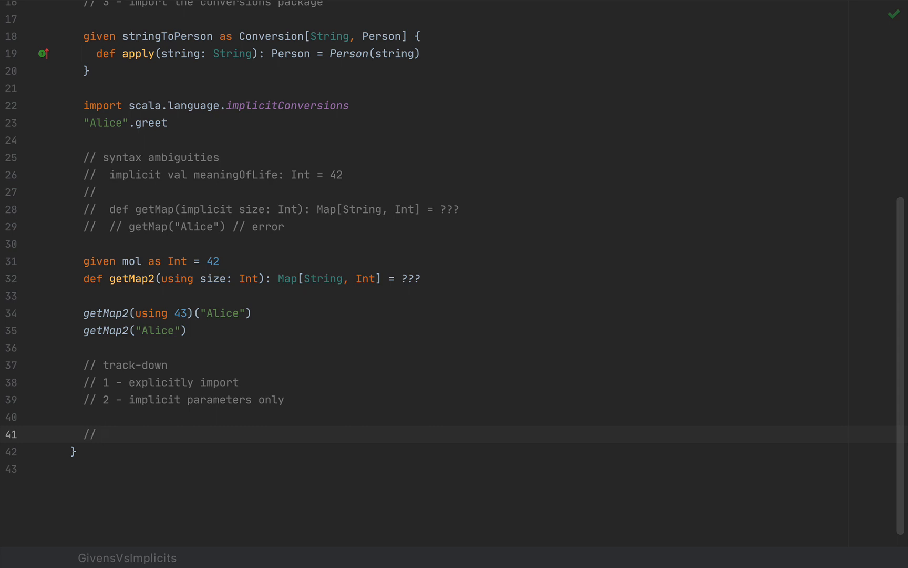
{"action": "type", "text": "auto-importi"}
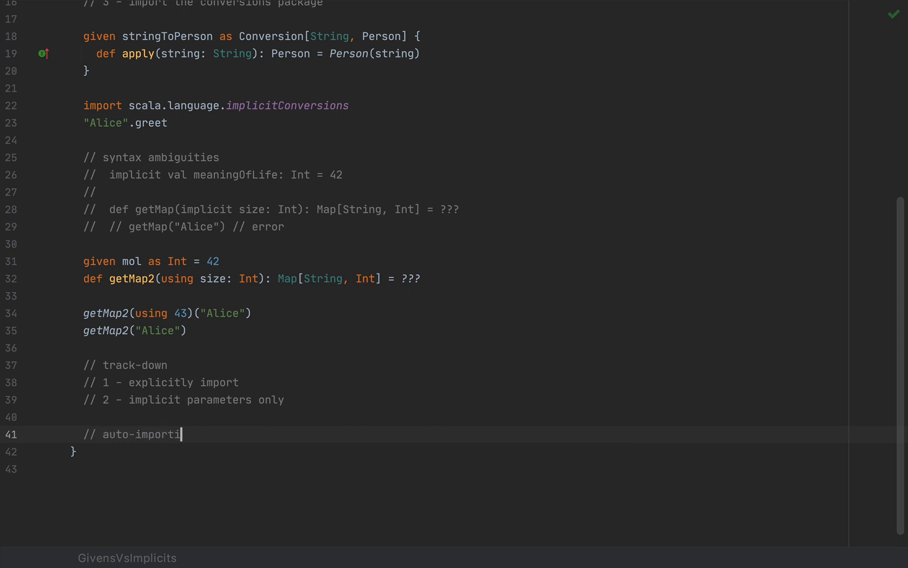
{"action": "type", "text": "ng"}
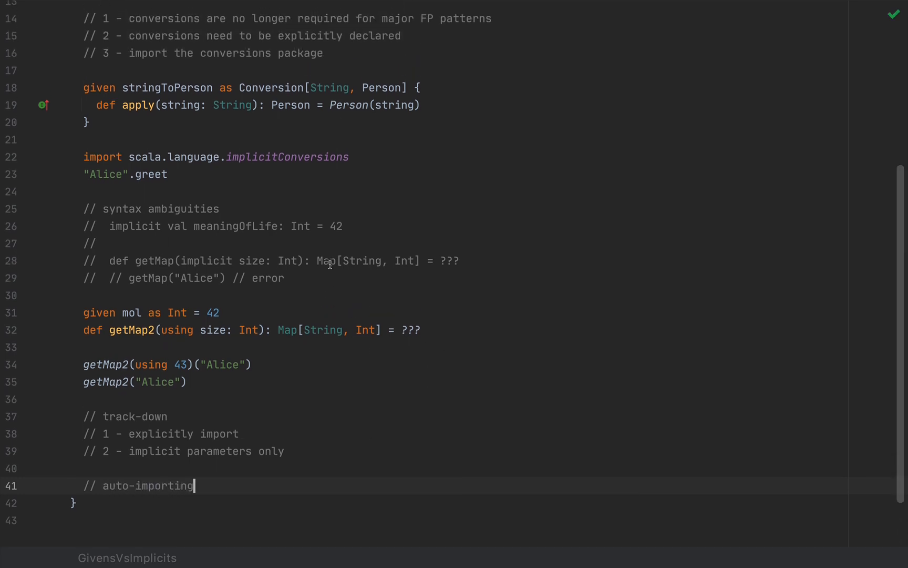
{"action": "scroll", "scroll_direction": "up", "scroll_amount": 3}
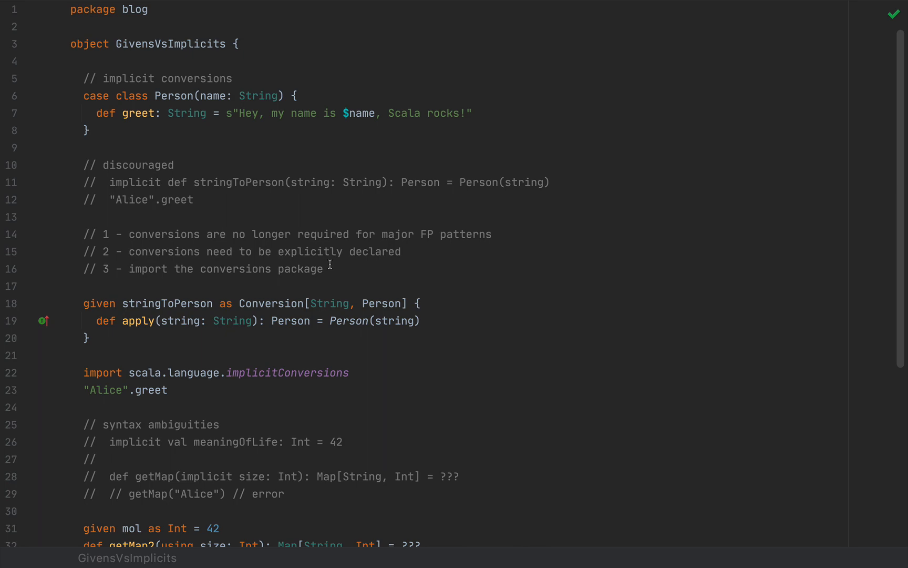
{"action": "scroll", "scroll_direction": "down", "scroll_amount": 3}
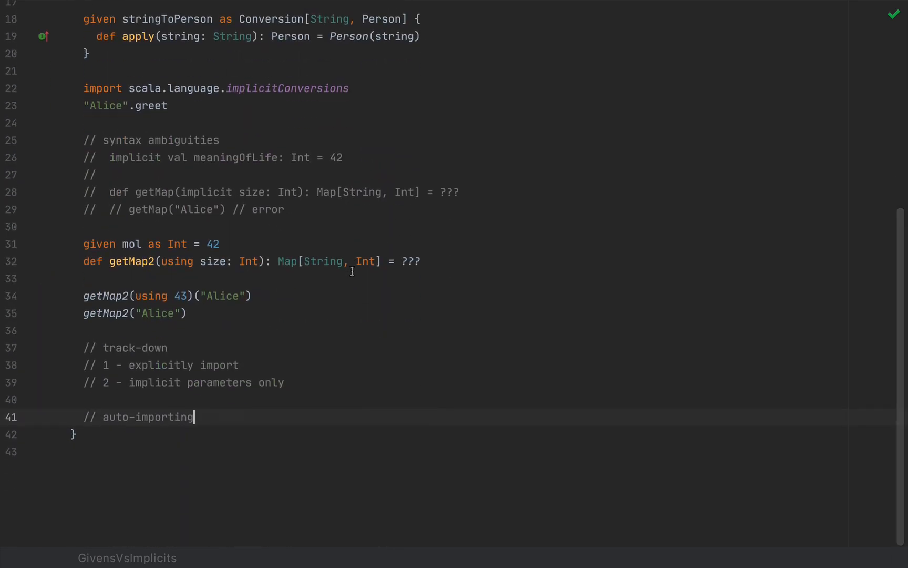
{"action": "mouse_move", "coordinate": [173, 261]}
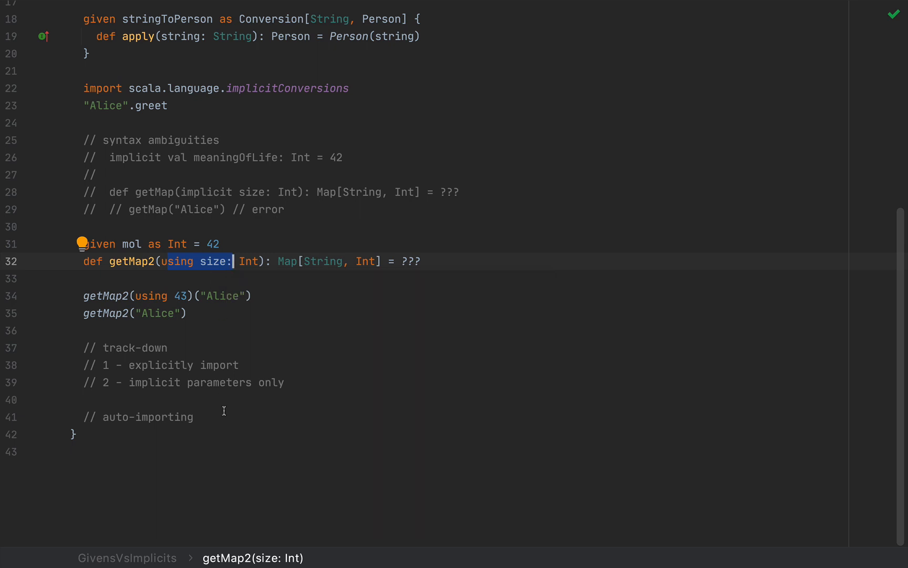
{"action": "type", "text": ": same problem"}
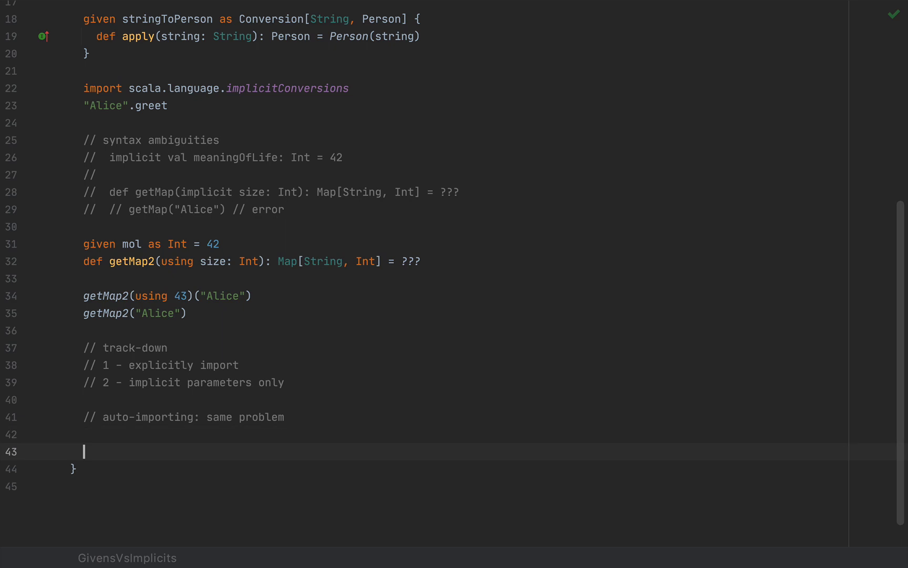
{"action": "mouse_move", "coordinate": [491, 219]}
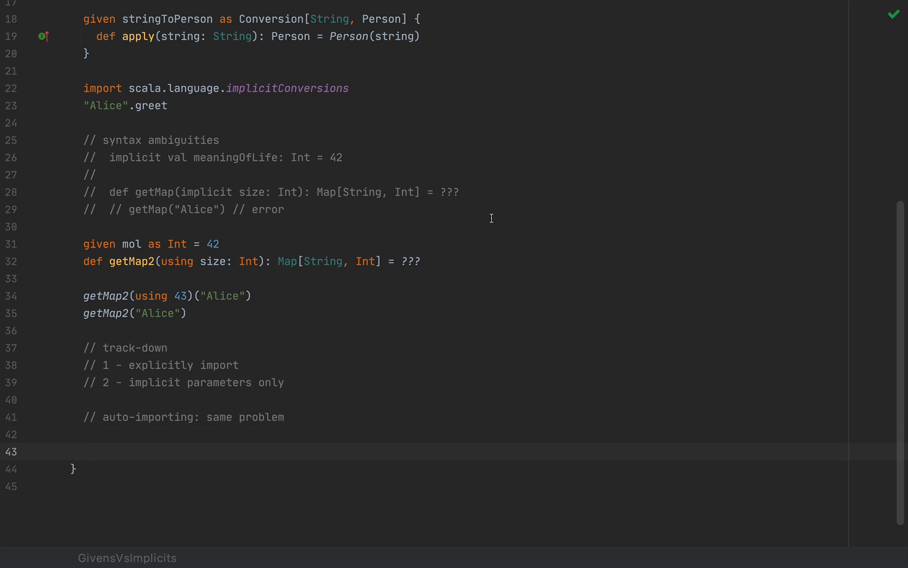
{"action": "mouse_move", "coordinate": [221, 400]}
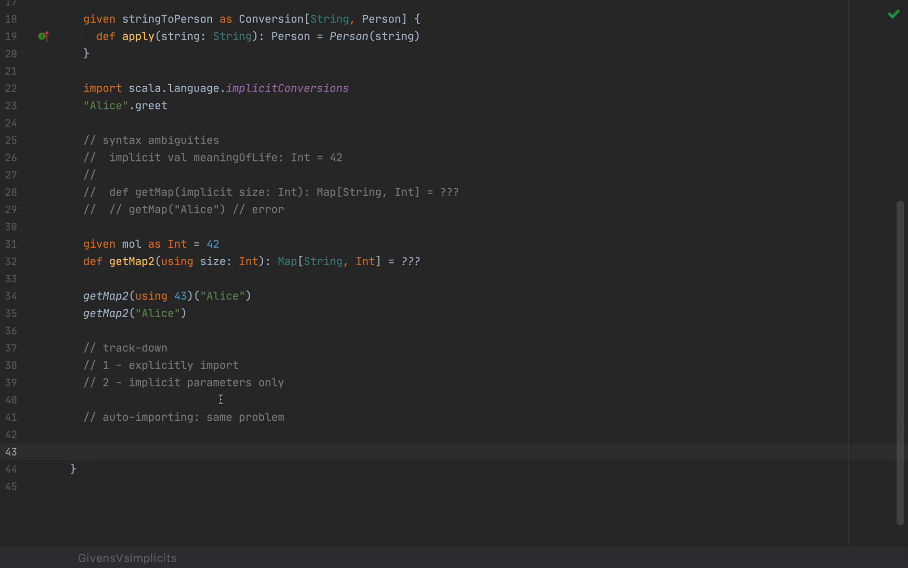
{"action": "mouse_move", "coordinate": [194, 417]}
{"action": "type", "text": "//"}
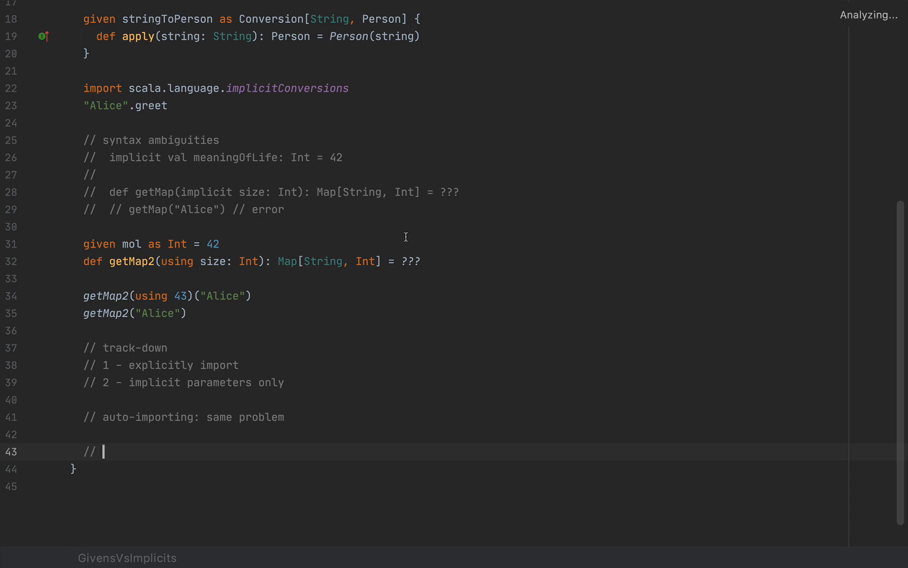
Add the note '// subtle: intent behind implicit' with a fresh line below it
{"action": "type", "text": "su"}
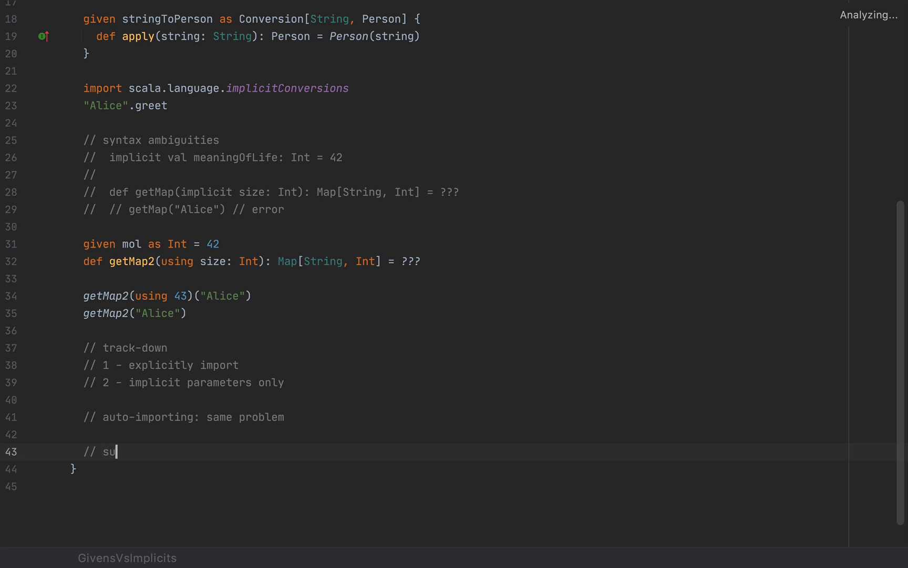
{"action": "type", "text": "btle"}
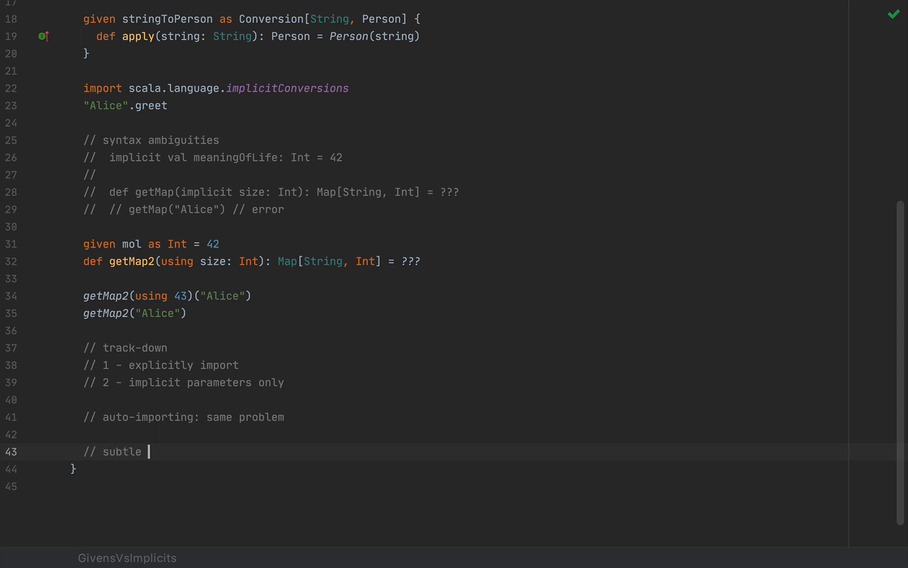
{"action": "type", "text": ": intent"}
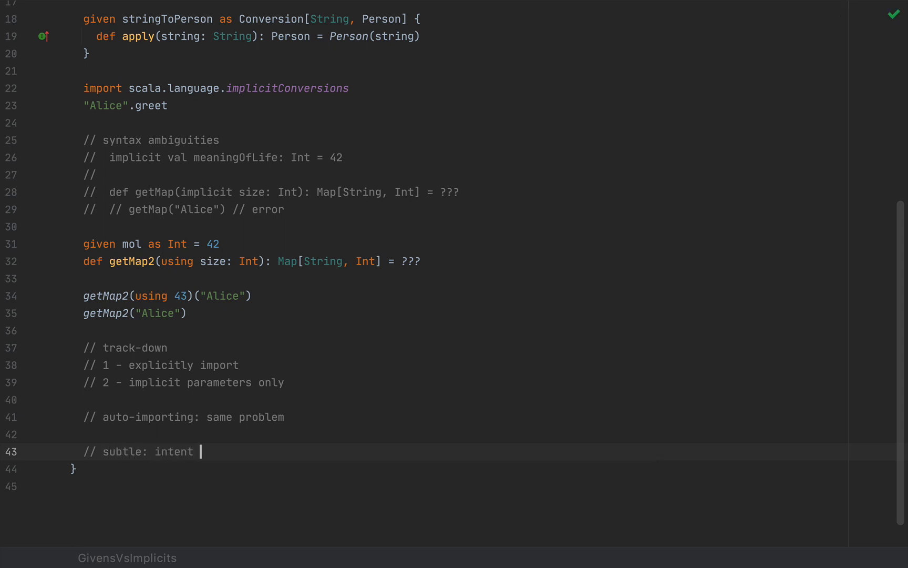
{"action": "type", "text": "behind implici"}
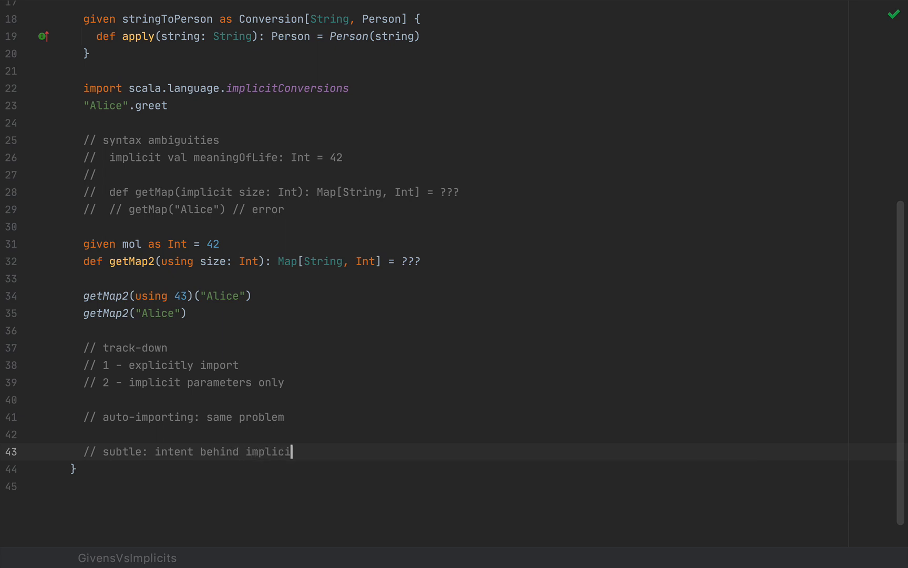
{"action": "key", "text": "Enter"}
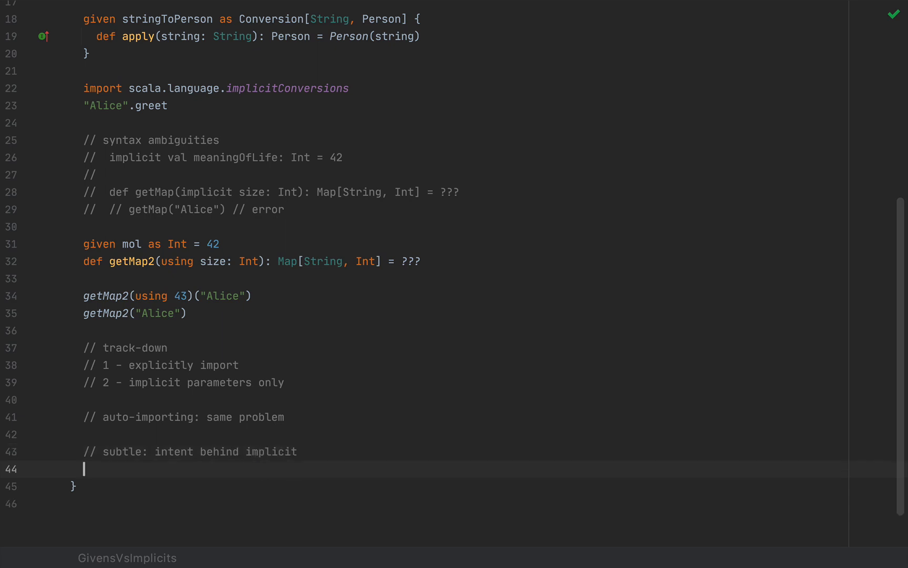
Highlight the commented-out implicit def stringToPerson line near the top of the file
{"action": "scroll", "scroll_direction": "up", "scroll_amount": 3}
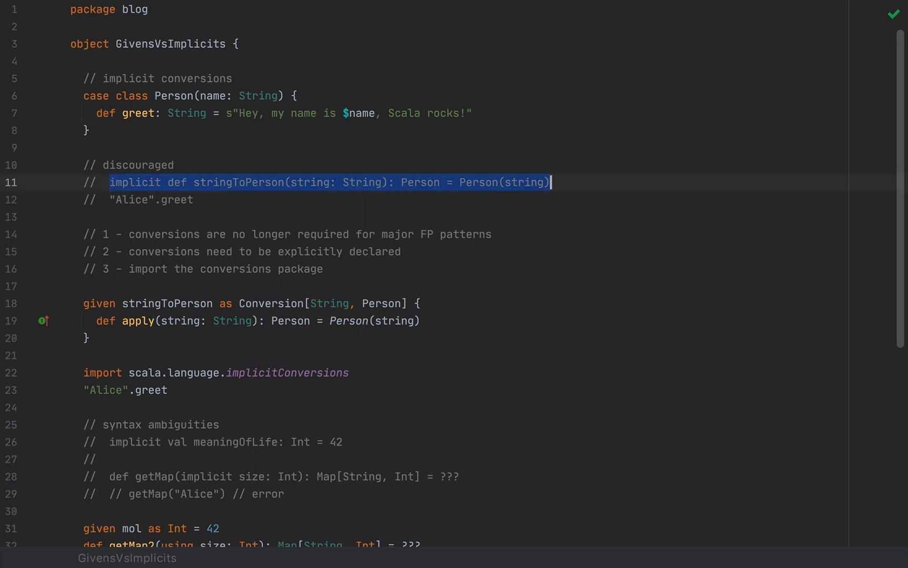
{"action": "double_click", "coordinate": [134, 182]}
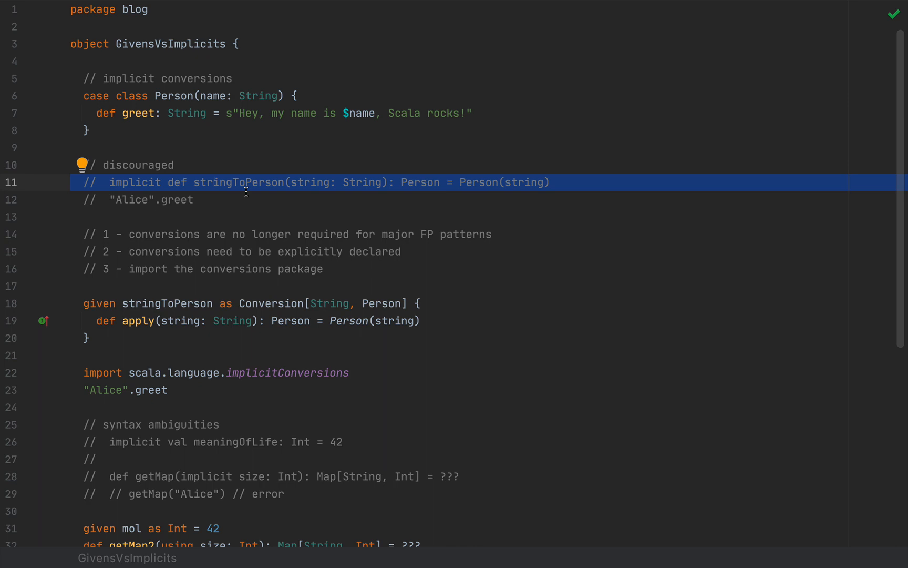
{"action": "double_click", "coordinate": [238, 183]}
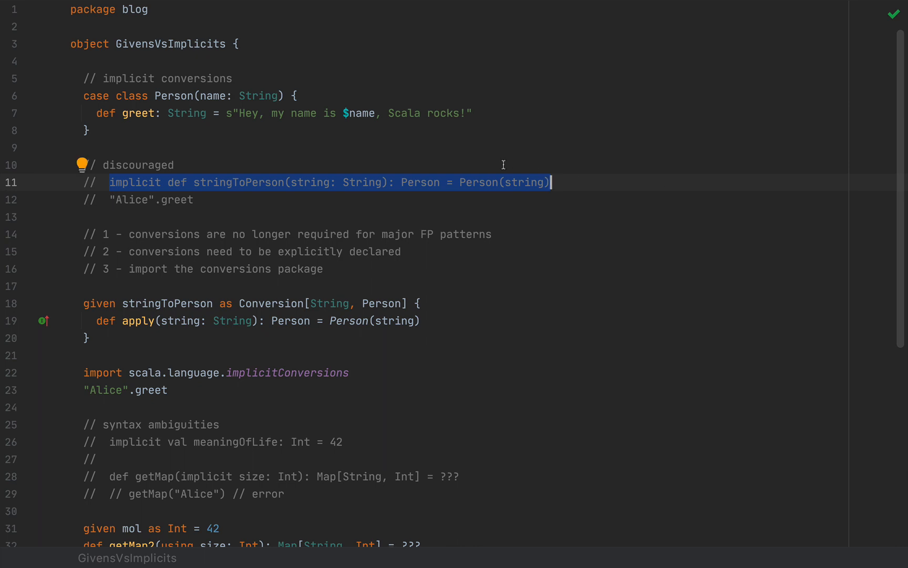
{"action": "scroll", "scroll_direction": "down", "scroll_amount": 3}
{"action": "type", "text": "// give"}
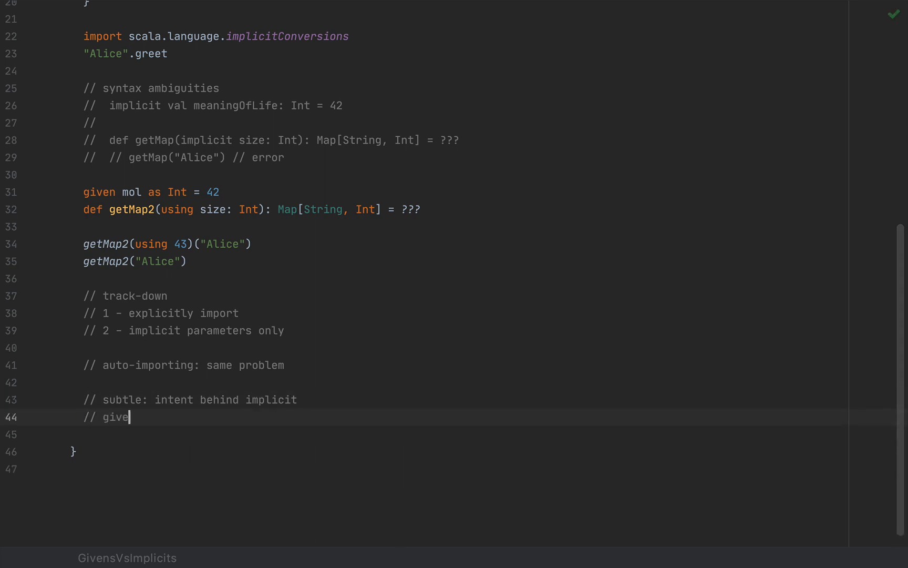
Finish line 44's note: given/using pairs for "implicit args" and for "type existence"
{"action": "type", "text": "n/using pairs for"}
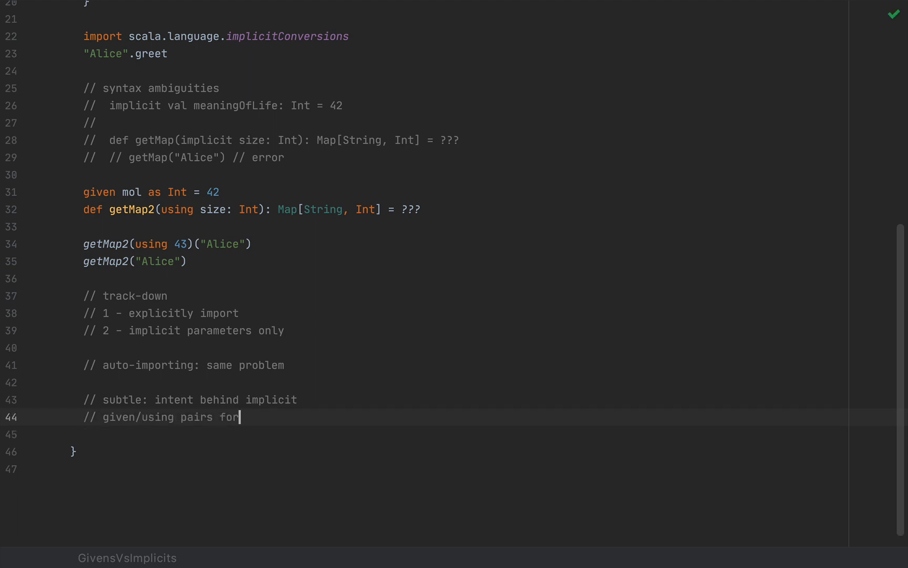
{"action": "type", "text": "\"implicit"}
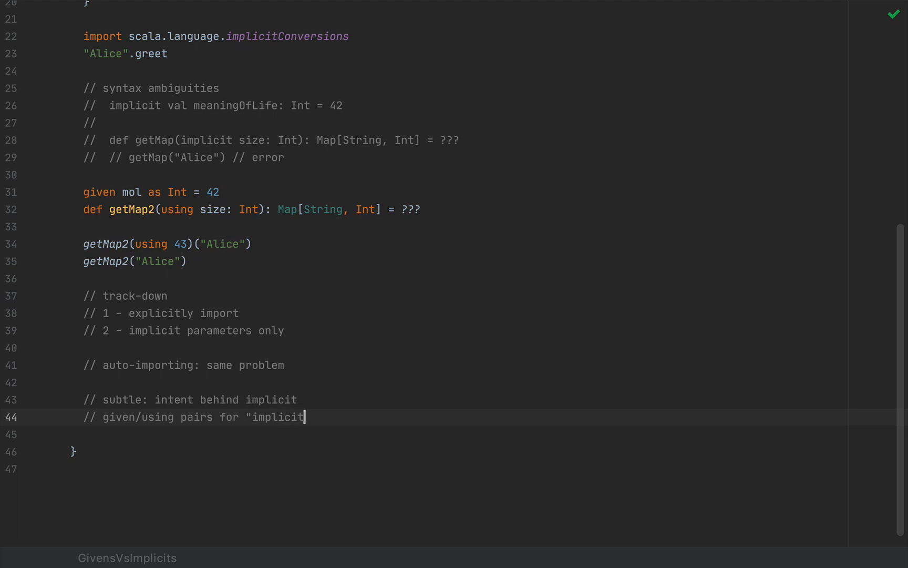
{"action": "type", "text": "args\" and f"}
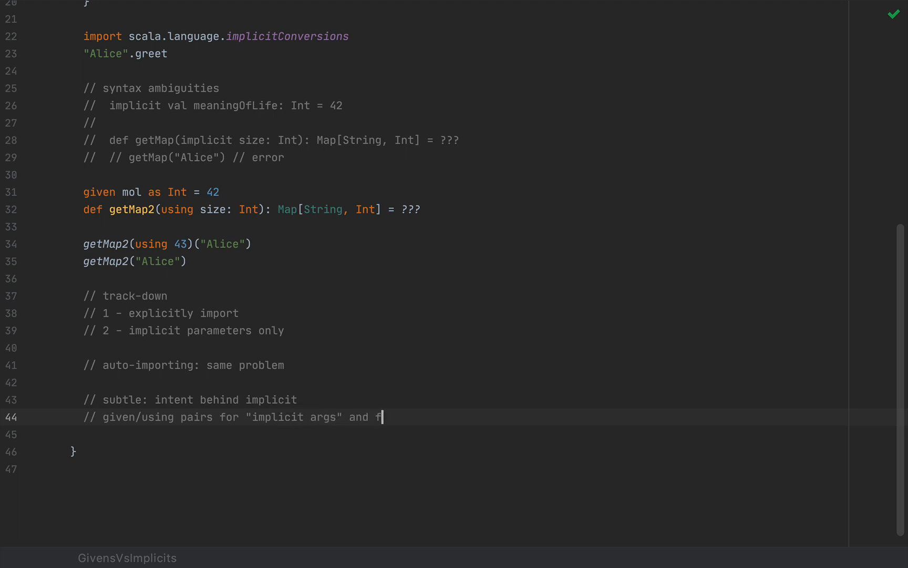
{"action": "type", "text": "or \"type existen"}
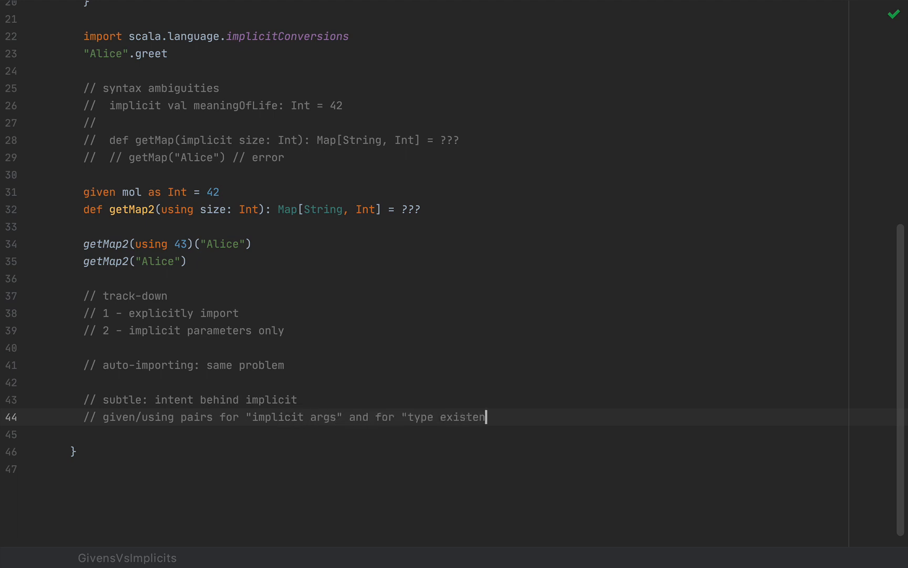
{"action": "type", "text": "ce\""}
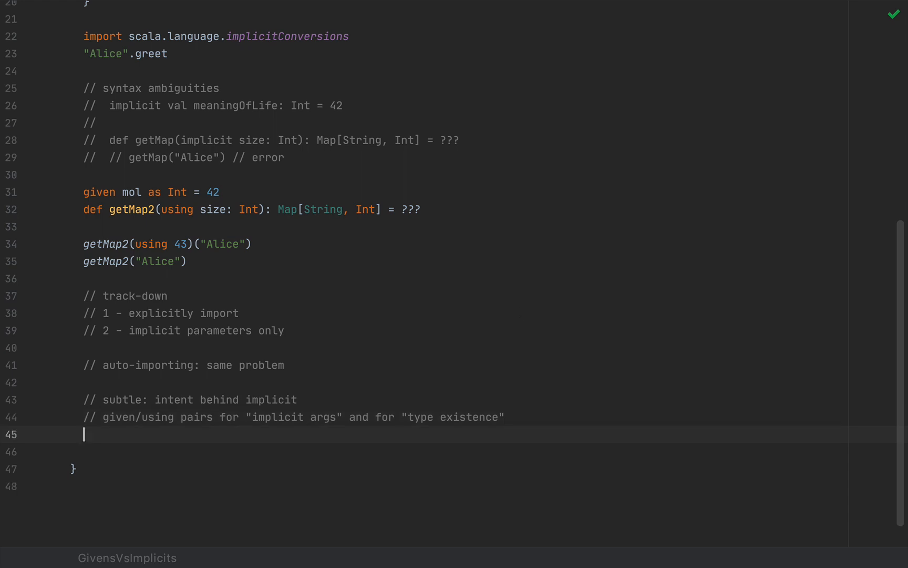
Add a "// extension methods as standalone" comment on the next line
{"action": "type", "text": "// exten"}
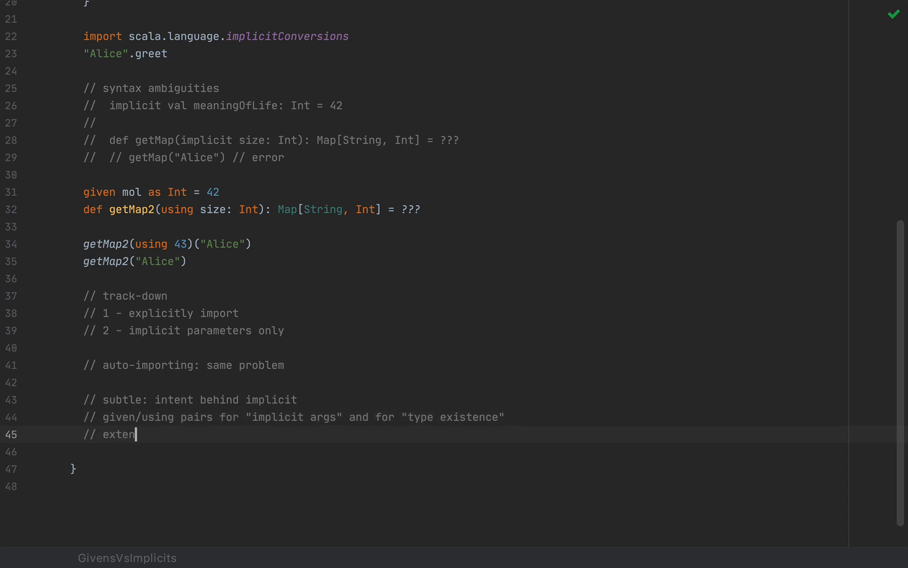
{"action": "type", "text": "sion methods as standalone"}
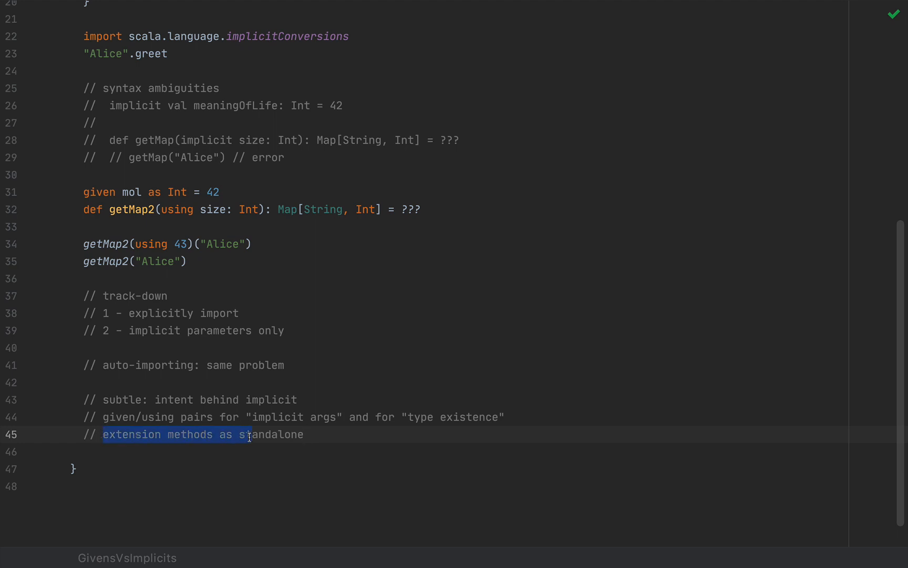
{"action": "left_click", "coordinate": [131, 442]}
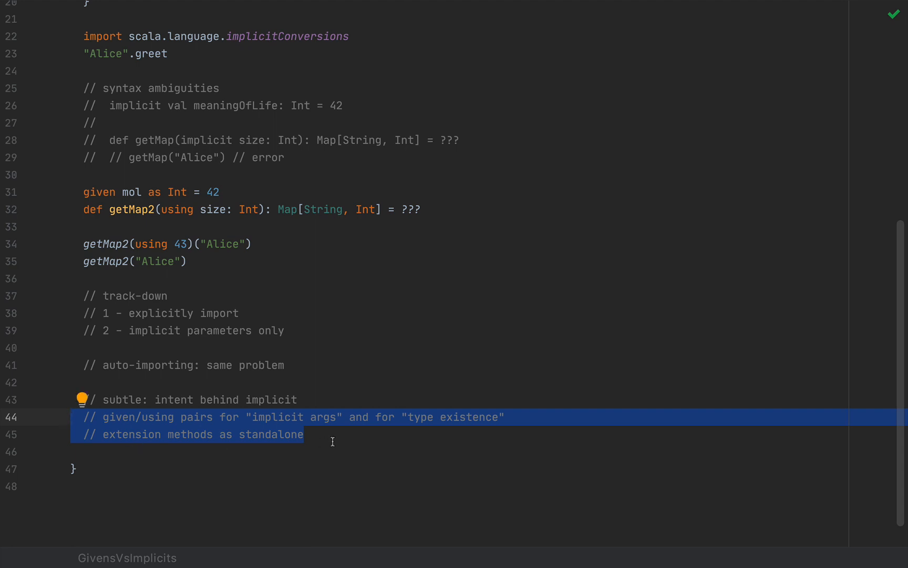
{"action": "left_click", "coordinate": [333, 441]}
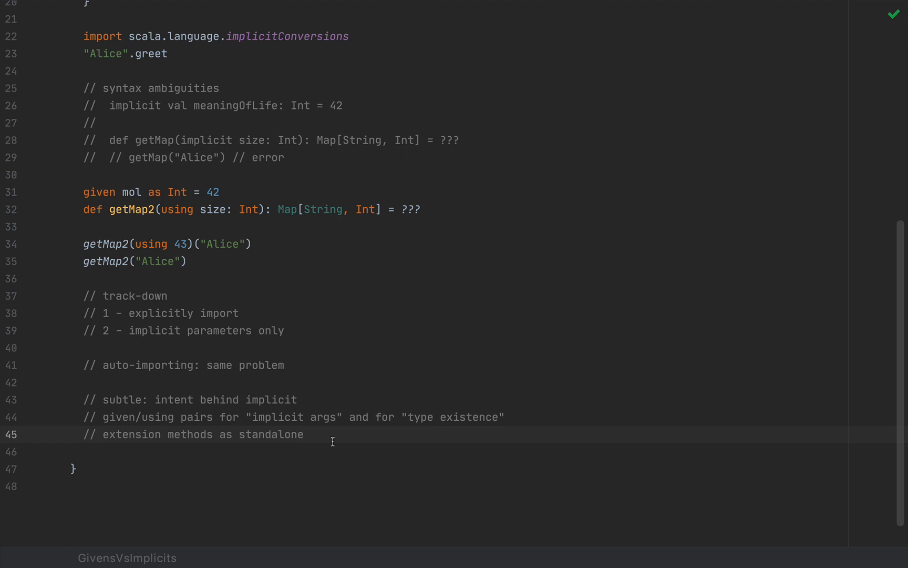
Add a "// implicit conversions are now explicit" comment on line 46, below the extension methods note
{"action": "type", "text": "// implicit con"}
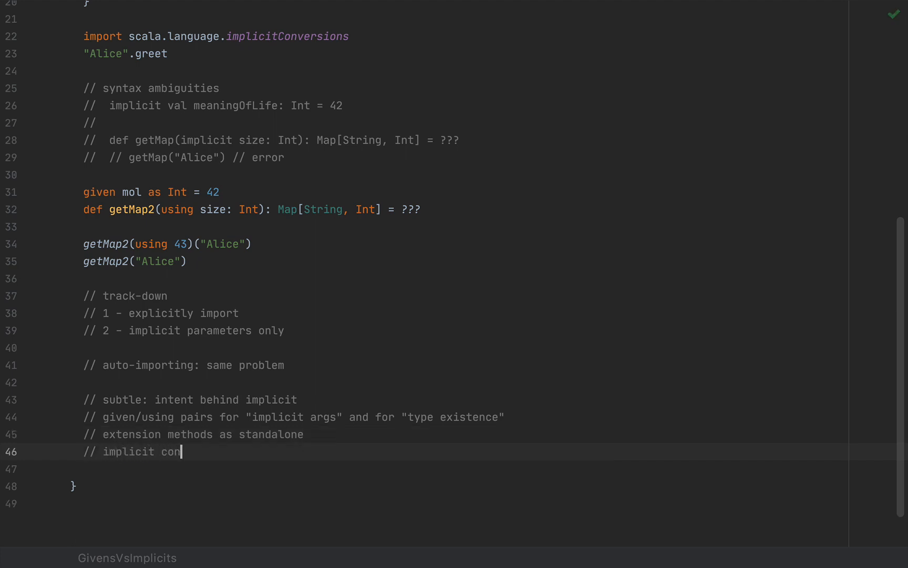
{"action": "type", "text": "versions are noew"}
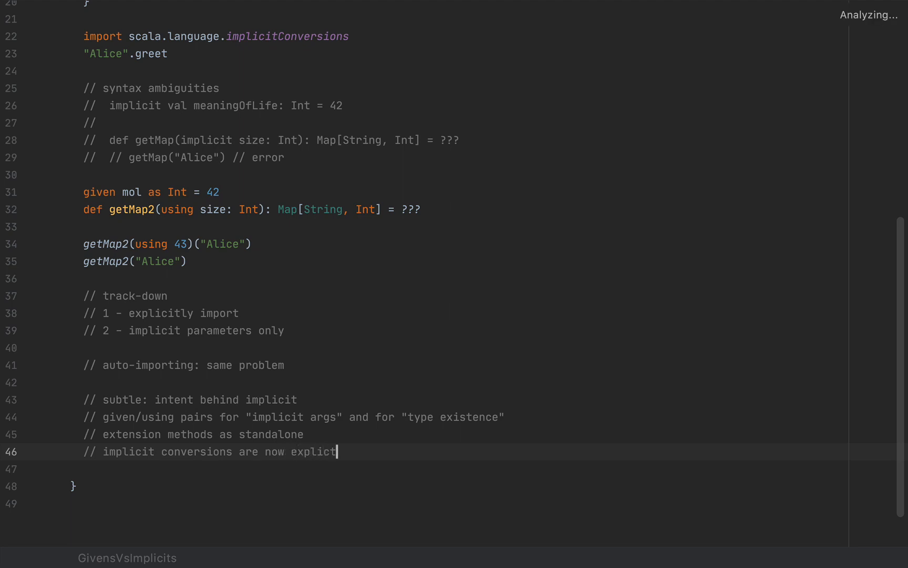
{"action": "scroll", "scroll_direction": "up", "scroll_amount": 3}
{"action": "type", "text": "i"}
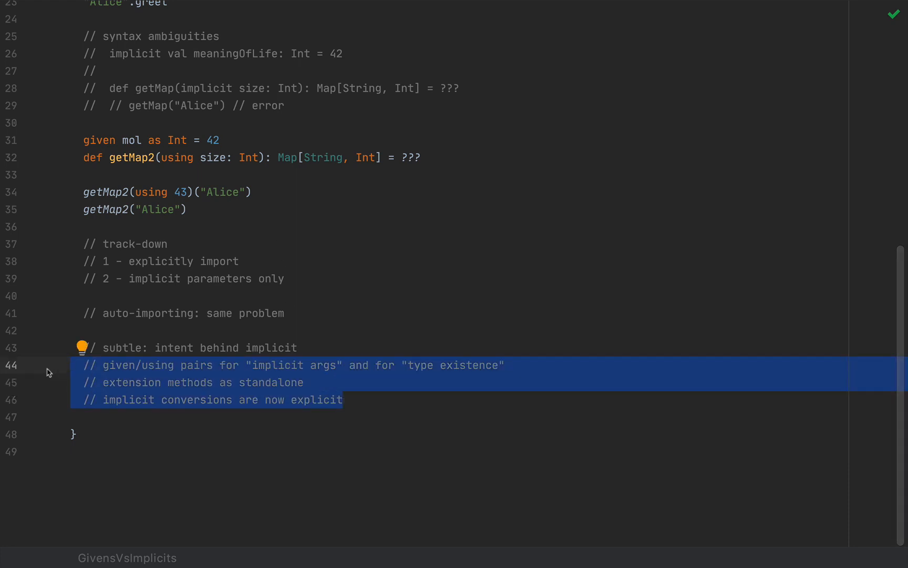
{"action": "left_click", "coordinate": [306, 382]}
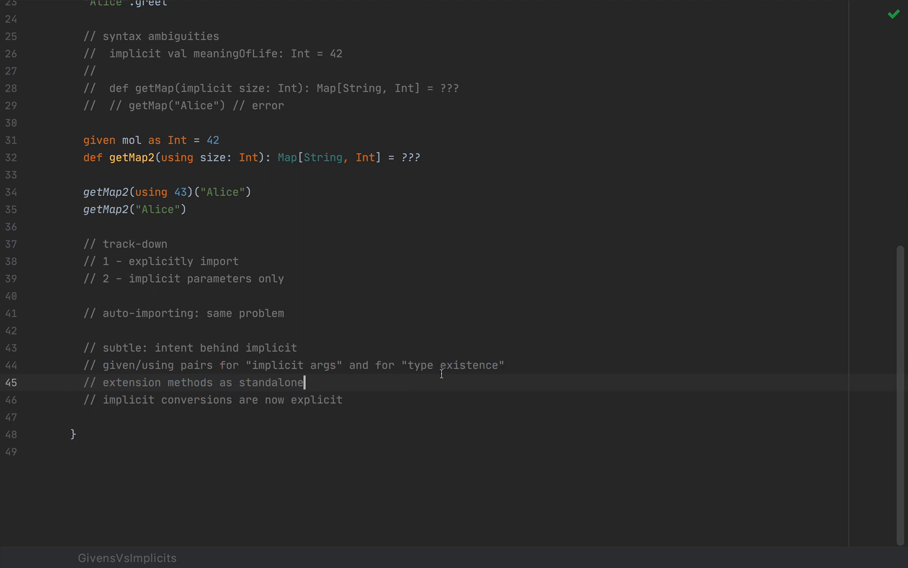
{"action": "mouse_move", "coordinate": [518, 367]}
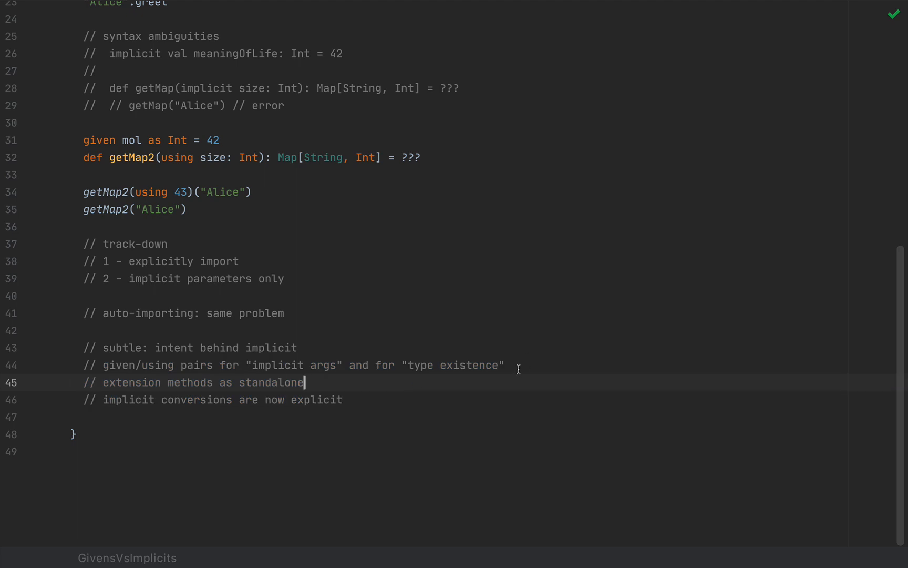